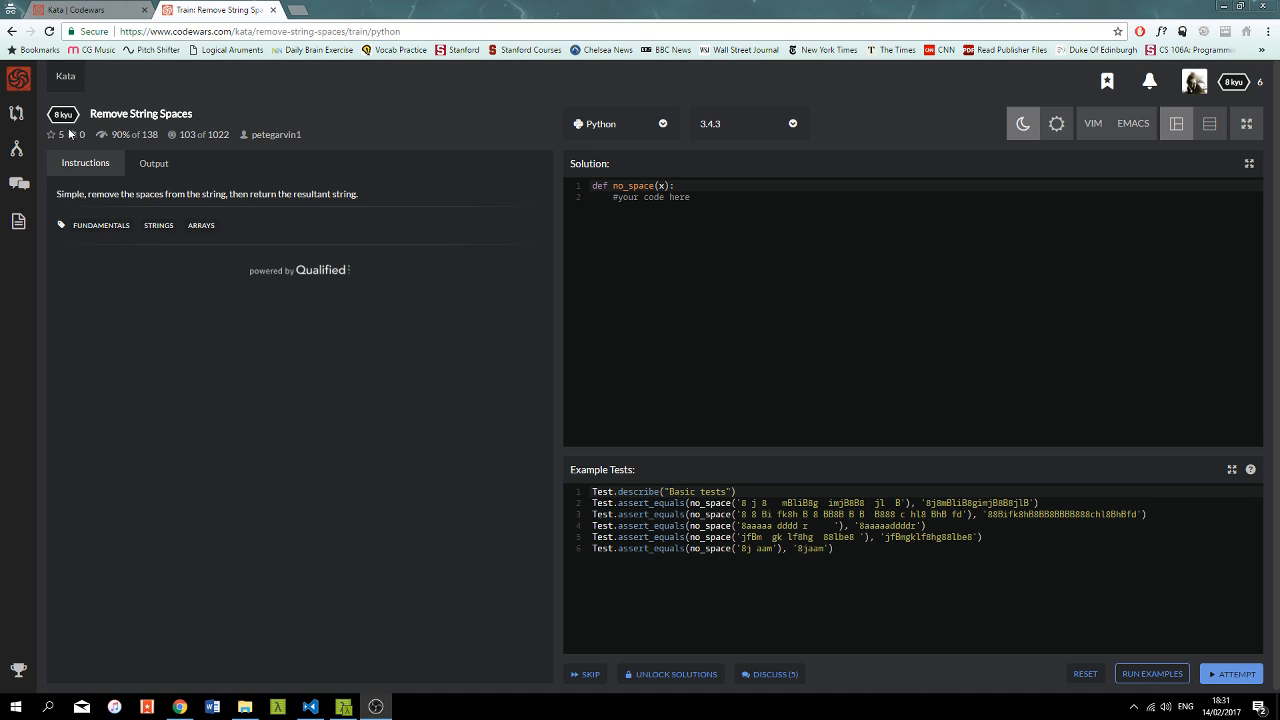
{"action": "mouse_move", "coordinate": [44, 212]}
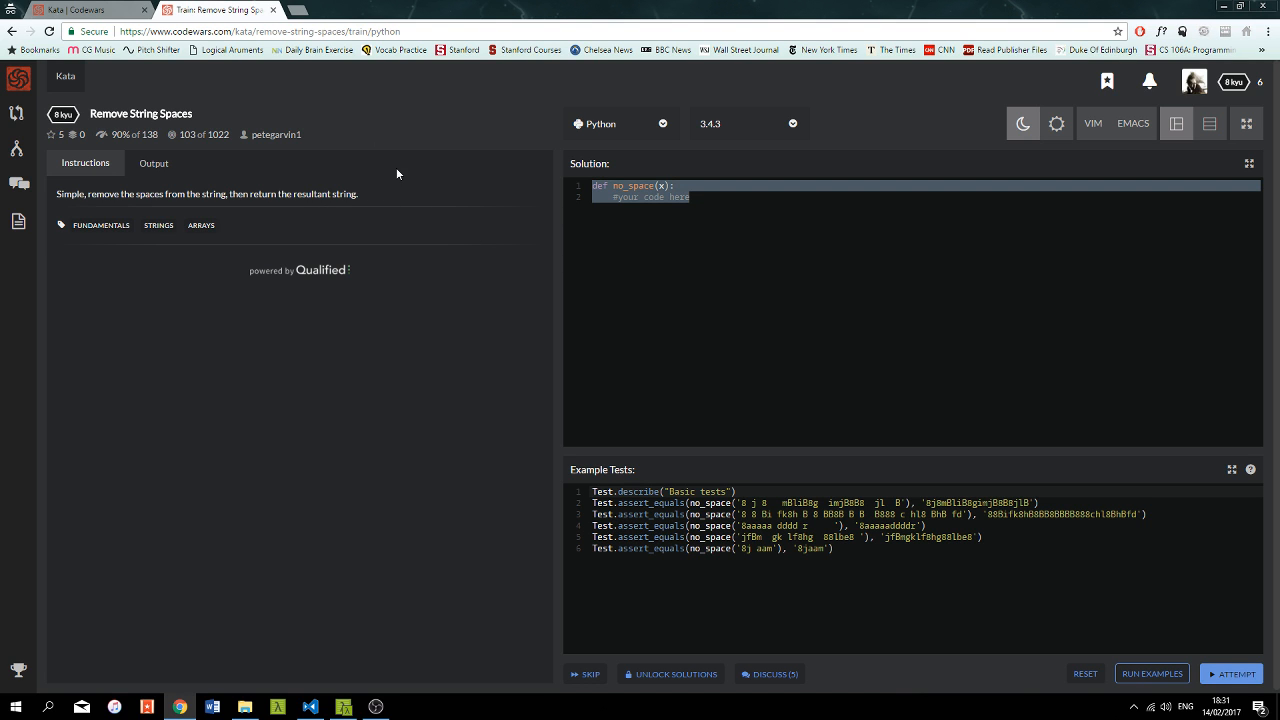
- Copy the no_space starter code from the Codewars Solution editor into 003_remove.py
{"action": "left_click", "coordinate": [310, 708]}
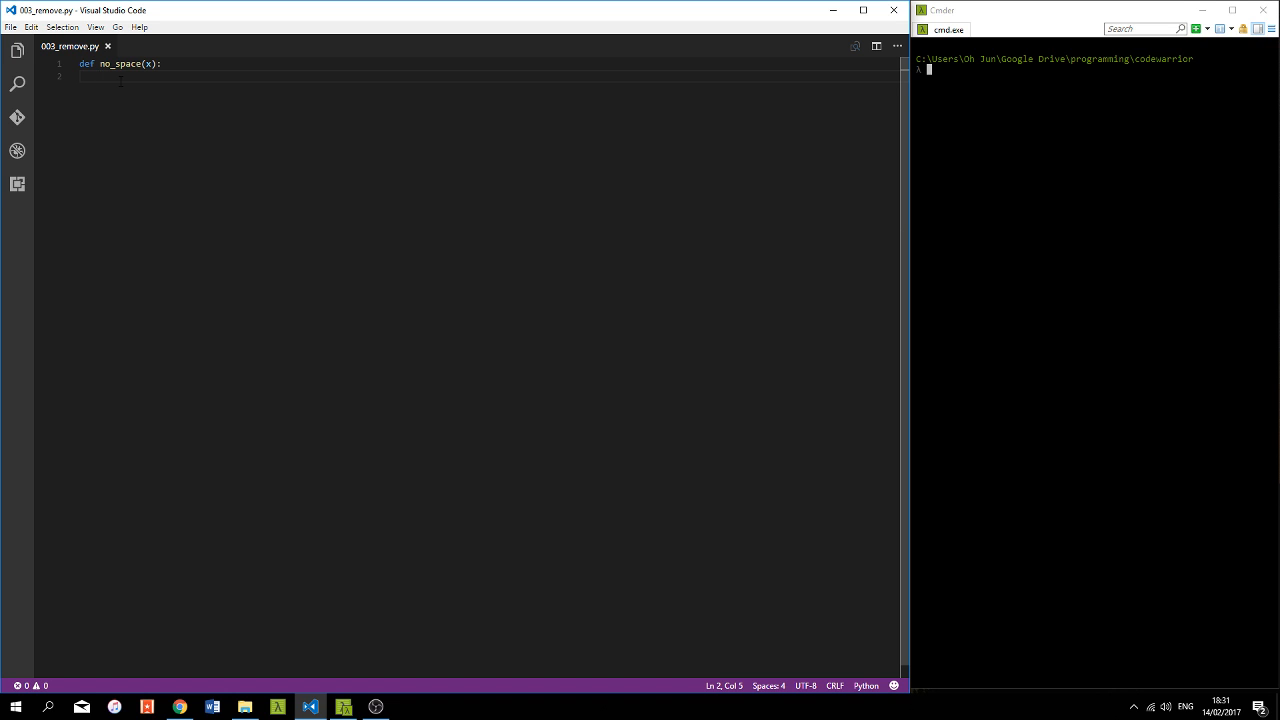
- Add x = list(x) and return x in no_space, with the for/if space-check lines commented out
{"action": "type", "text": "for letter in x:"}
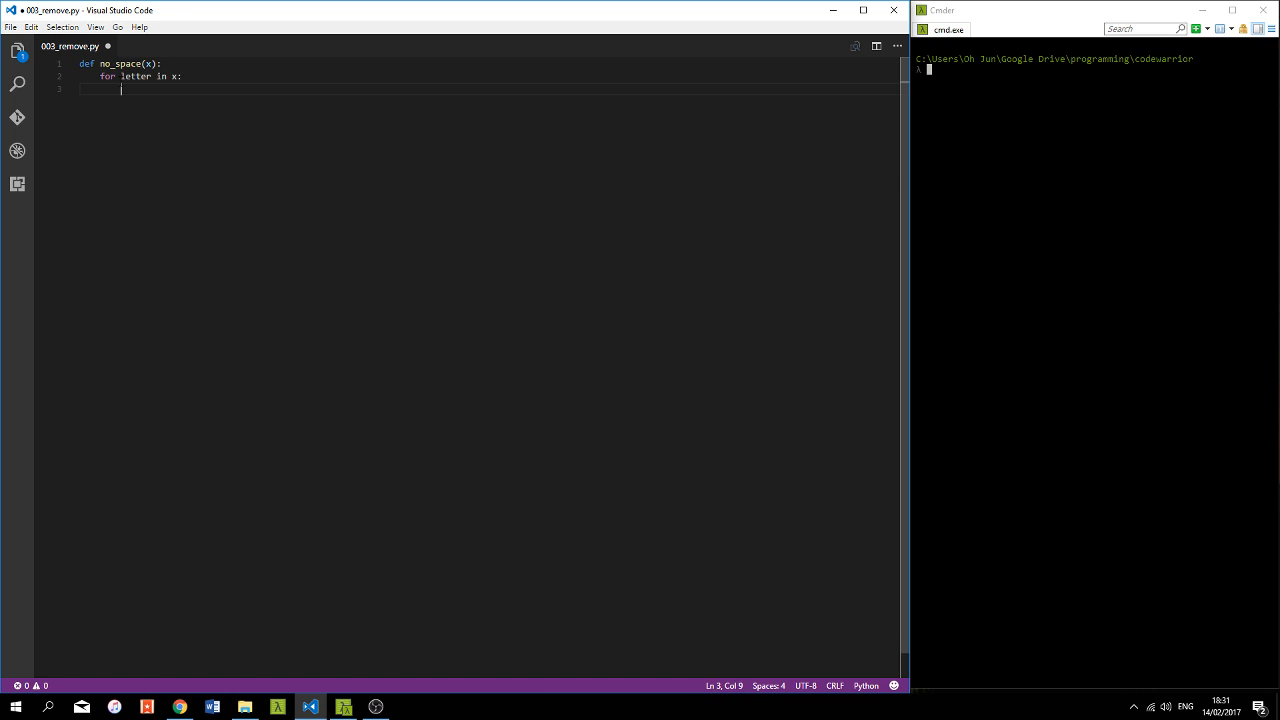
{"action": "type", "text": "if letter == ' ':"}
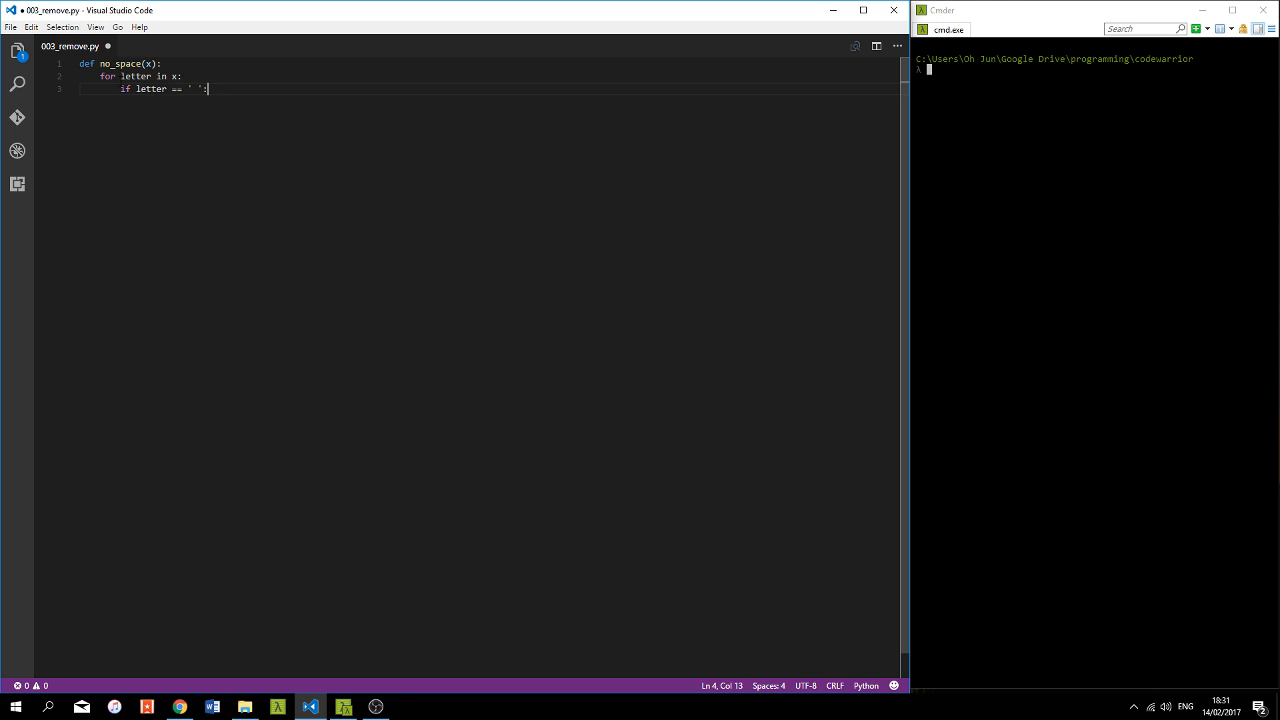
{"action": "key", "text": "Return"}
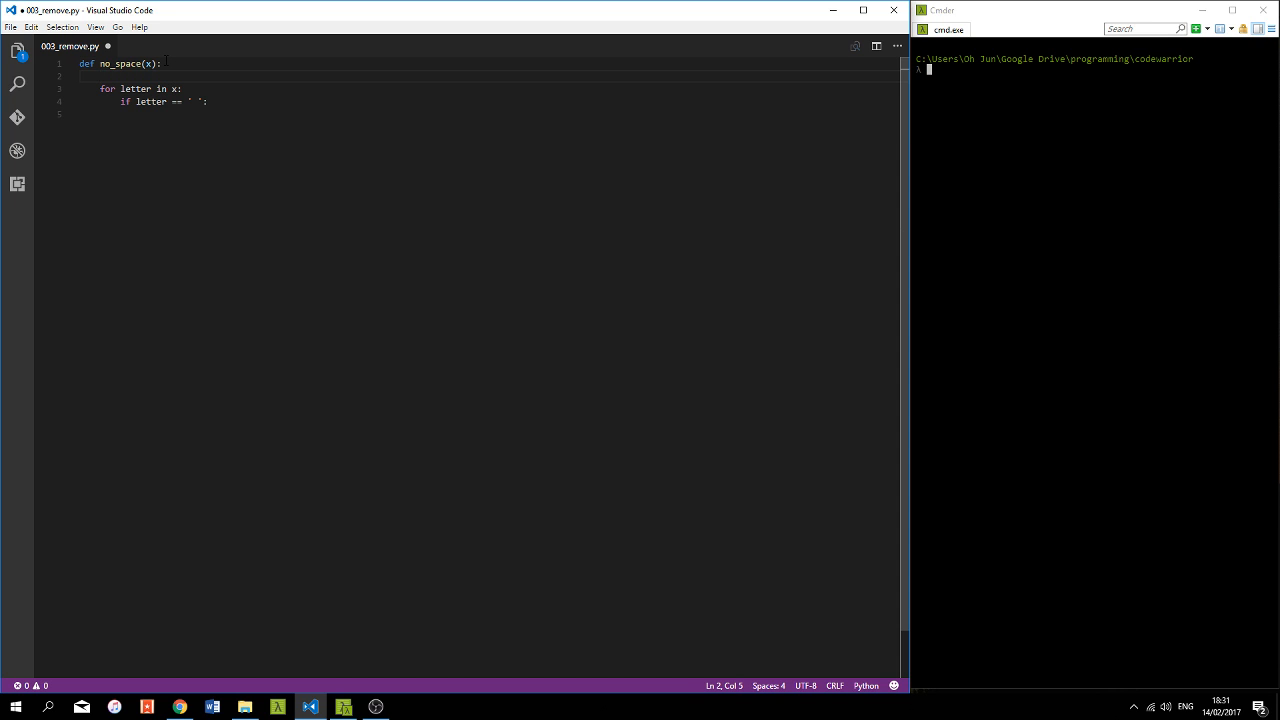
{"action": "type", "text": "x ="}
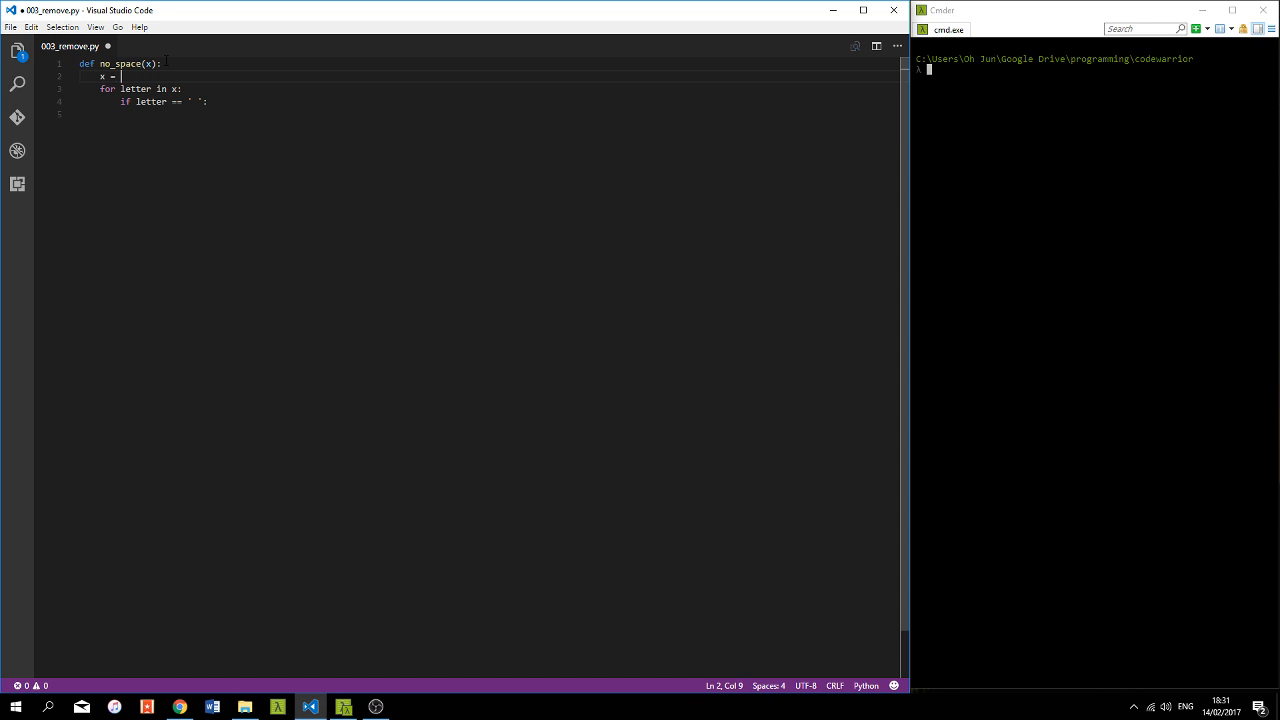
{"action": "type", "text": "list(x)"}
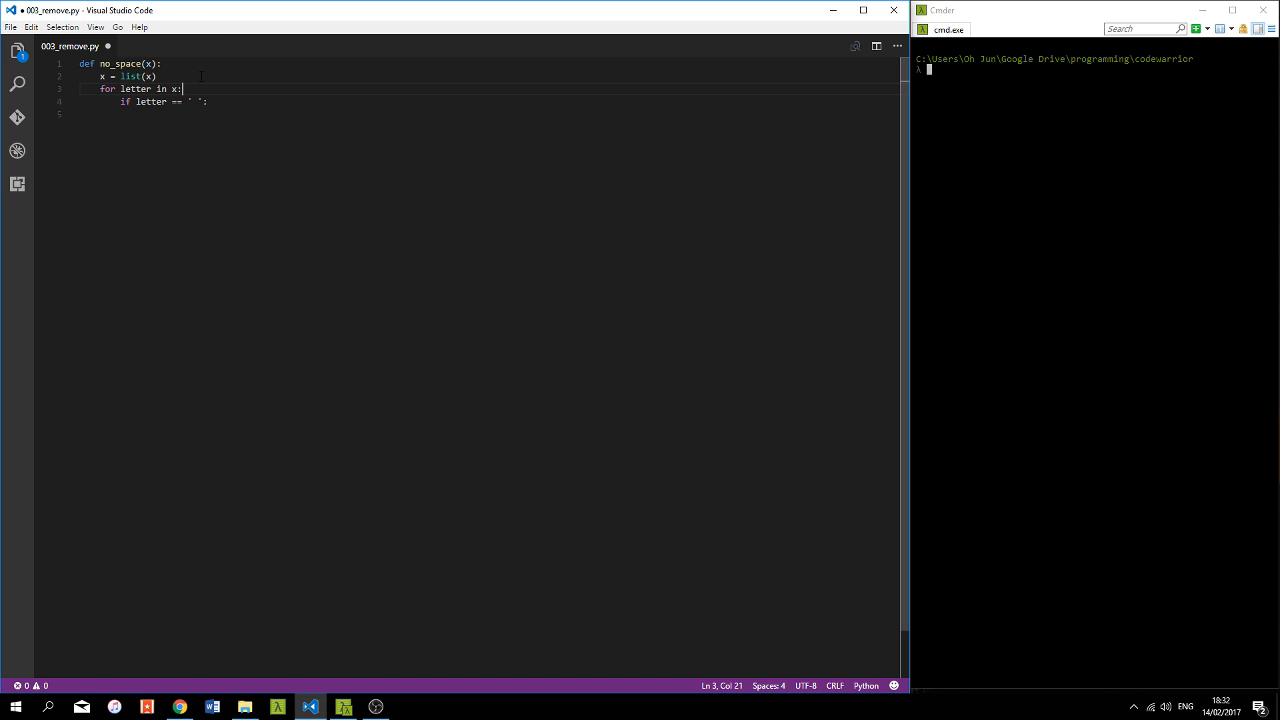
{"action": "left_click", "coordinate": [144, 76]}
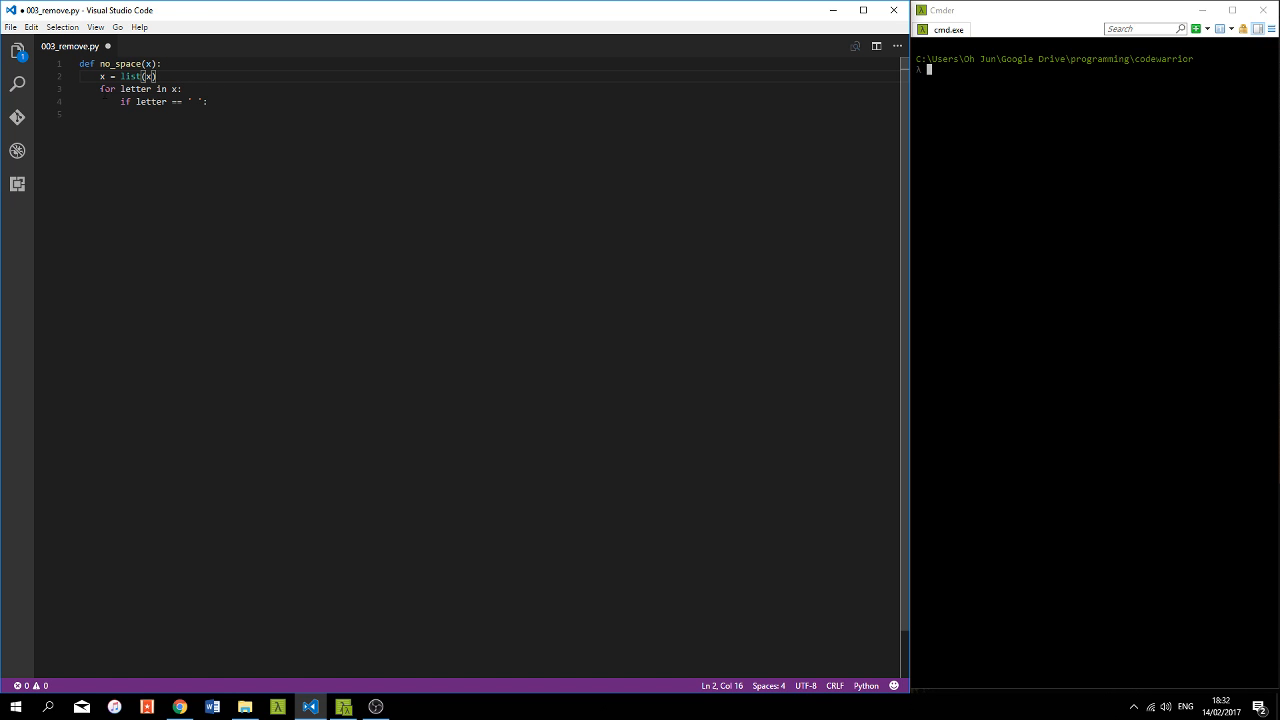
{"action": "key", "text": "ctrl+/"}
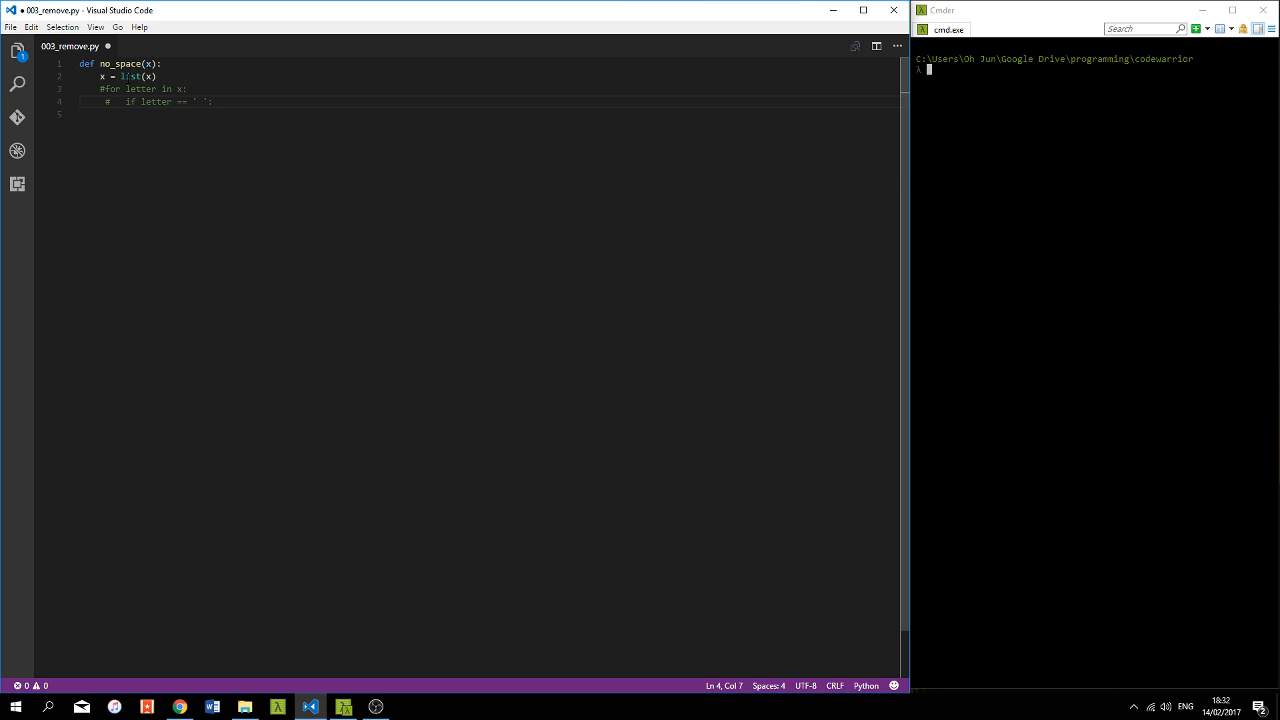
{"action": "type", "text": "return x"}
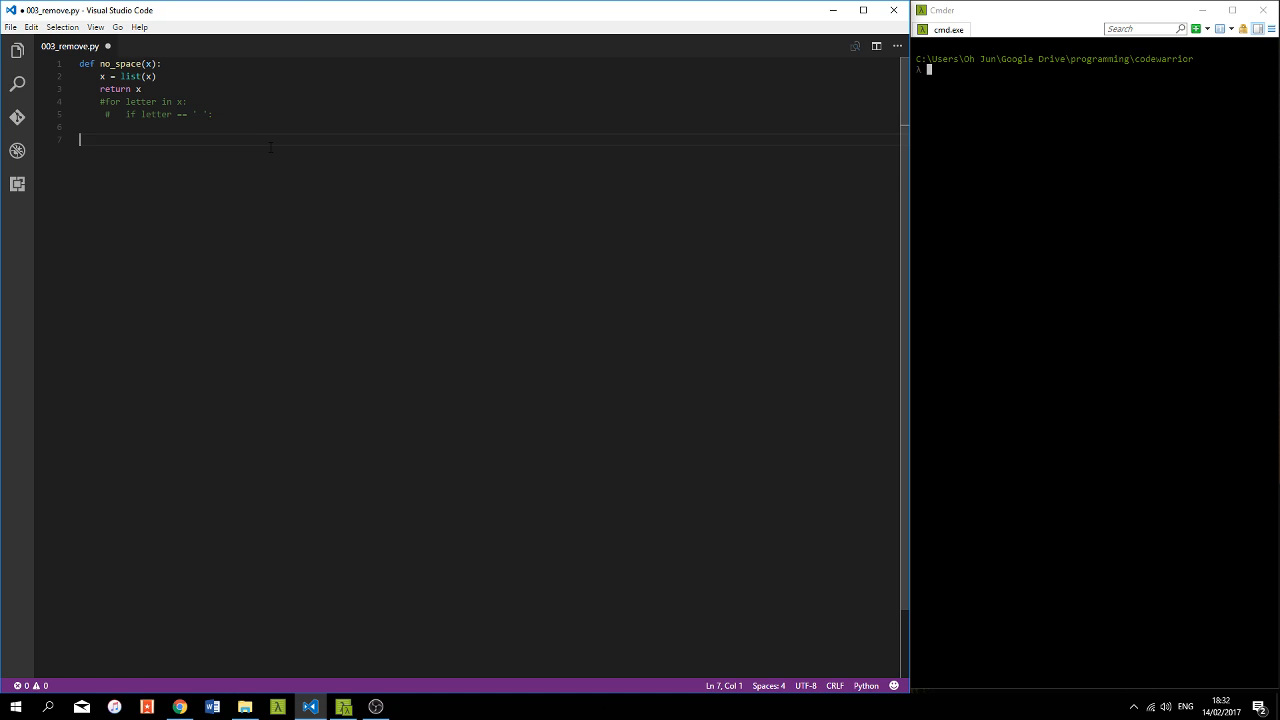
- Add print(no_space('hello world')) and prepare the python 003_remove.py run command
{"action": "type", "text": "no"}
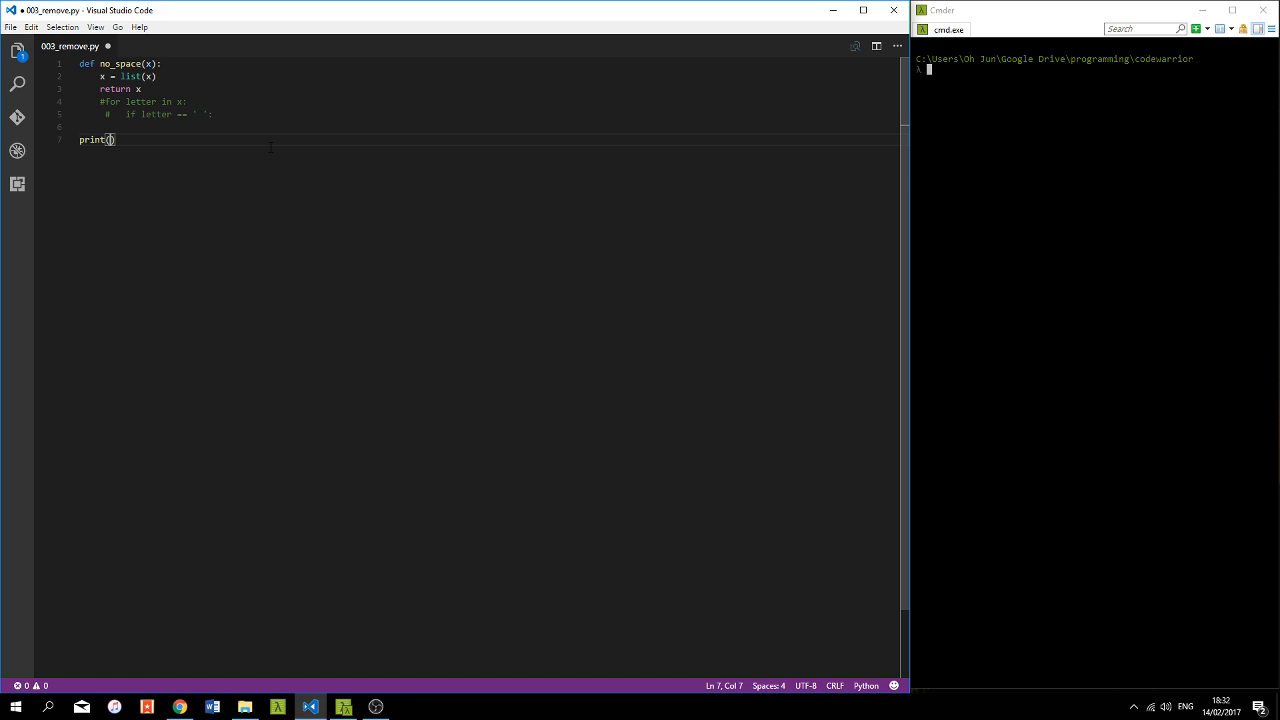
{"action": "type", "text": "no_space("}
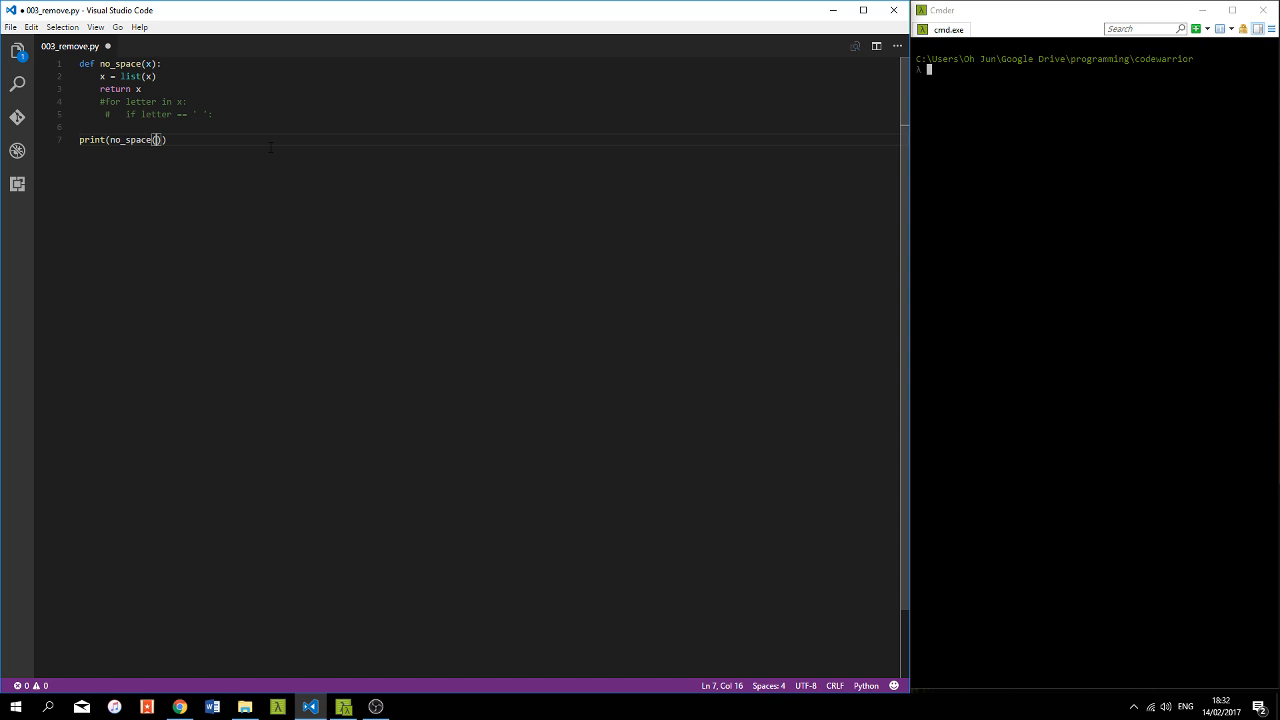
{"action": "type", "text": "'heel'"}
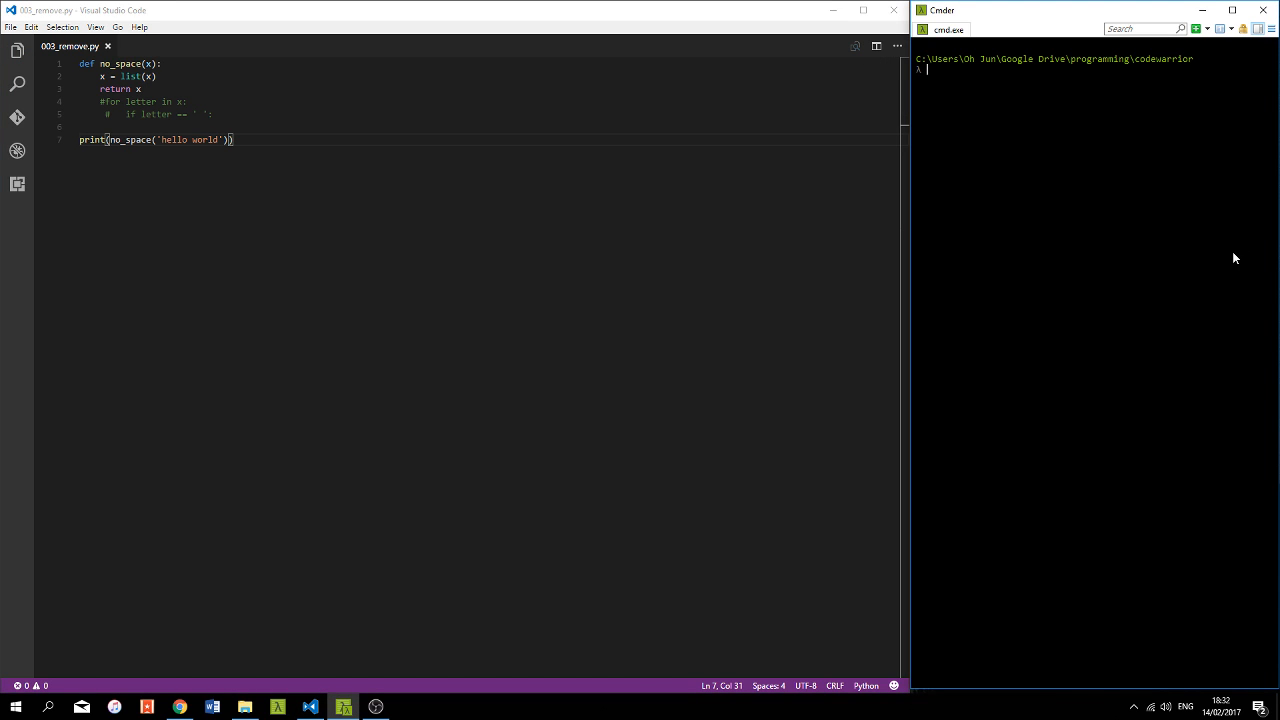
{"action": "type", "text": "python 003_remove.puy"}
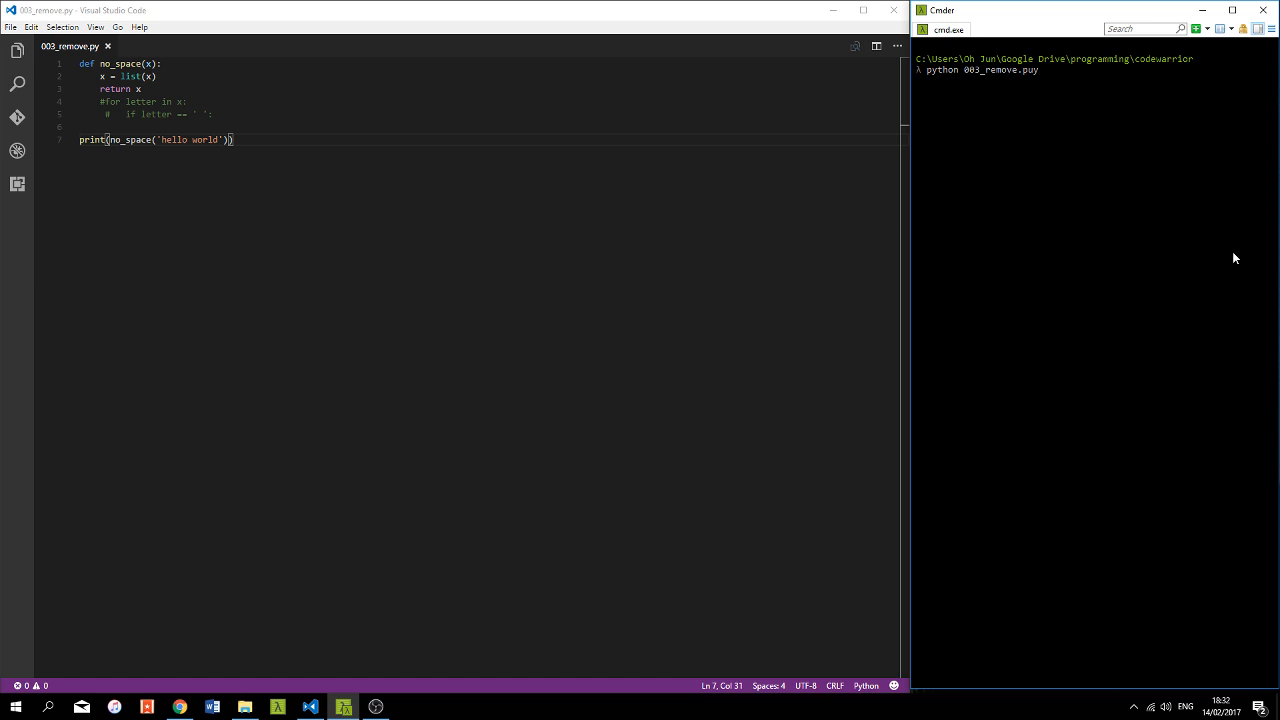
- Run python 003_remove.py, printing hello world as a list of characters
{"action": "key", "text": "Return"}
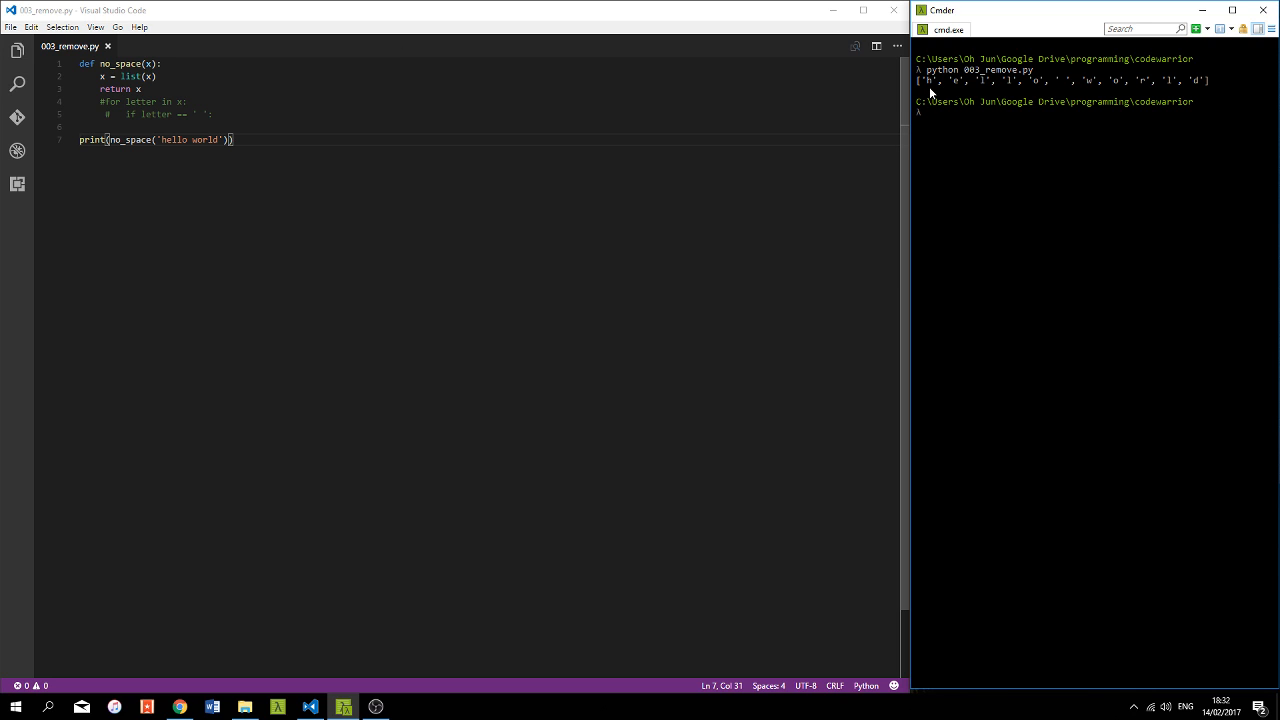
{"action": "mouse_move", "coordinate": [440, 96]}
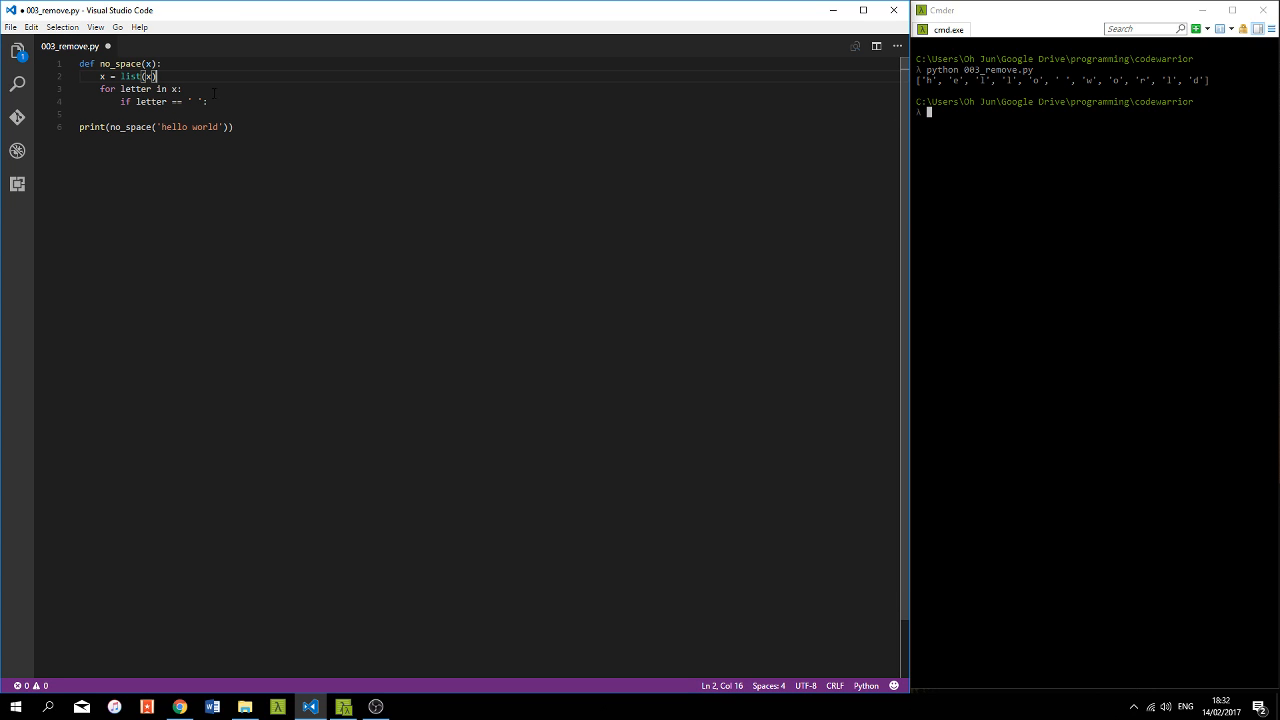
- Inside the if, add x.pop(x.index(letter)) to drop each space from the list
{"action": "key", "text": "enter"}
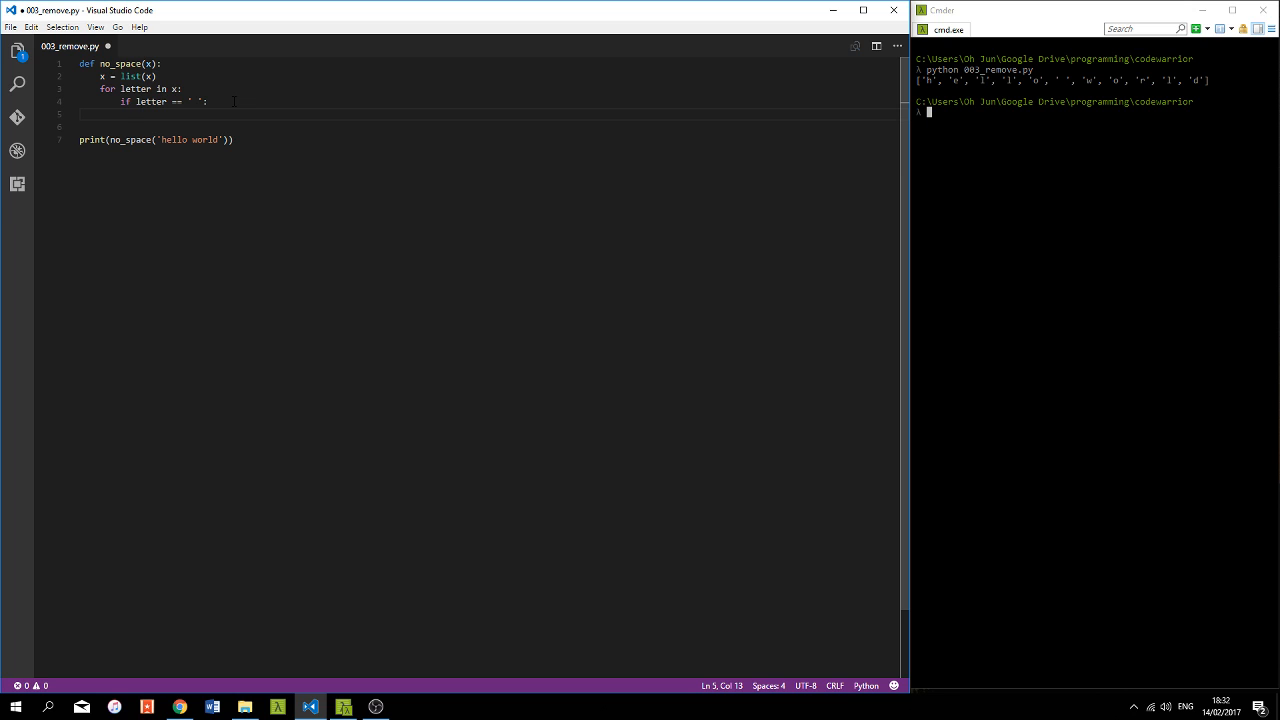
{"action": "type", "text": "x"}
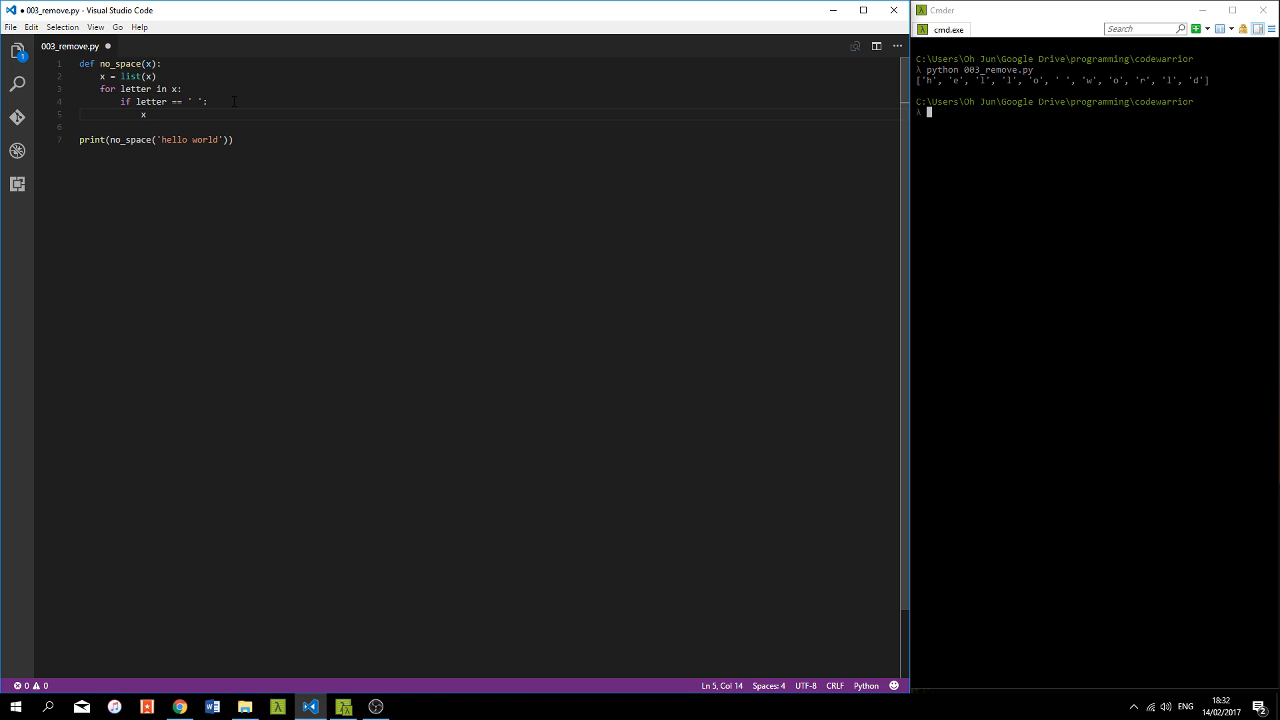
{"action": "type", "text": ".pop"}
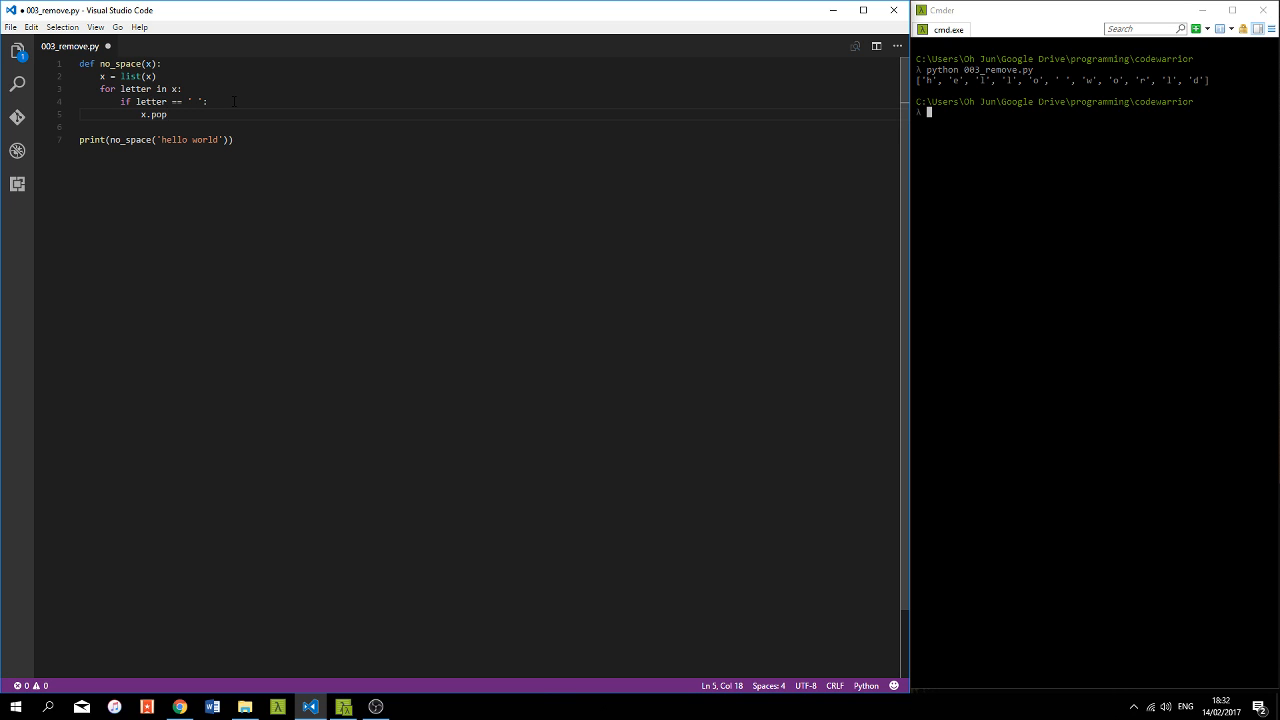
{"action": "type", "text": "()"}
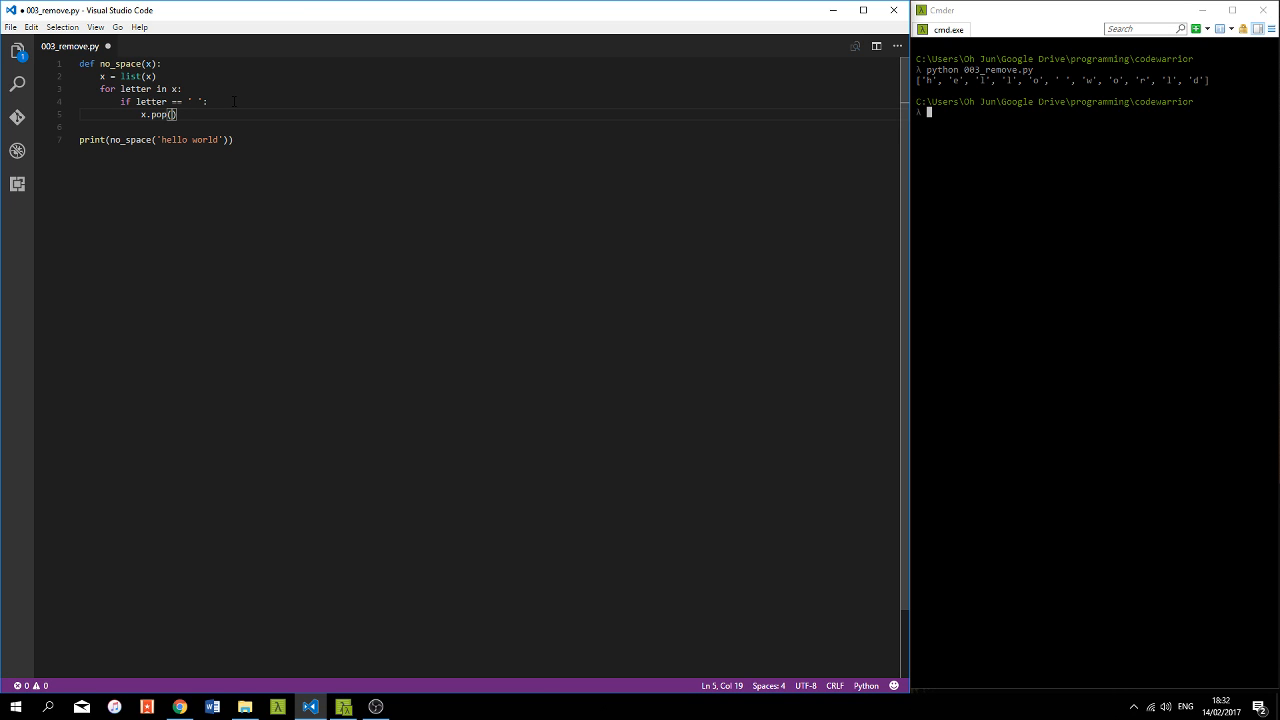
{"action": "type", "text": "letter"}
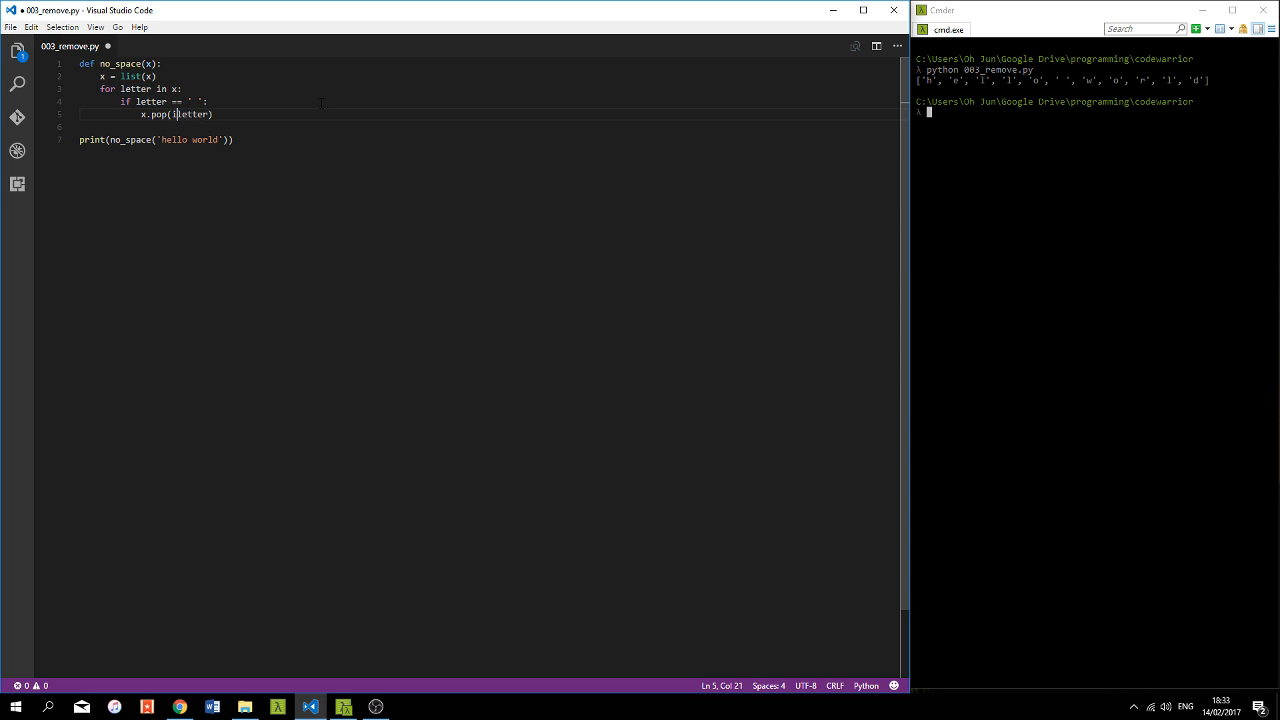
{"action": "type", "text": "index("}
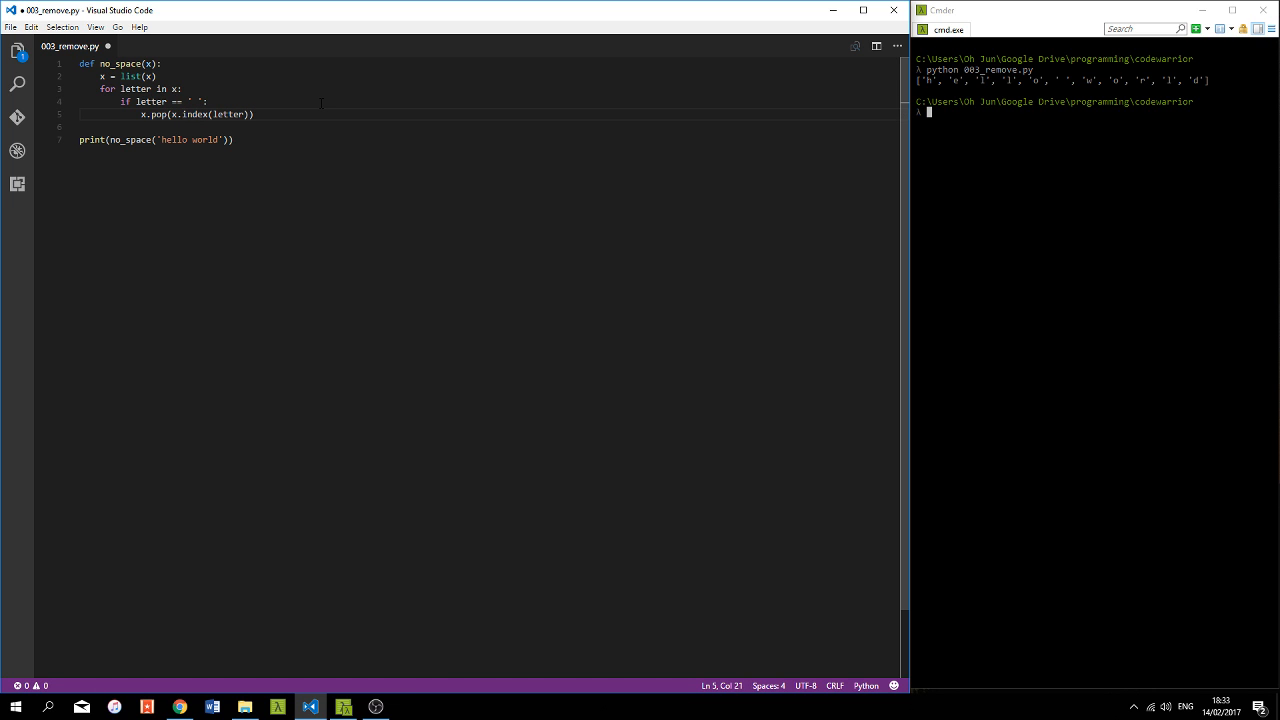
{"action": "double_click", "coordinate": [194, 114]}
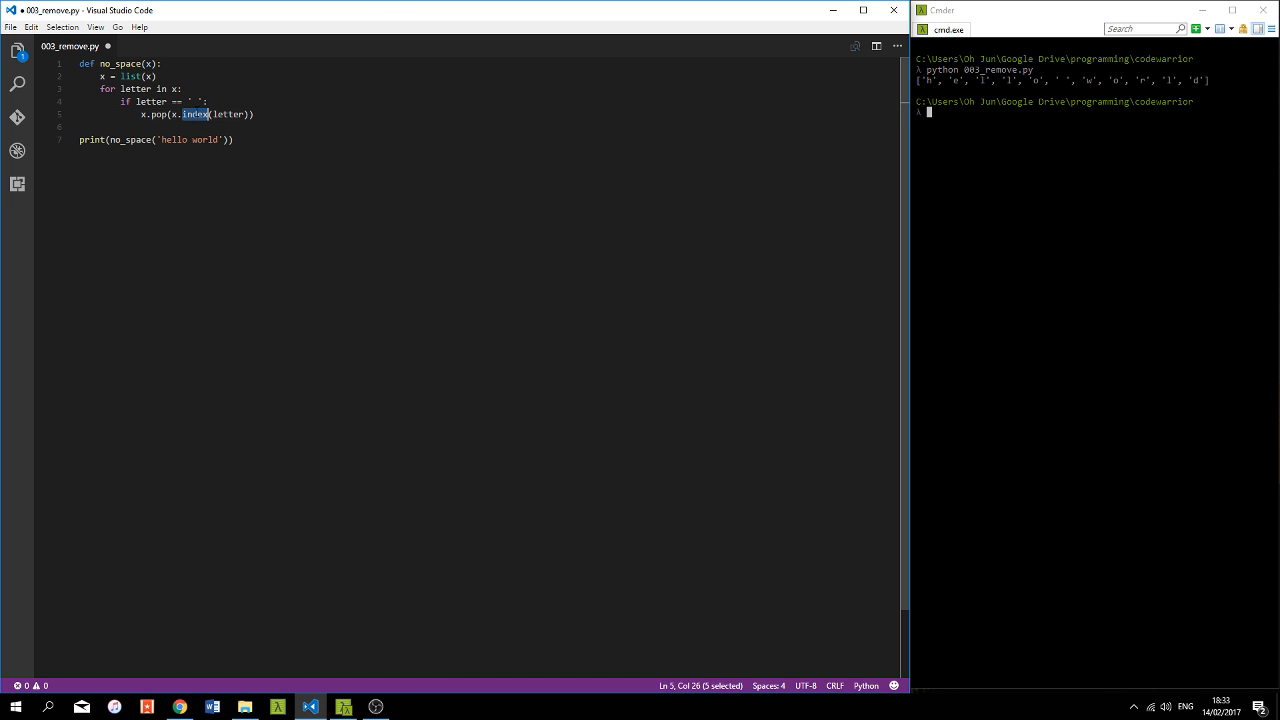
{"action": "double_click", "coordinate": [228, 114]}
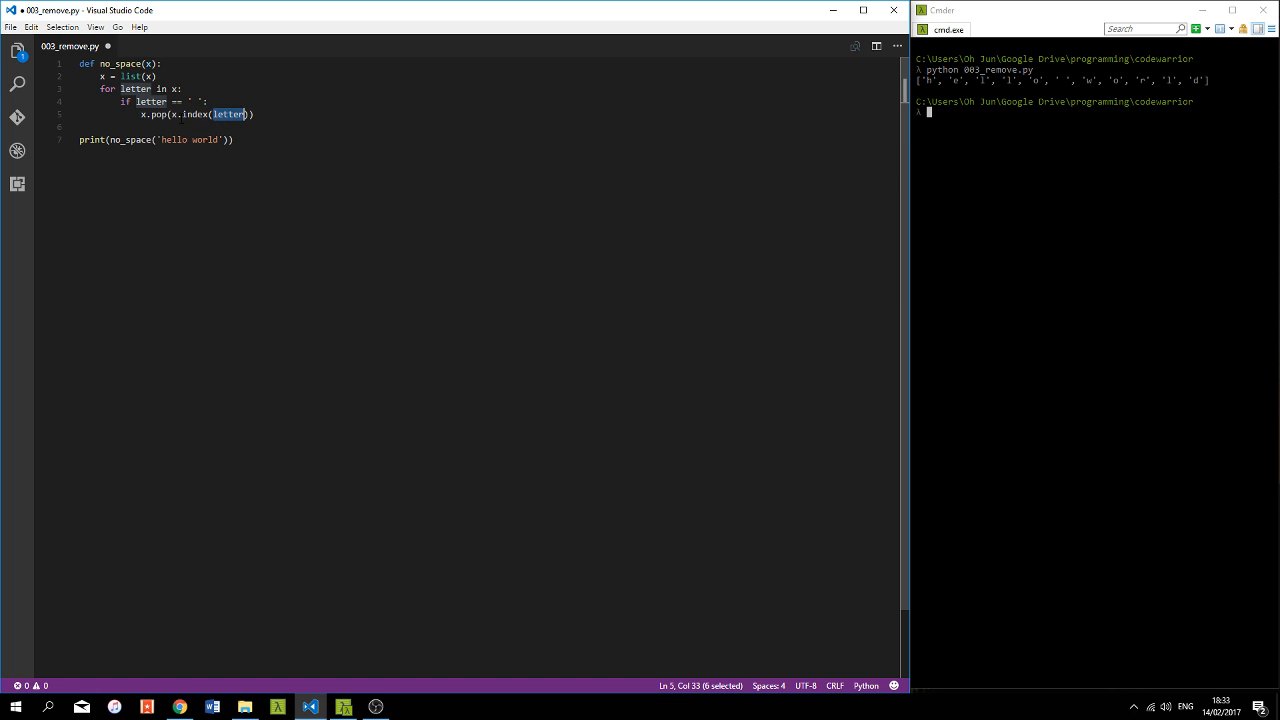
{"action": "left_click", "coordinate": [172, 114]}
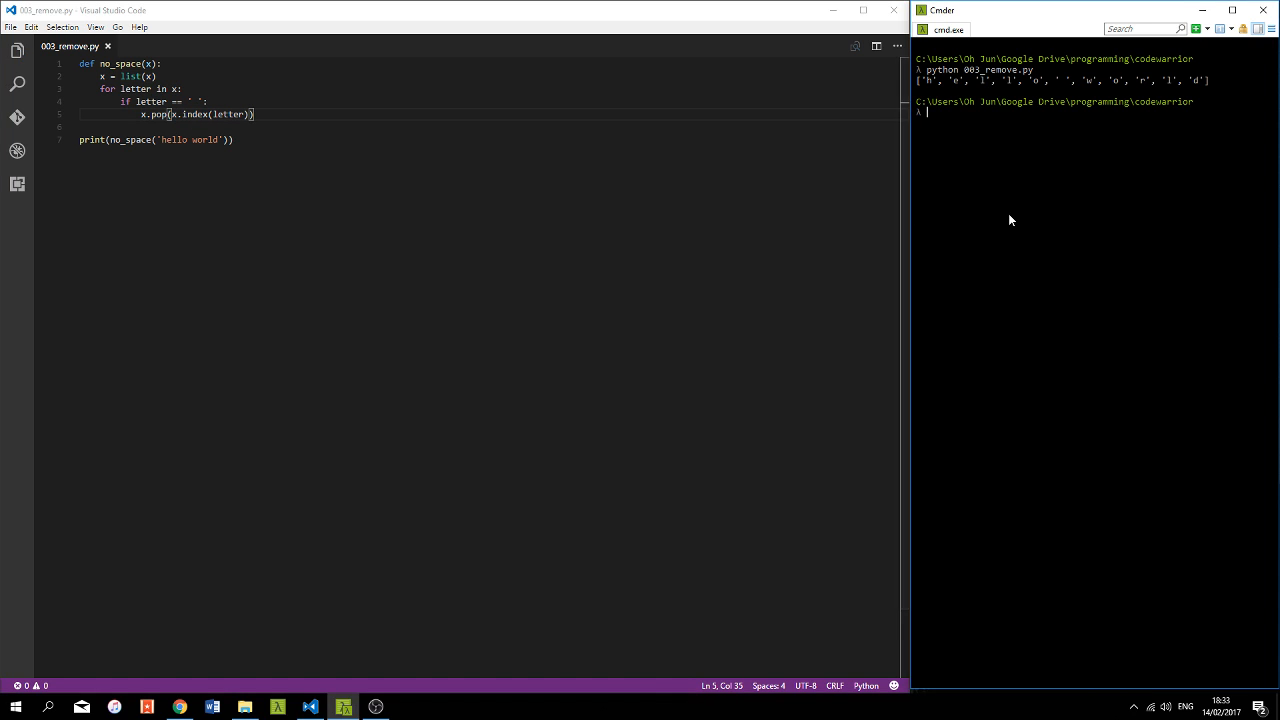
- Add return x after the loop and rerun, printing the letters without the space
{"action": "key", "text": "Enter"}
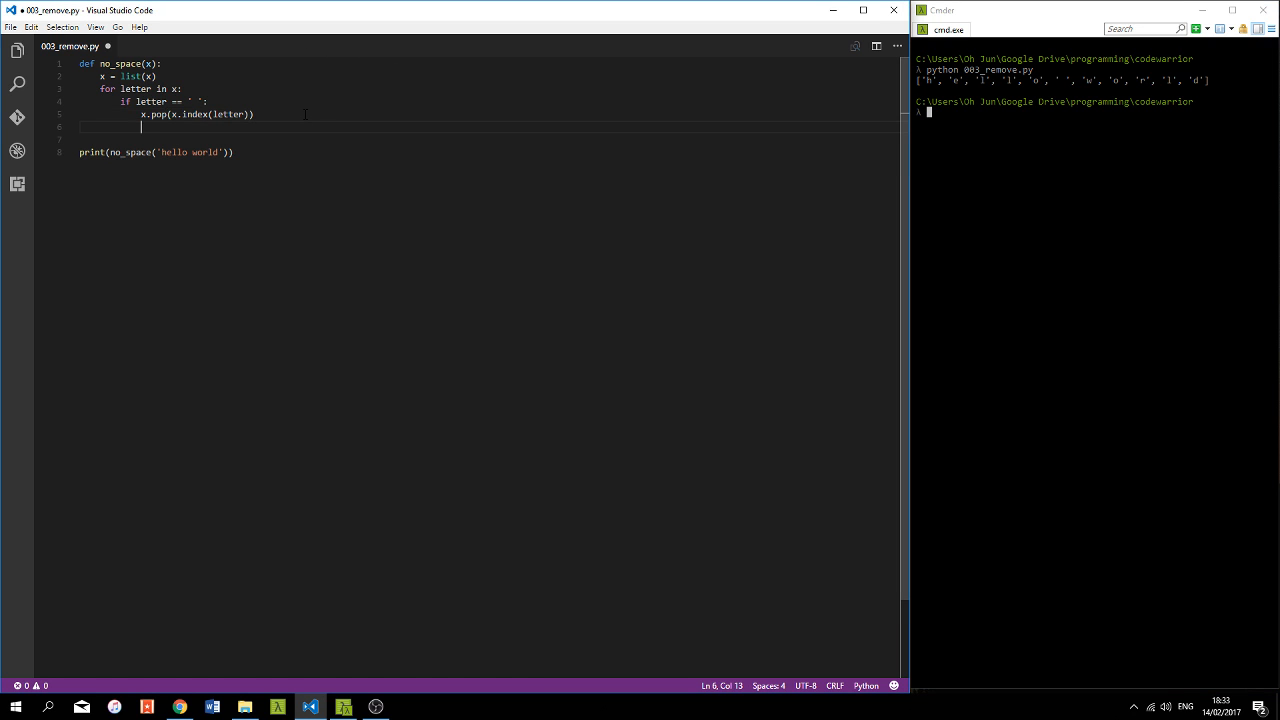
{"action": "type", "text": "return x"}
{"action": "left_click", "coordinate": [1094, 112]}
{"action": "type", "text": "python 003_remove.py"}
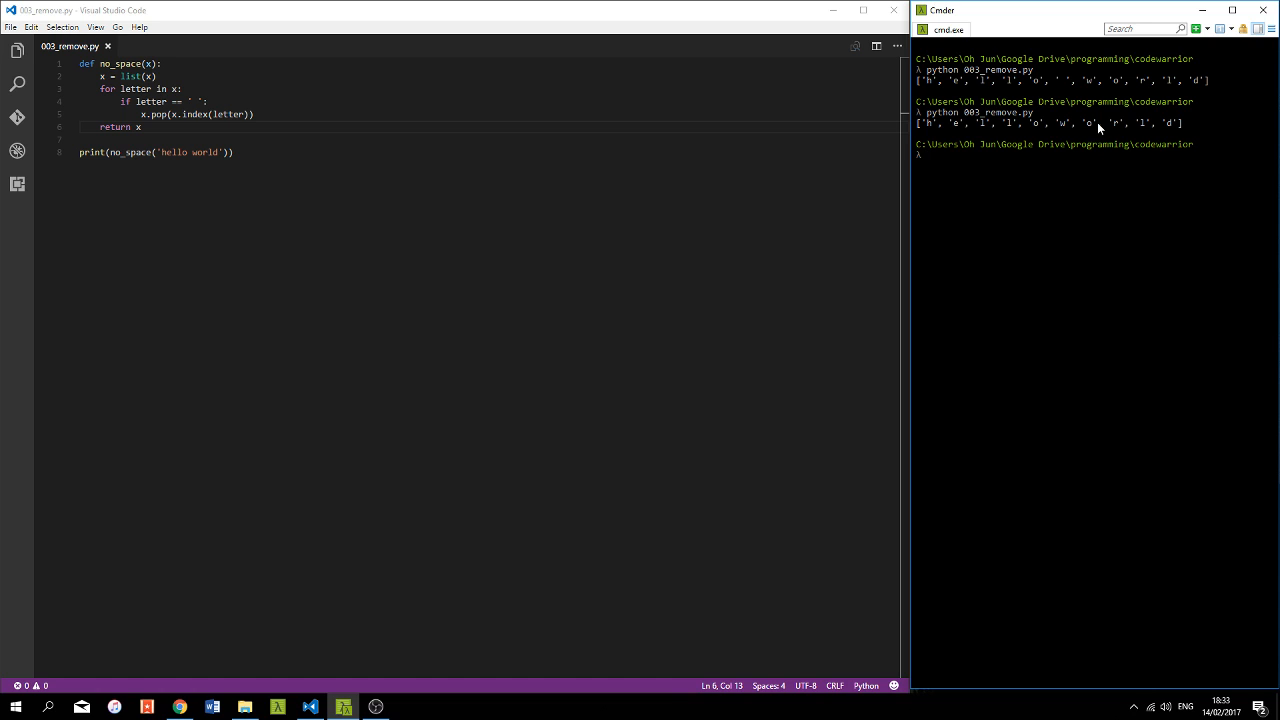
{"action": "double_click", "coordinate": [1060, 80]}
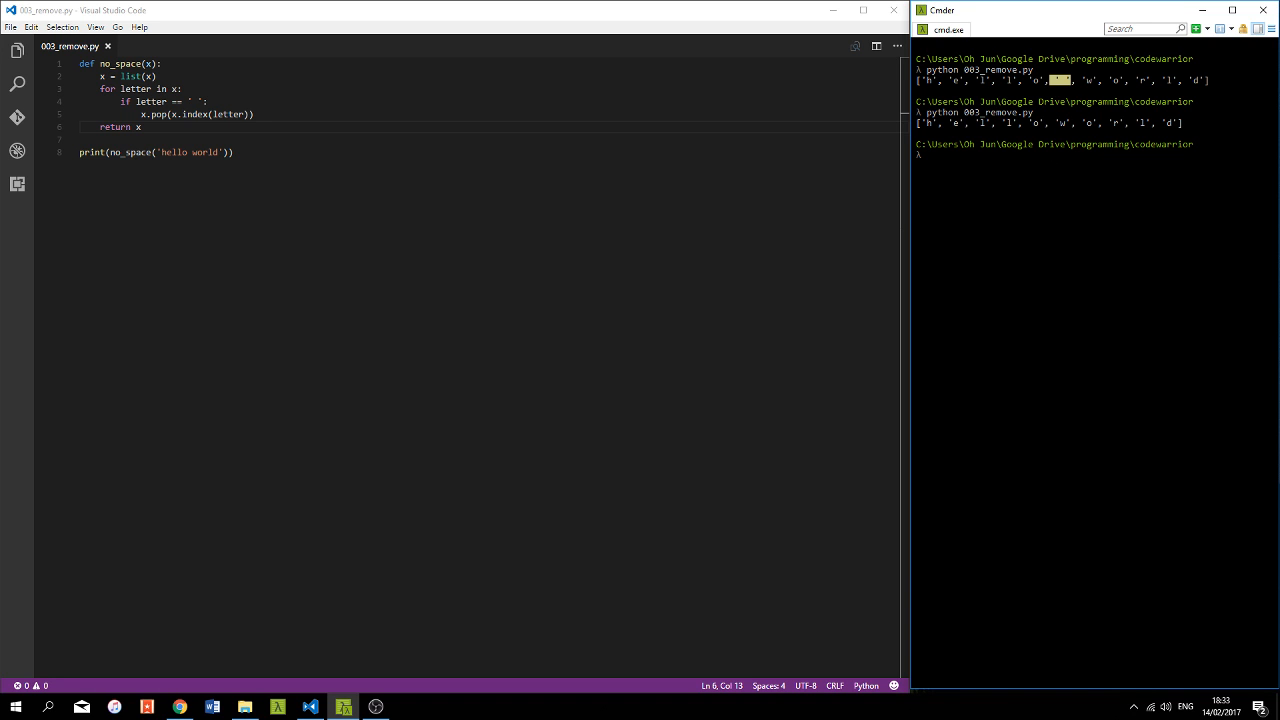
{"action": "left_click", "coordinate": [256, 114]}
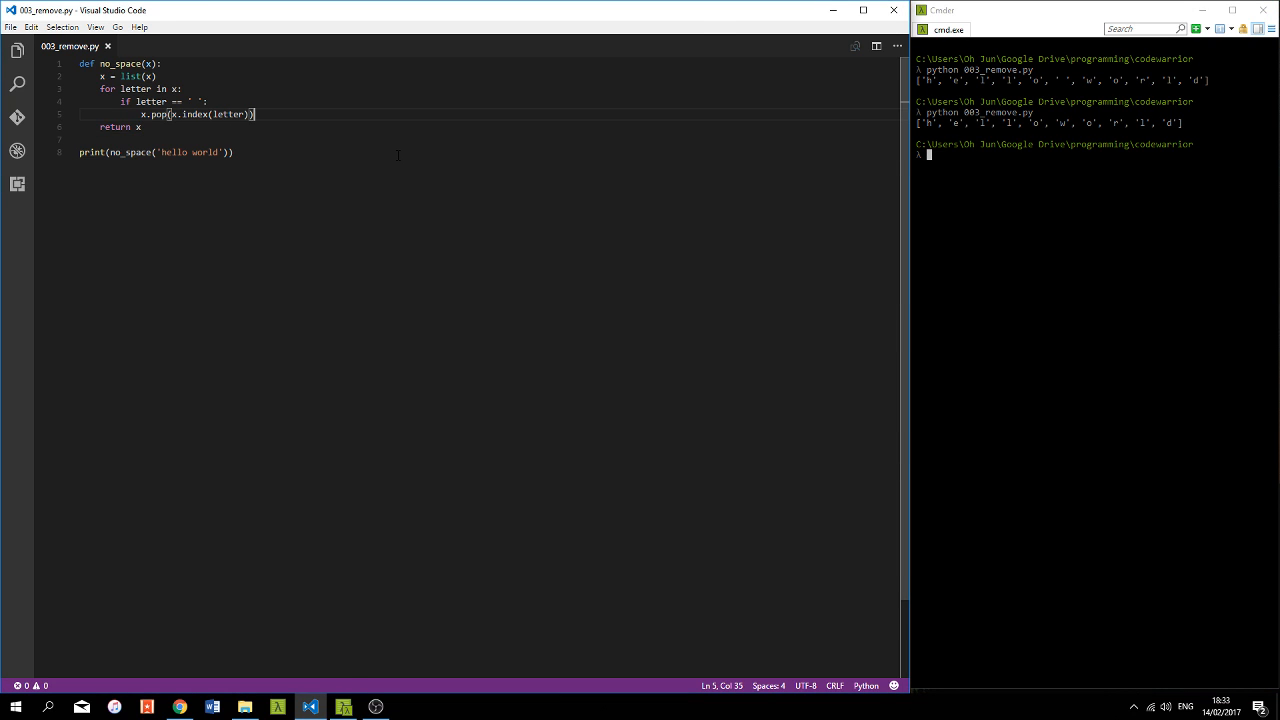
- Add x = ''.join(x) before the return so no_space gives back a string
{"action": "key", "text": "Enter"}
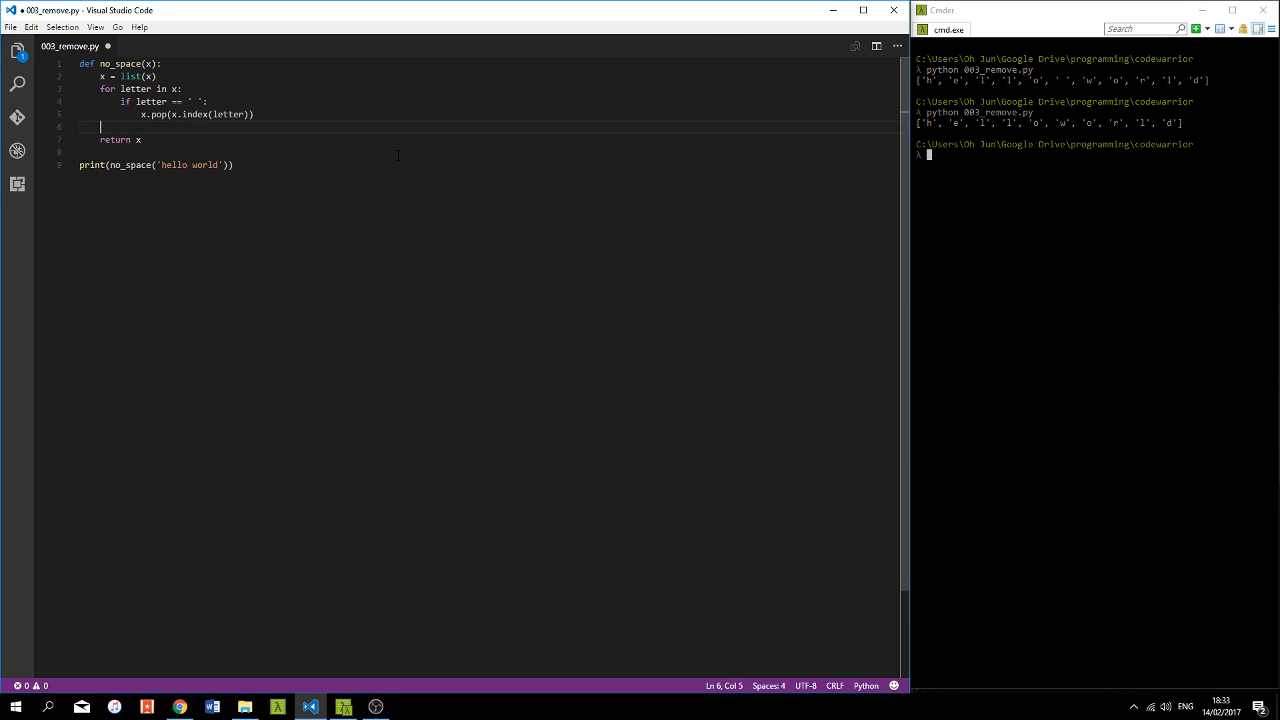
{"action": "type", "text": "x = ''.join("}
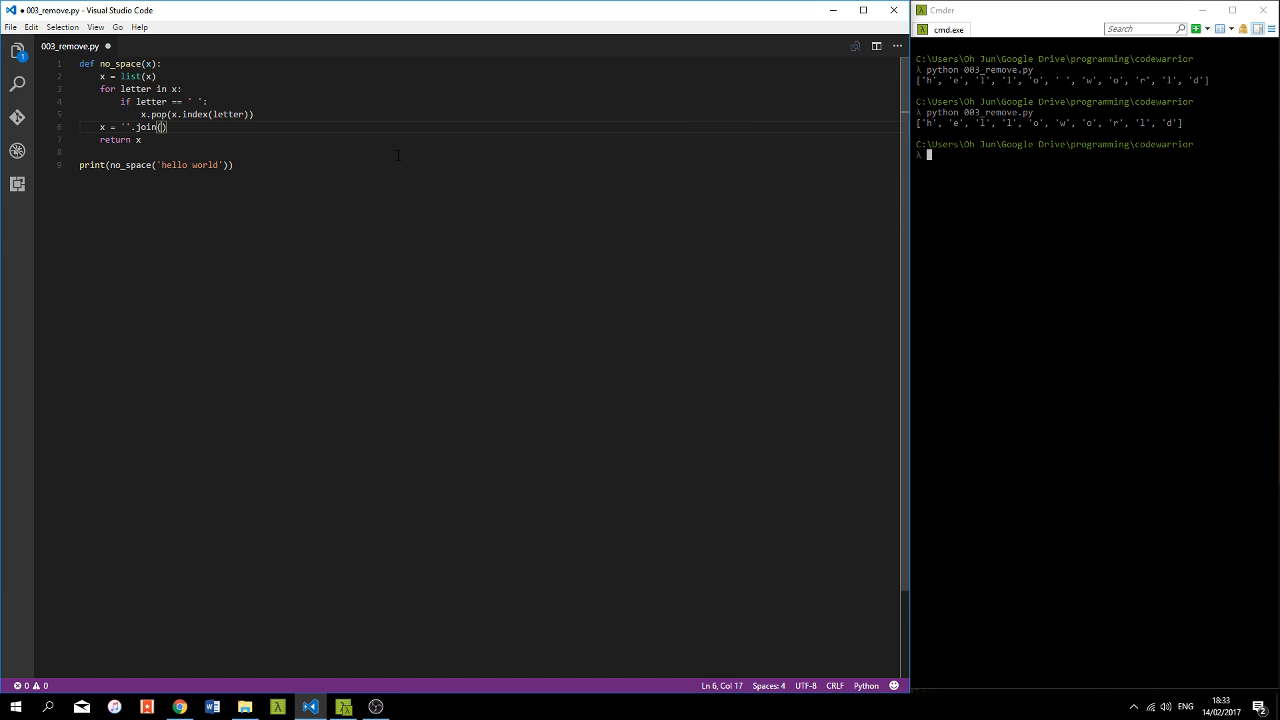
{"action": "type", "text": "x"}
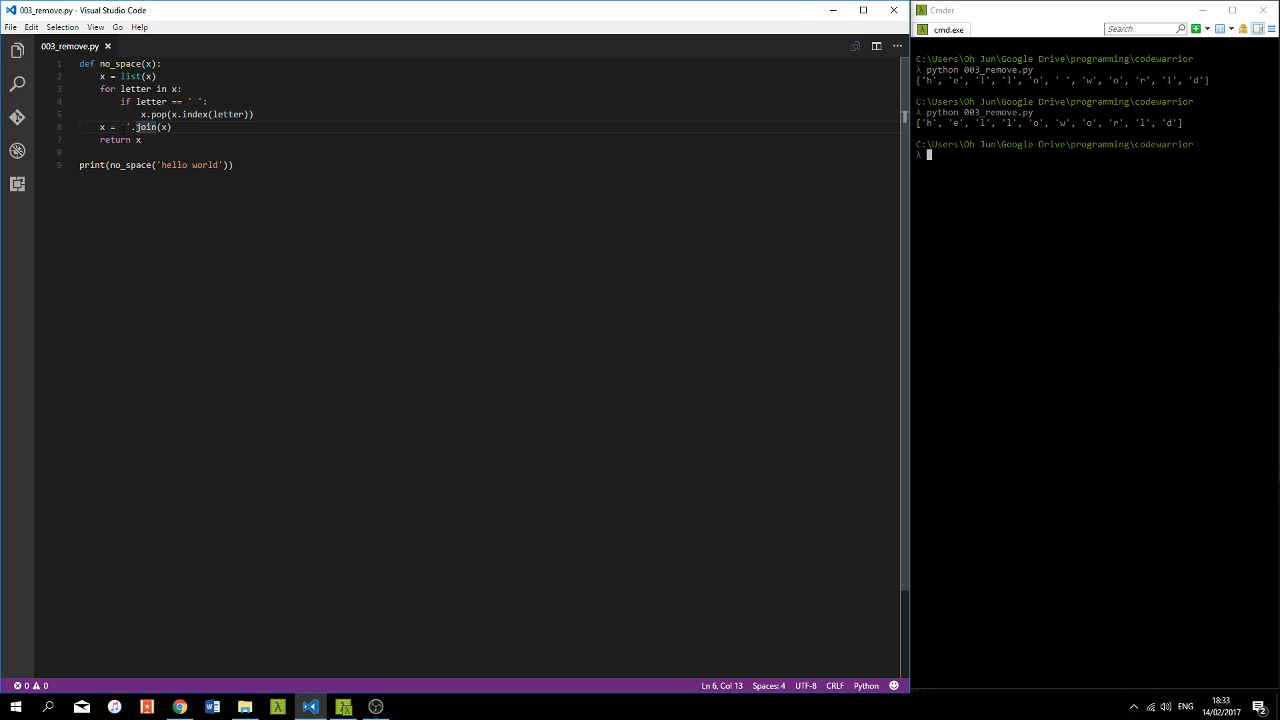
{"action": "left_click_drag", "start_coordinate": [120, 128], "coordinate": [172, 128]}
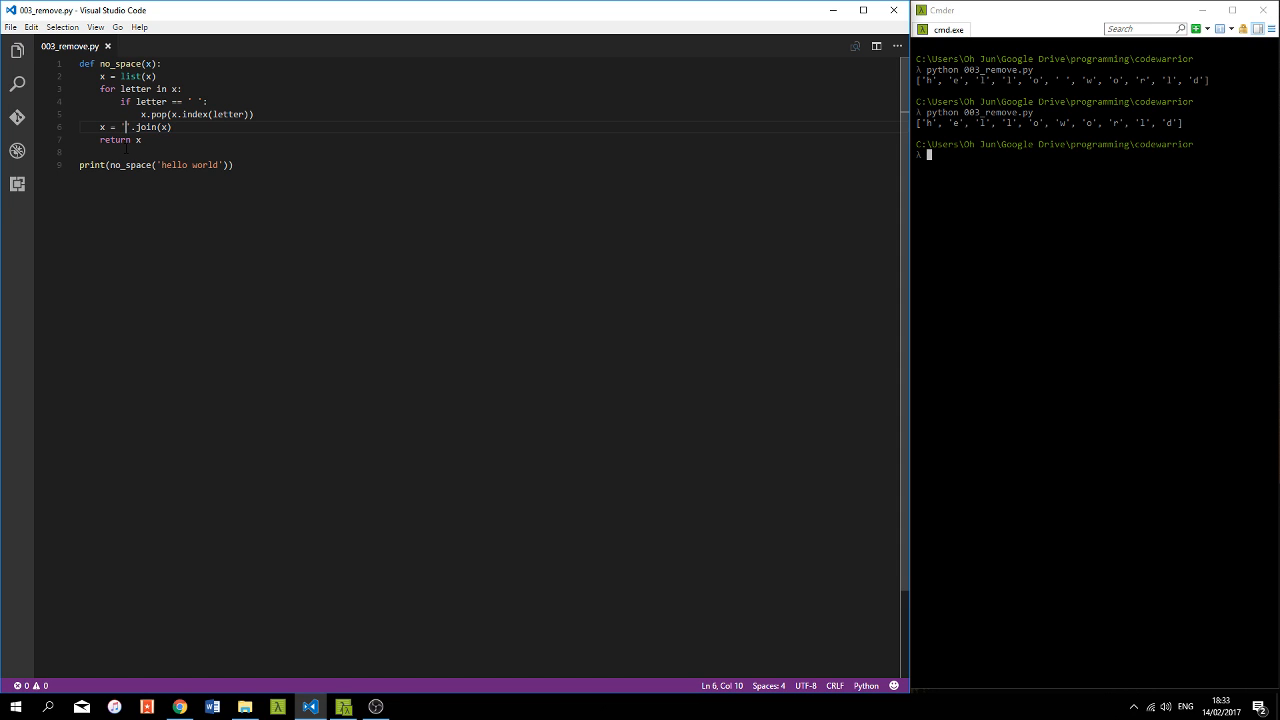
- Extend the test to 'hello world my name is codewarrior', save and run it spaceless
{"action": "type", "text": "!"}
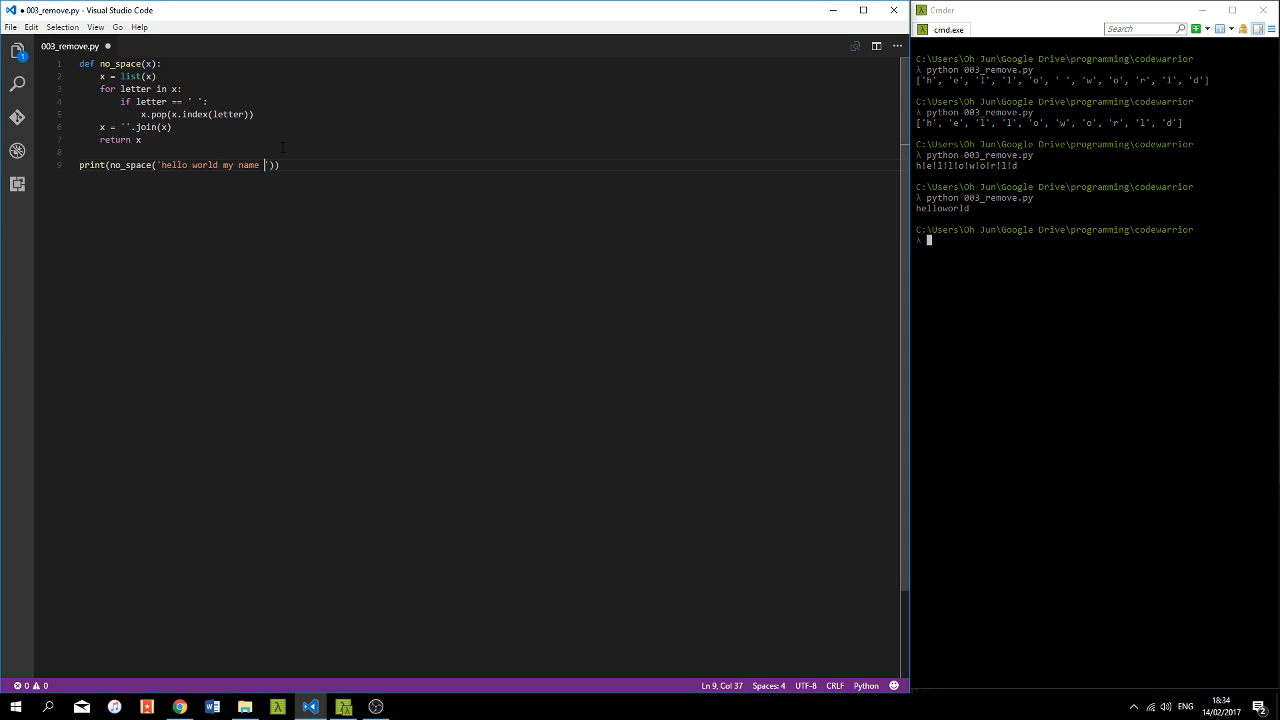
{"action": "type", "text": "is codewarrior"}
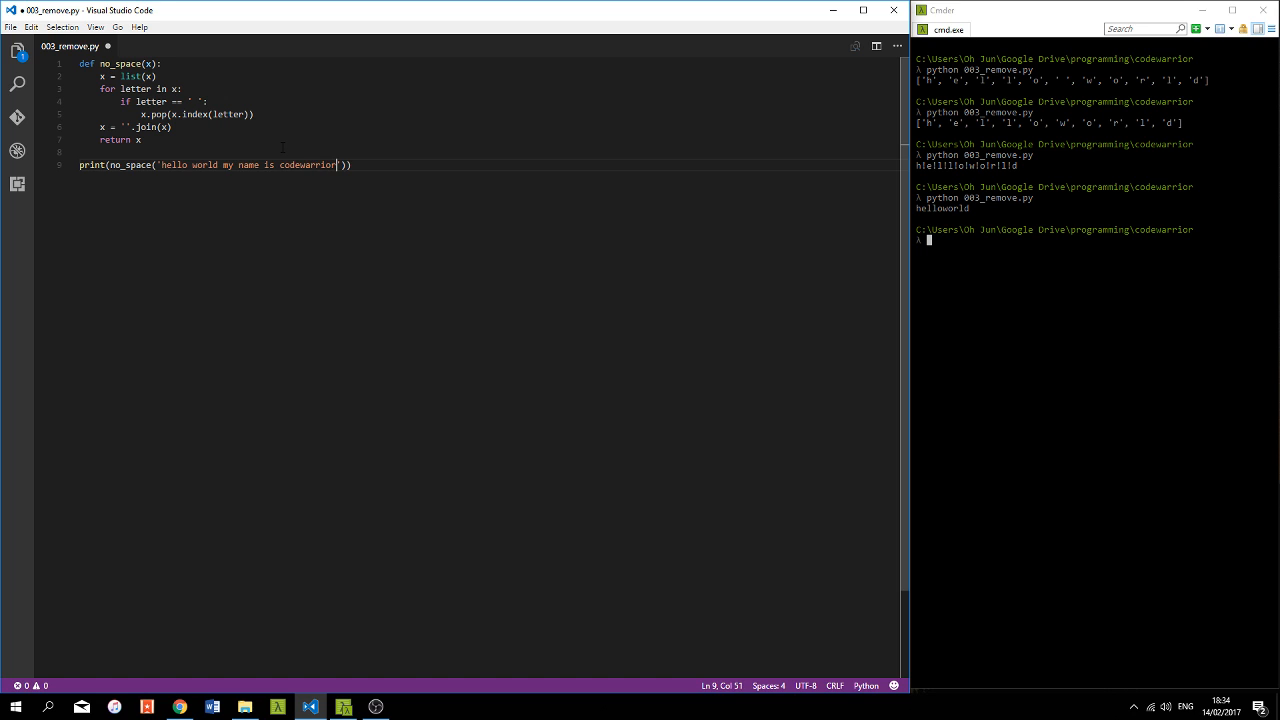
{"action": "key", "text": "Return"}
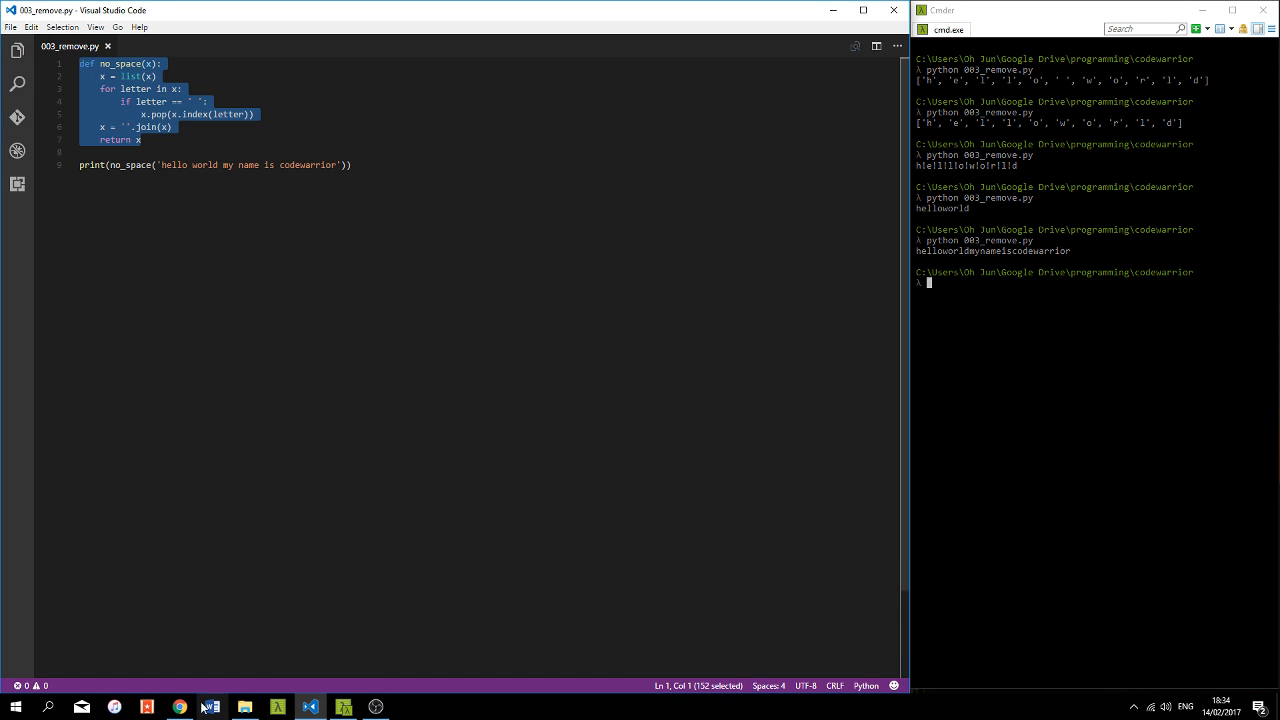
- Paste the function into the kata's Solution editor and run the example tests, one failing
{"action": "left_click", "coordinate": [178, 708]}
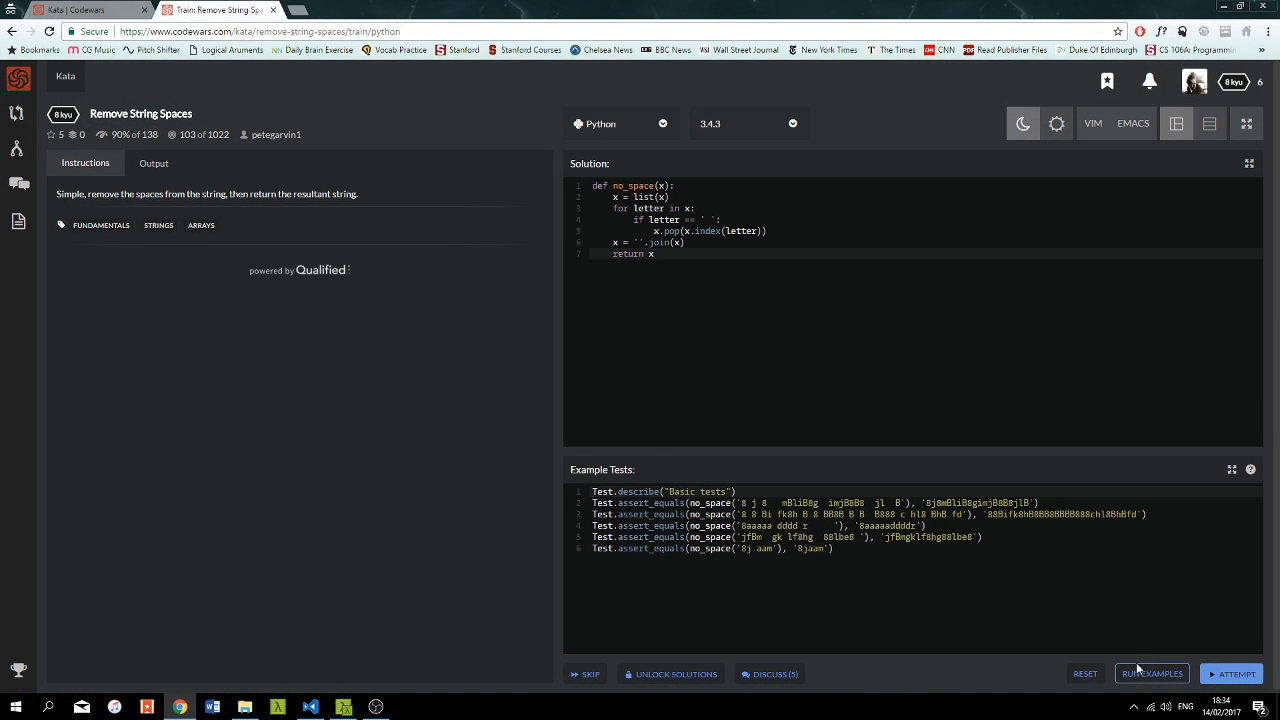
{"action": "left_click", "coordinate": [1152, 672]}
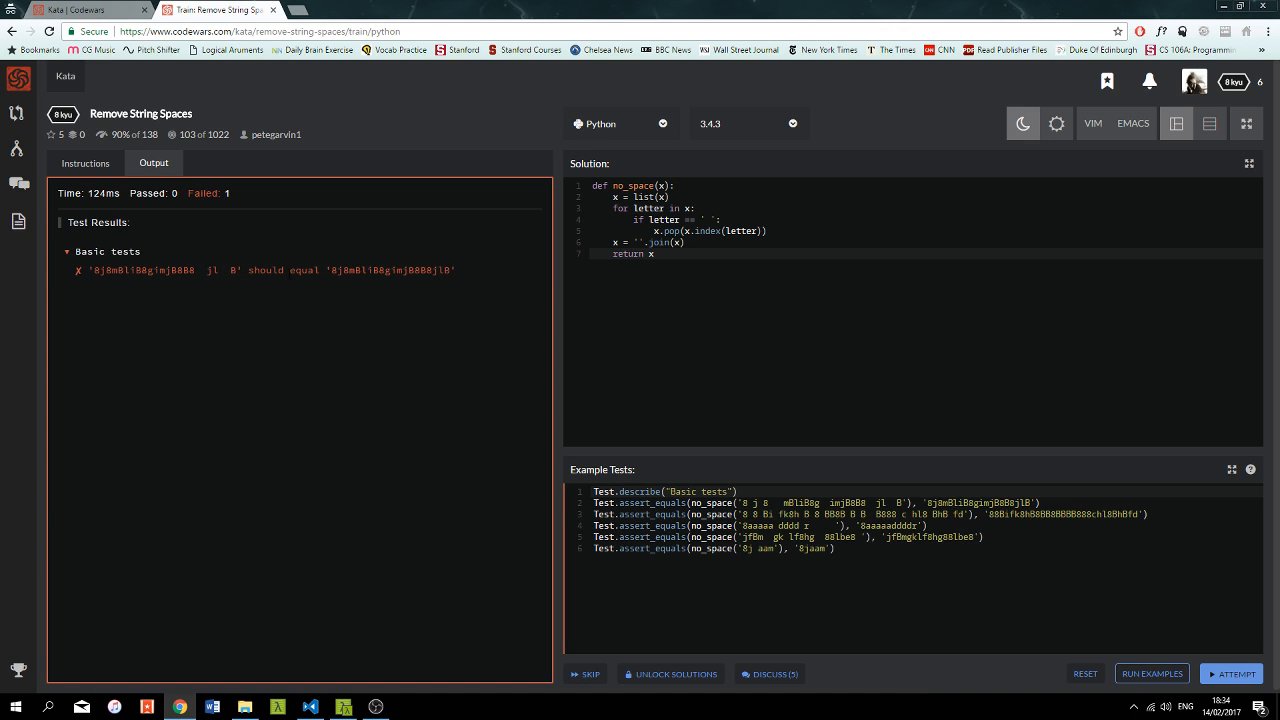
{"action": "mouse_move", "coordinate": [258, 292]}
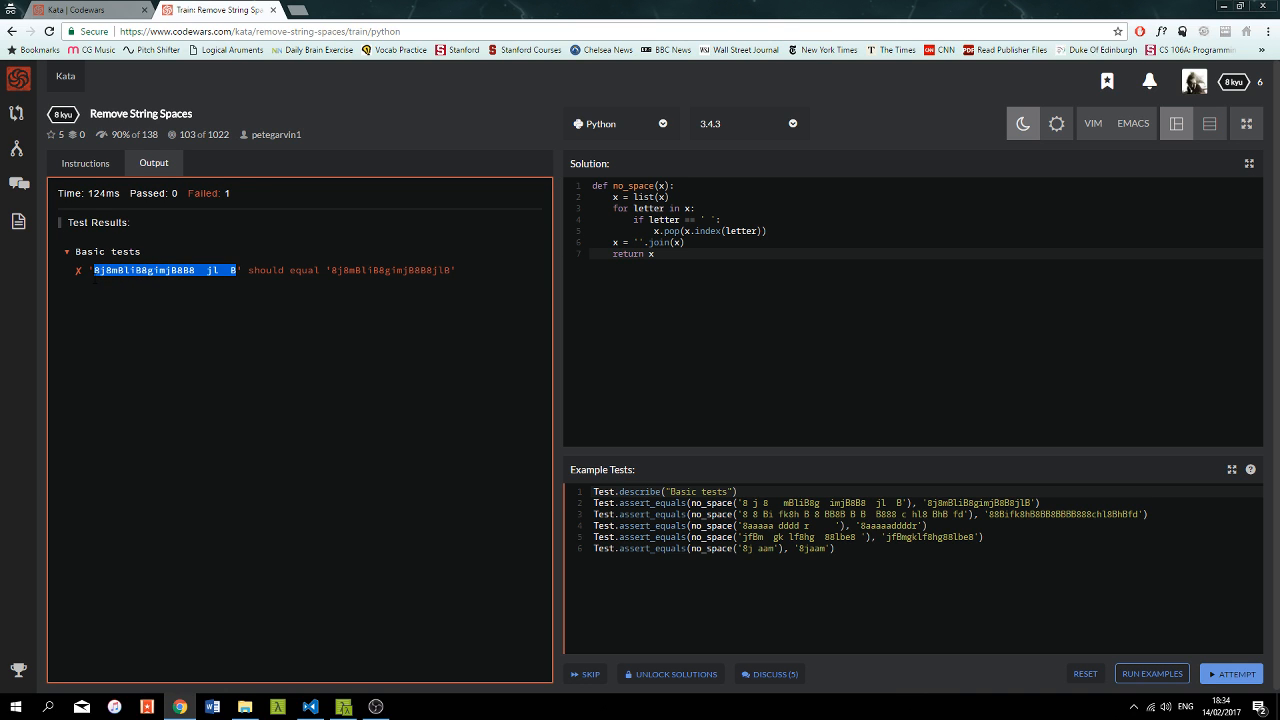
- Put the failing kata string into print(no_space(...)) and run it locally
{"action": "left_click", "coordinate": [276, 708]}
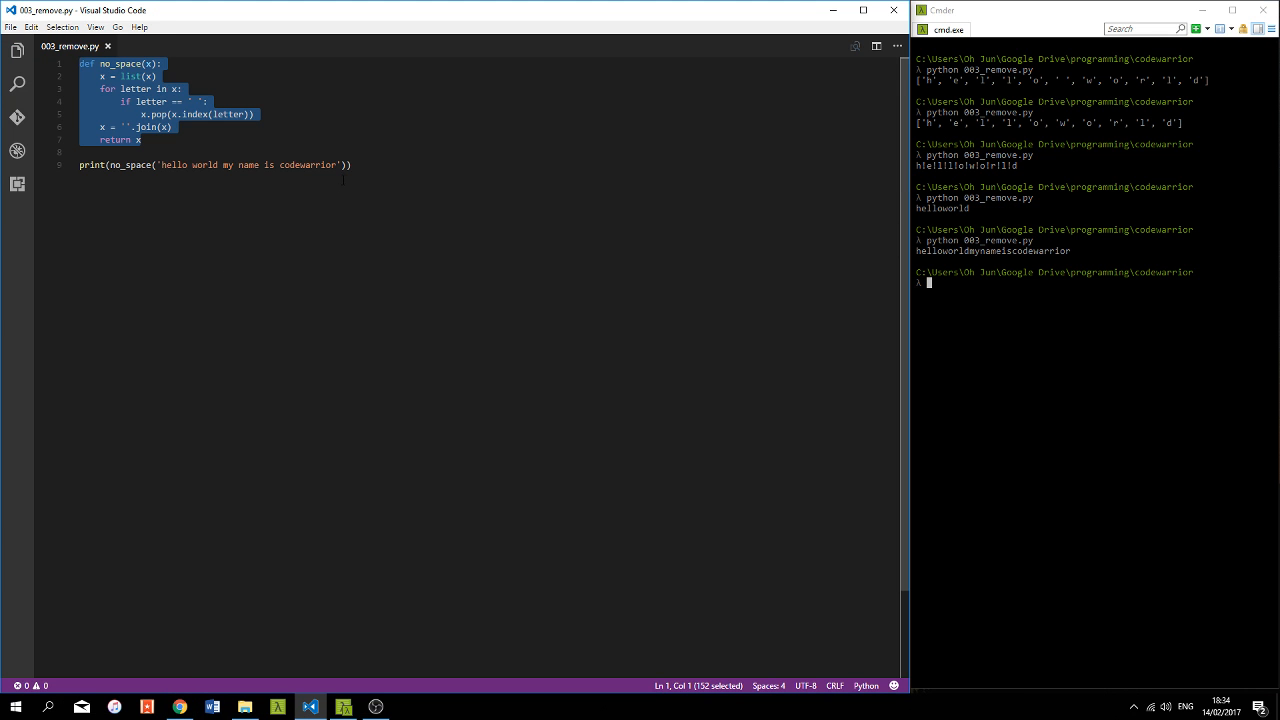
{"action": "left_click", "coordinate": [346, 164]}
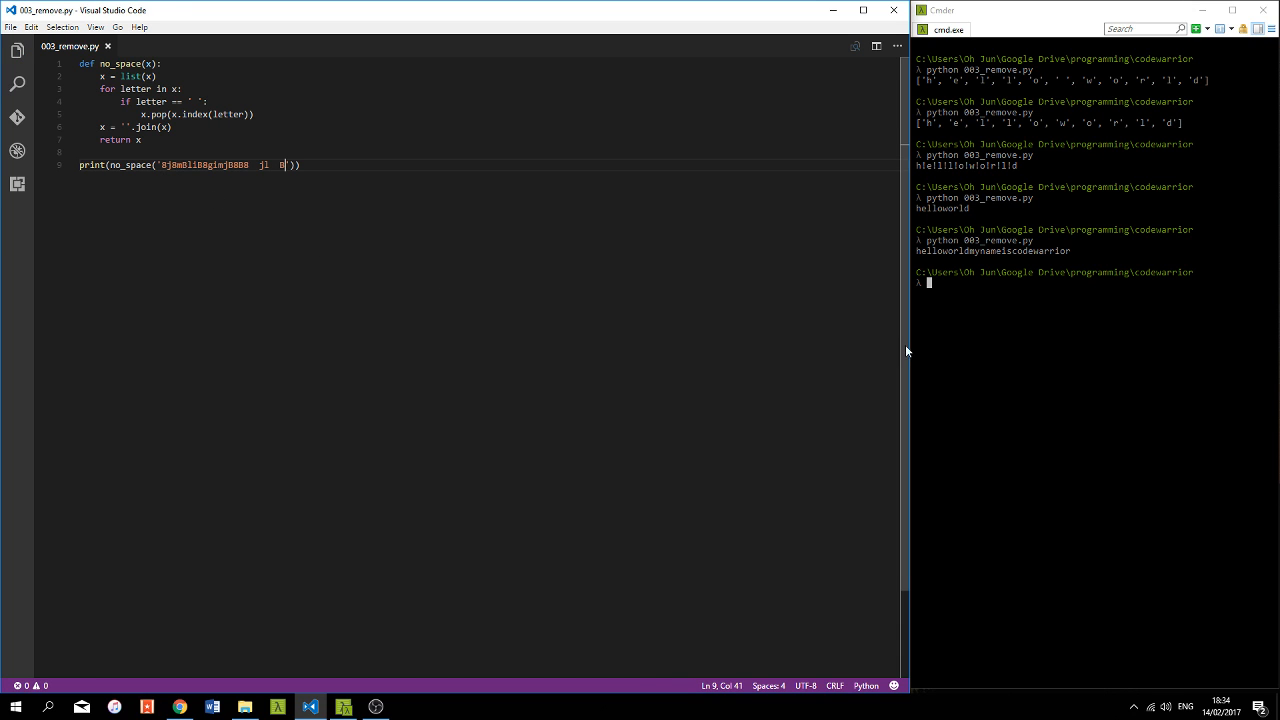
{"action": "key", "text": "Return"}
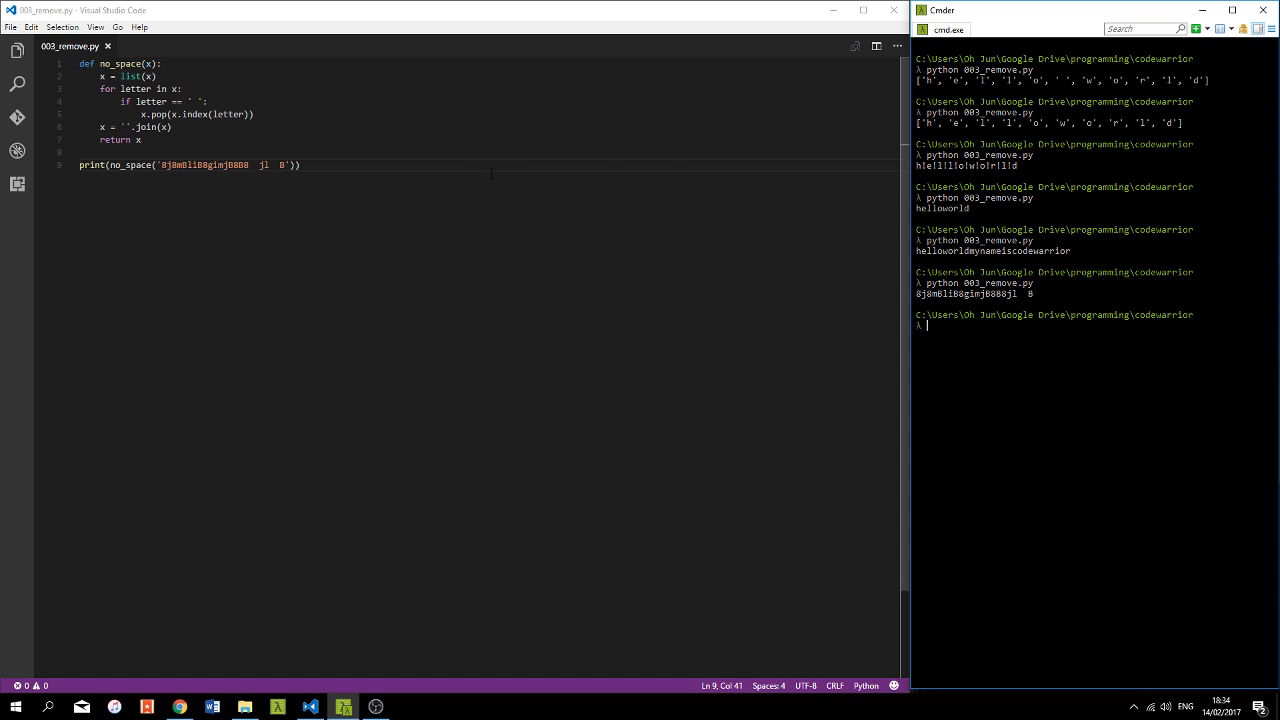
{"action": "double_click", "coordinate": [194, 114]}
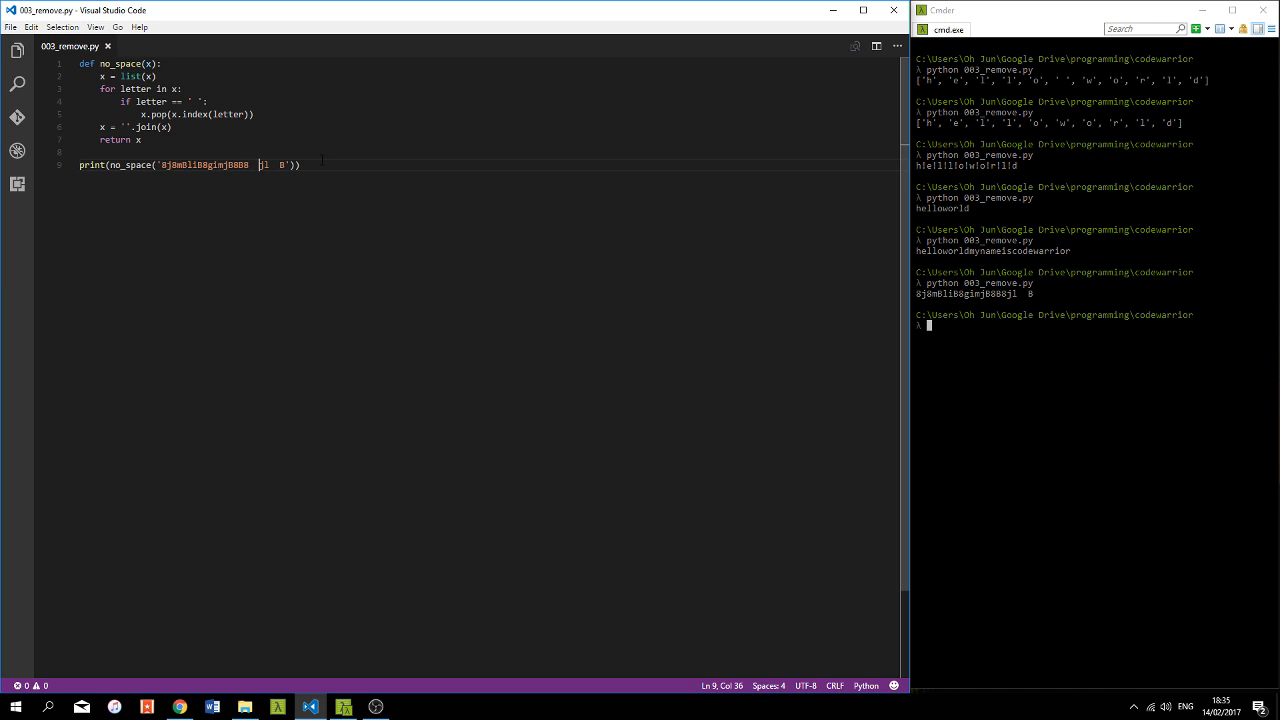
- Rewrite the loop as for i in range(0, len(x)) with if x[i] == ' ': x.pop(i), and save
{"action": "double_click", "coordinate": [194, 114]}
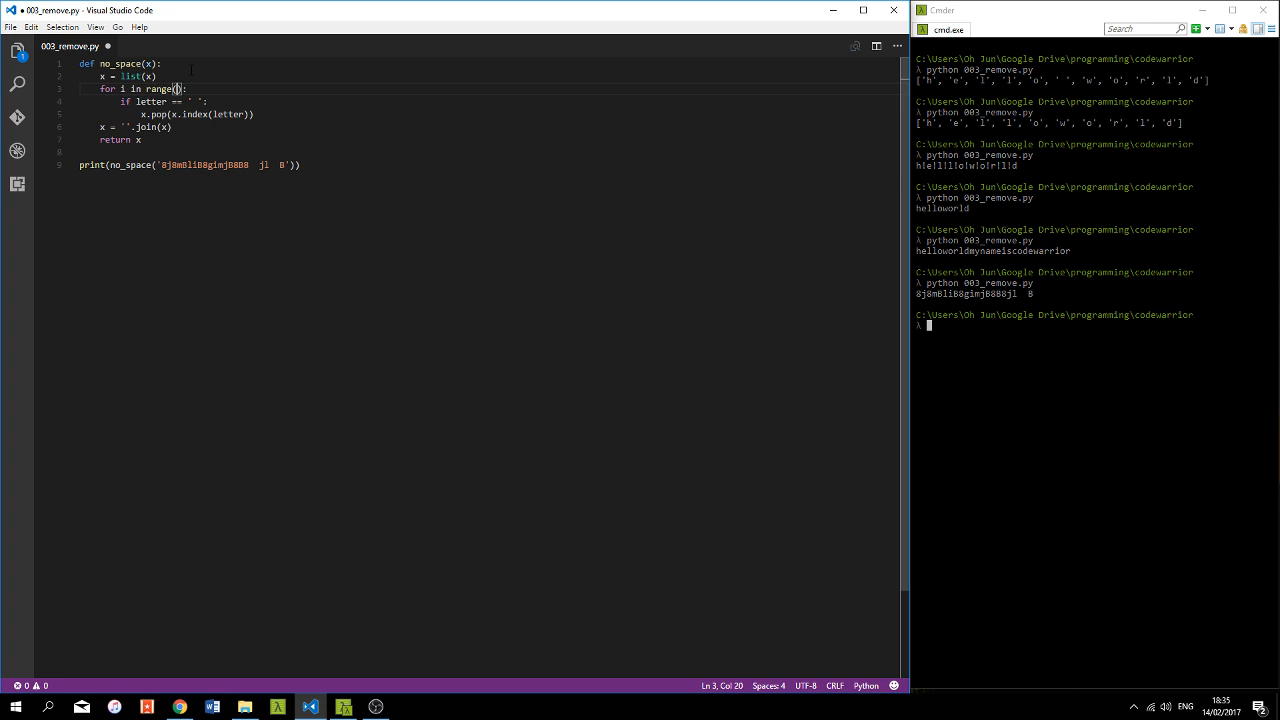
{"action": "type", "text": "0, len(x"}
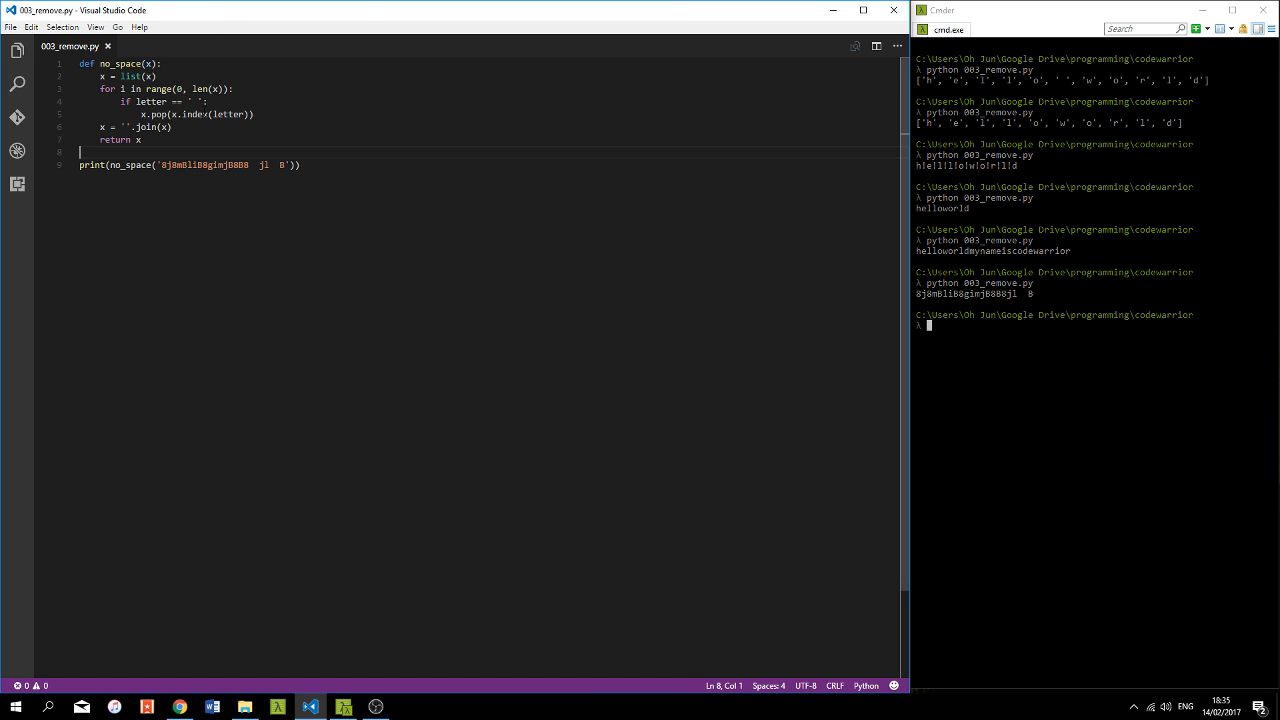
{"action": "double_click", "coordinate": [152, 100]}
{"action": "type", "text": "x["}
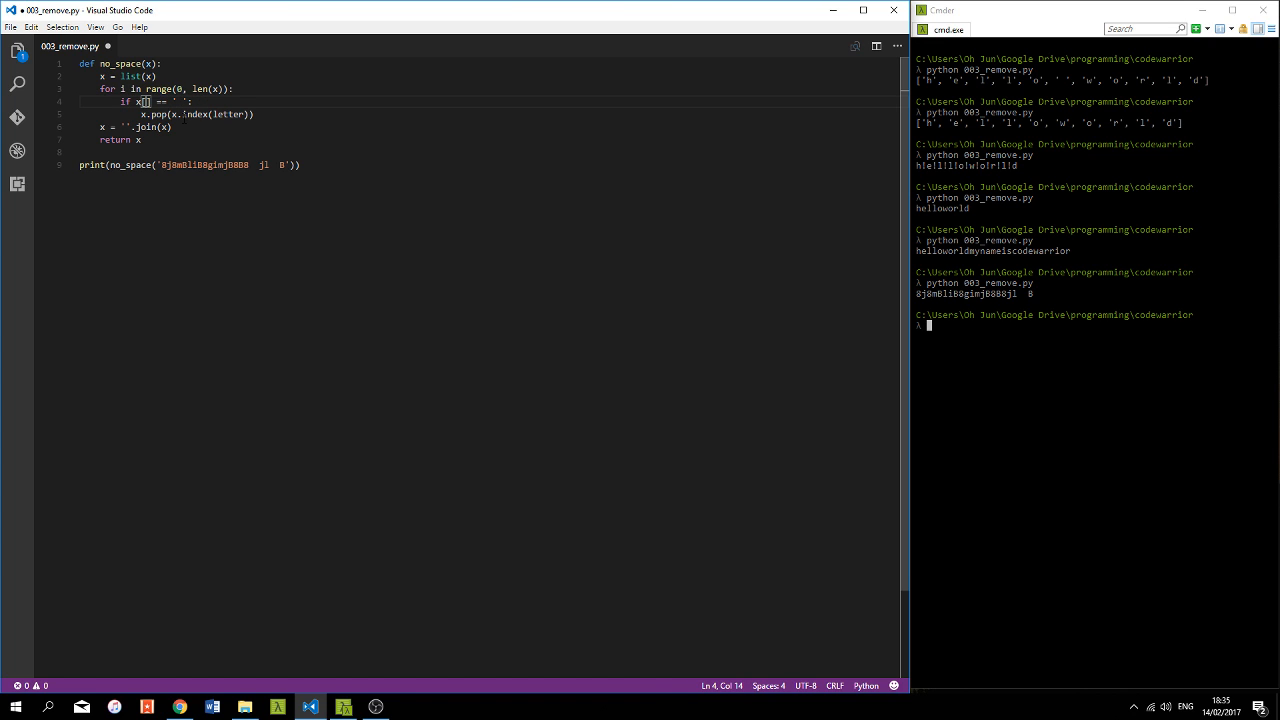
{"action": "type", "text": "i"}
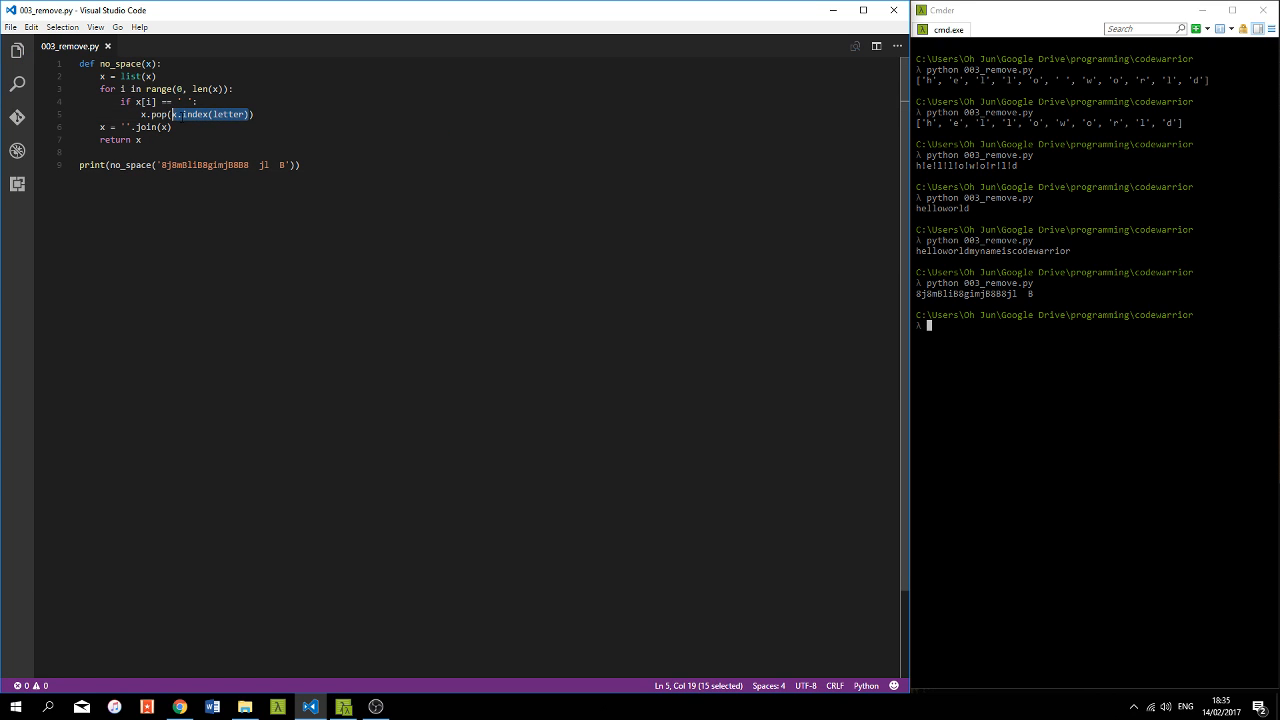
{"action": "type", "text": "i)"}
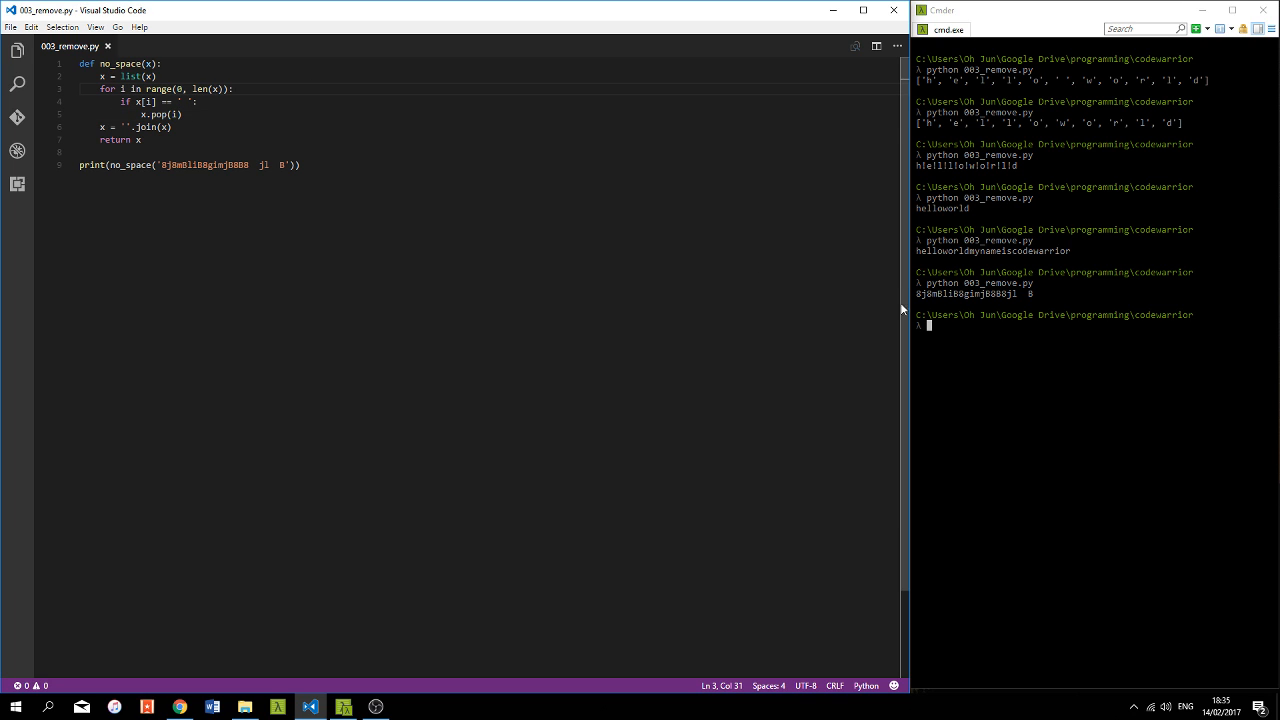
{"action": "key", "text": "Return"}
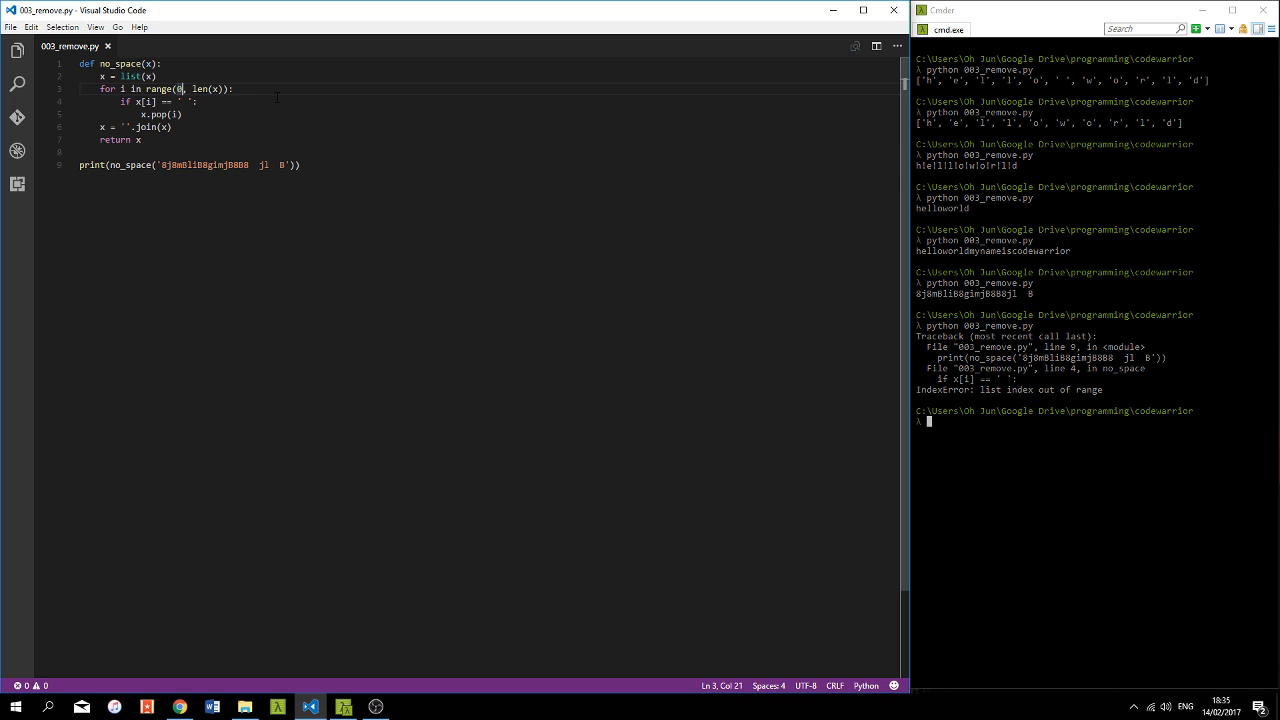
- Insert print('a') at the top of the loop and rerun to trace iterations before the IndexError
{"action": "type", "text": "print('"}
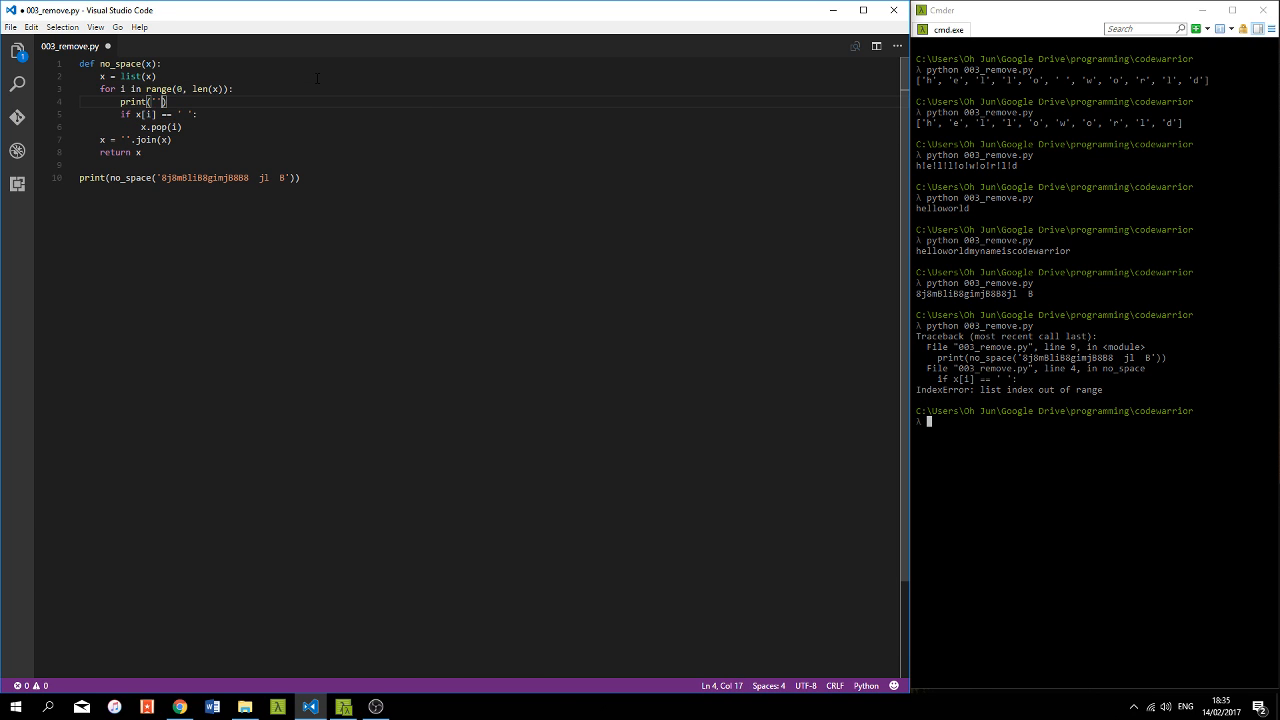
{"action": "type", "text": "a"}
{"action": "left_click", "coordinate": [1094, 422]}
{"action": "type", "text": "python 003_remove.py"}
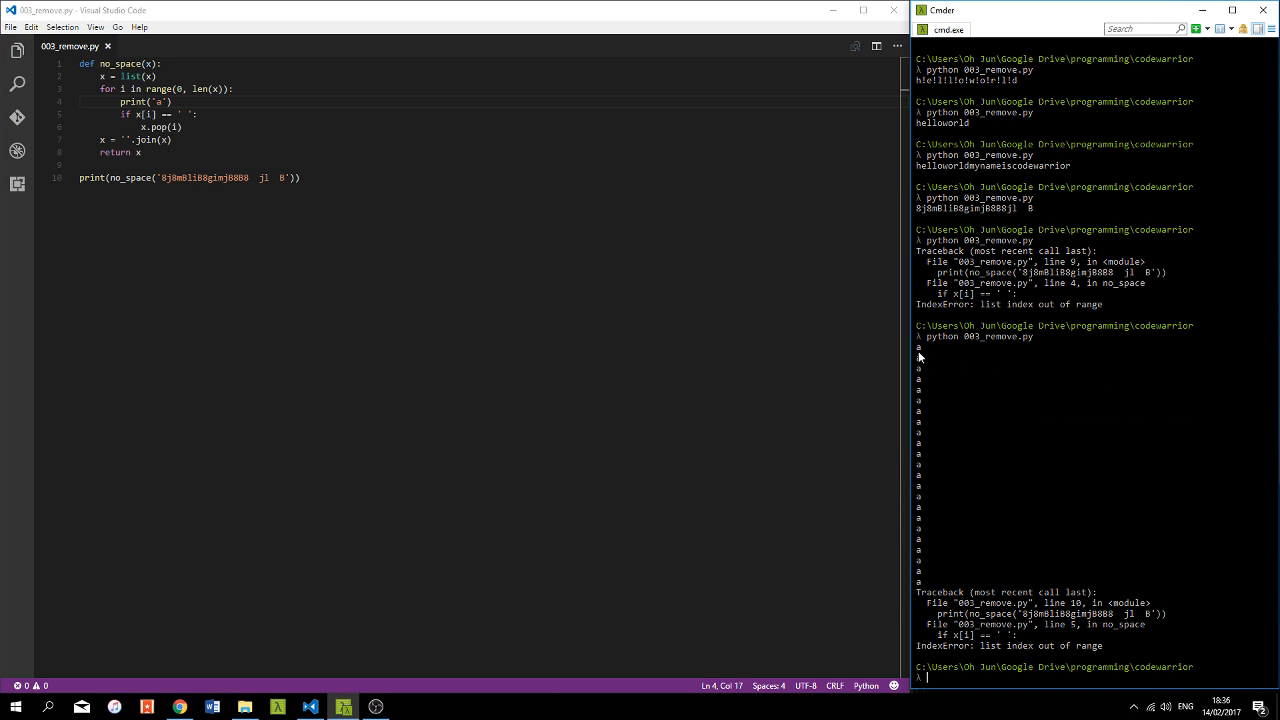
{"action": "left_click", "coordinate": [290, 178]}
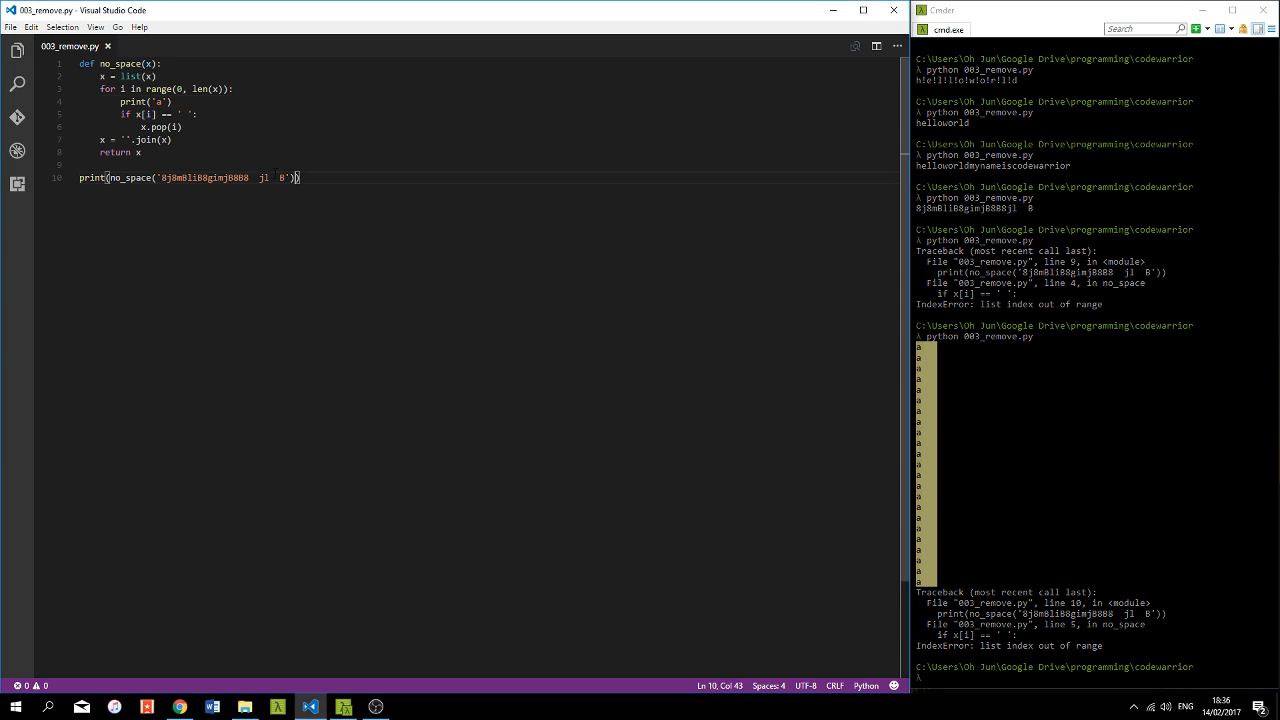
{"action": "left_click", "coordinate": [150, 102]}
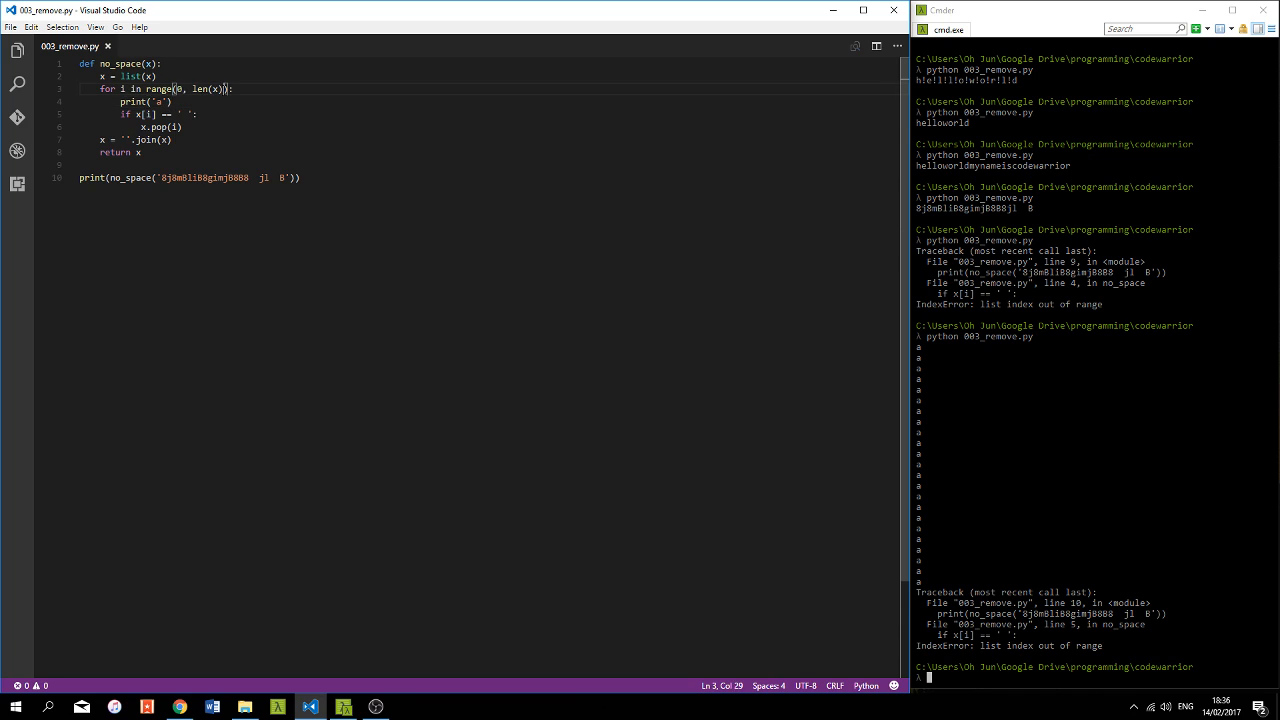
{"action": "double_click", "coordinate": [206, 88]}
{"action": "type", "text": "out = []"}
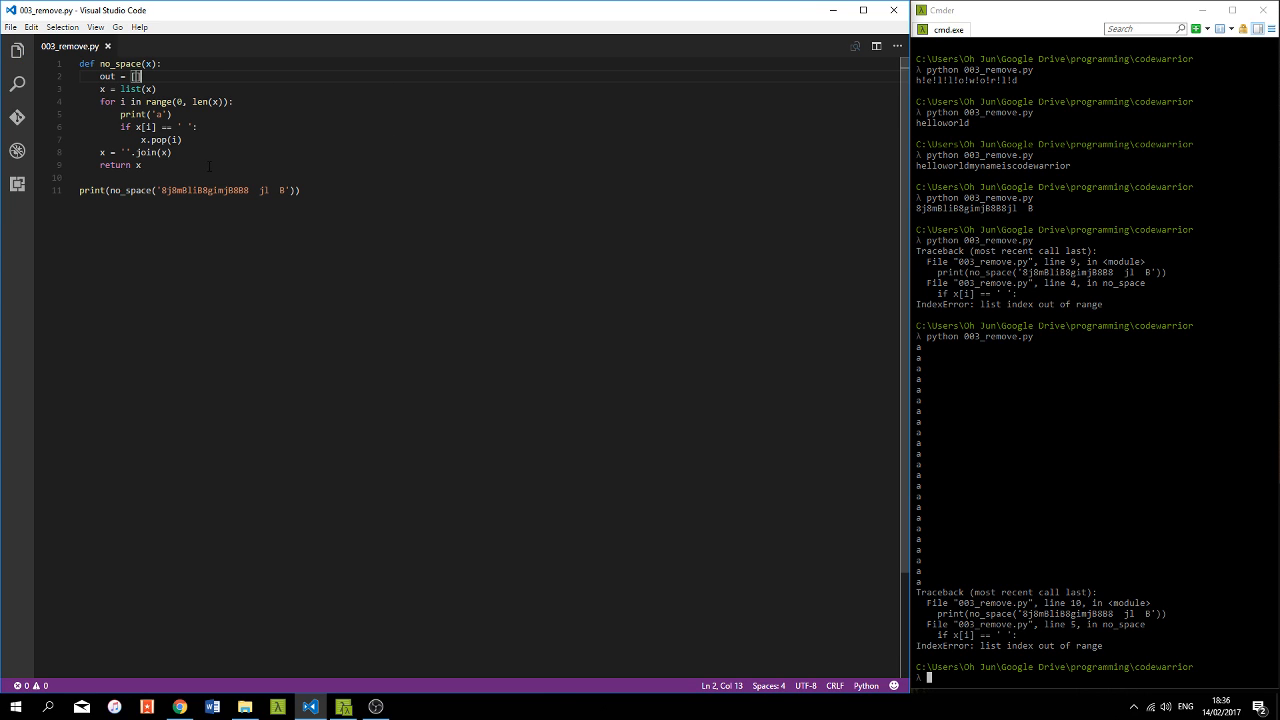
- Replace the pop with out.append(x[i]), join and return out, and run python 003_remove.py
{"action": "left_click", "coordinate": [196, 128]}
{"action": "type", "text": "!"}
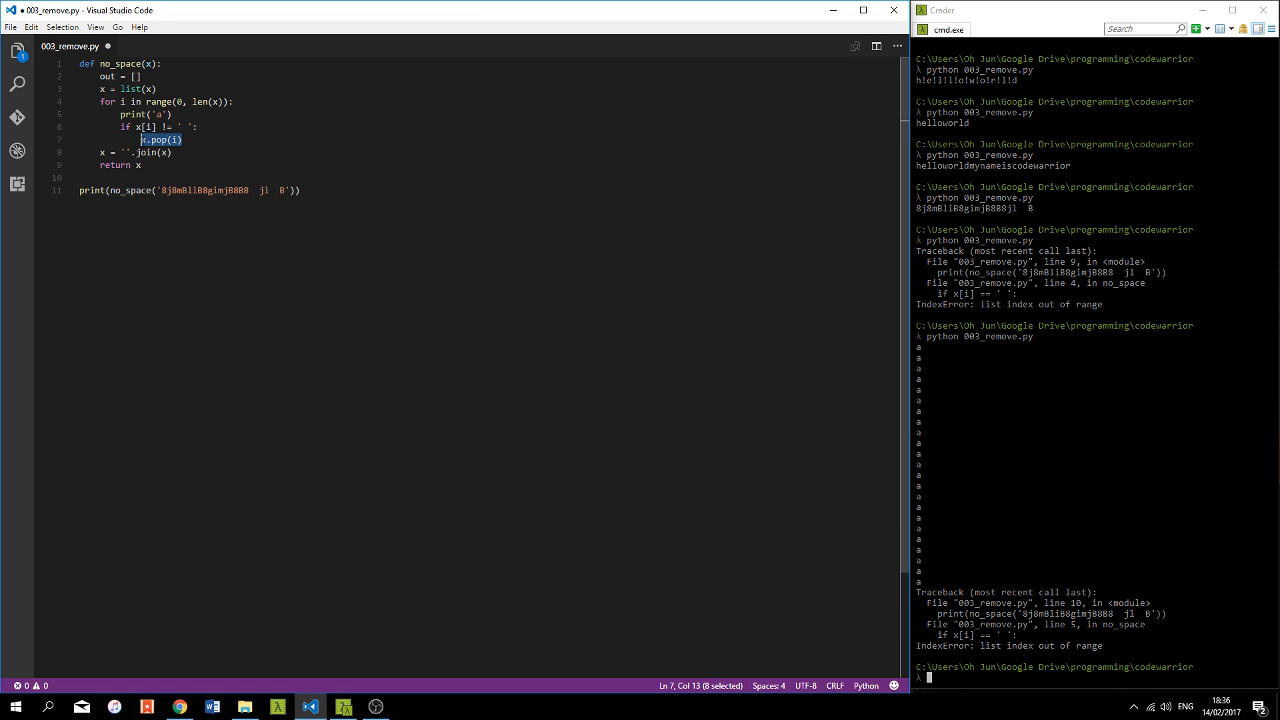
{"action": "type", "text": "out"}
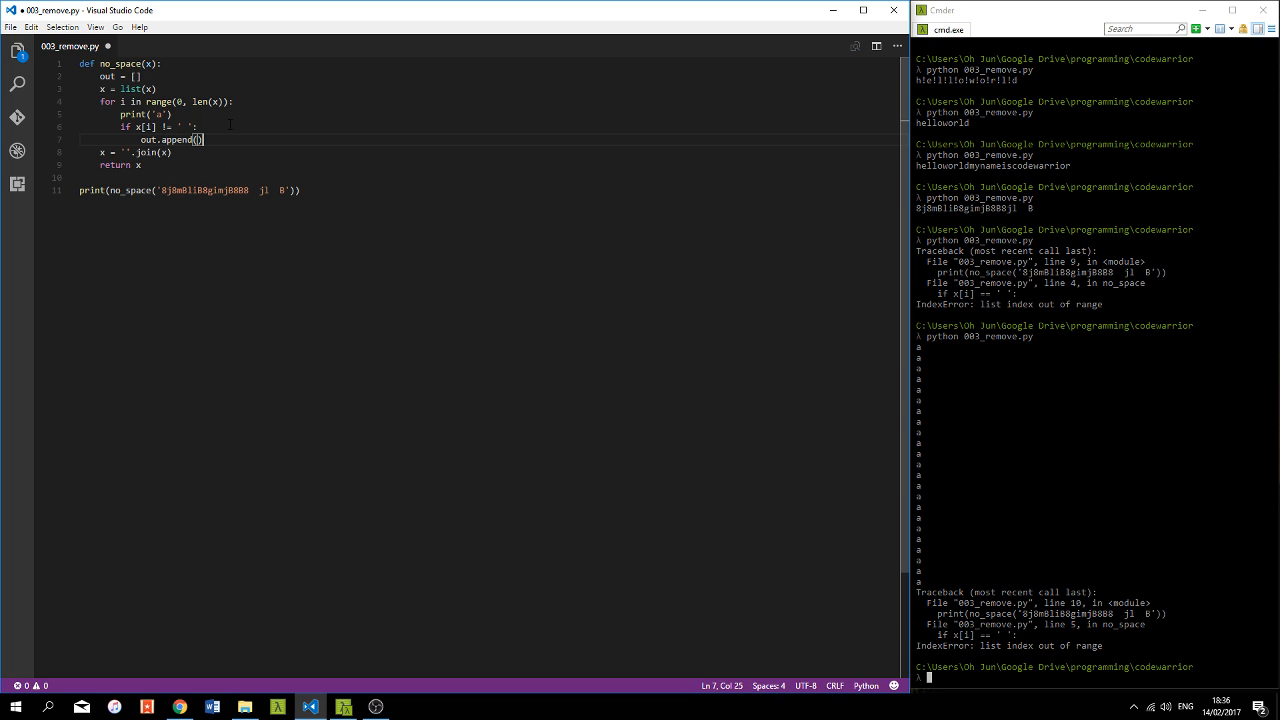
{"action": "type", "text": "x[i]"}
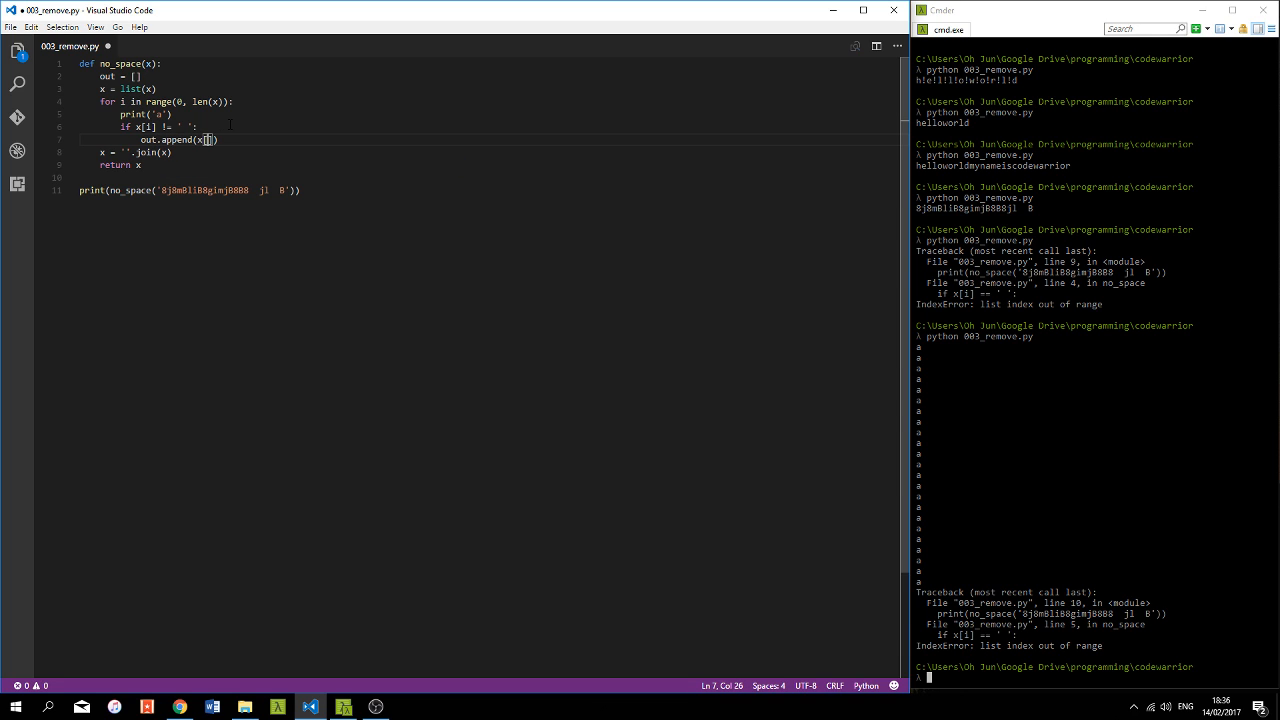
{"action": "type", "text": "i"}
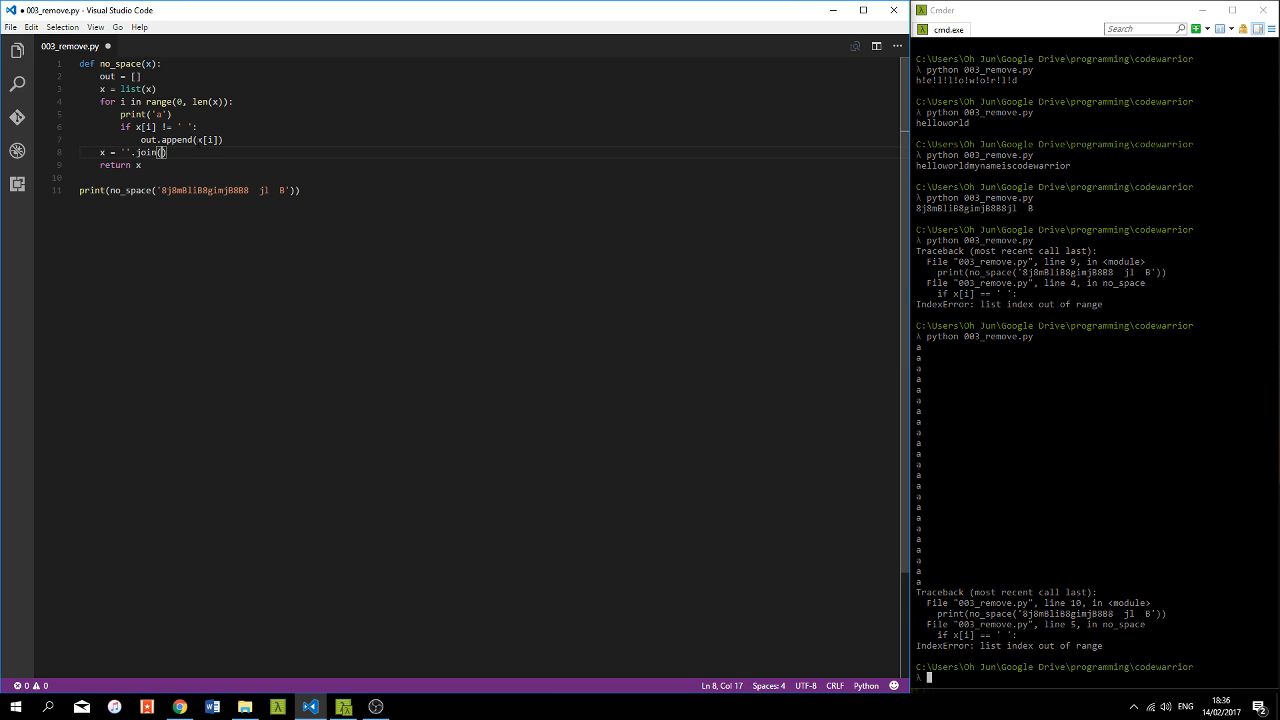
{"action": "type", "text": "out"}
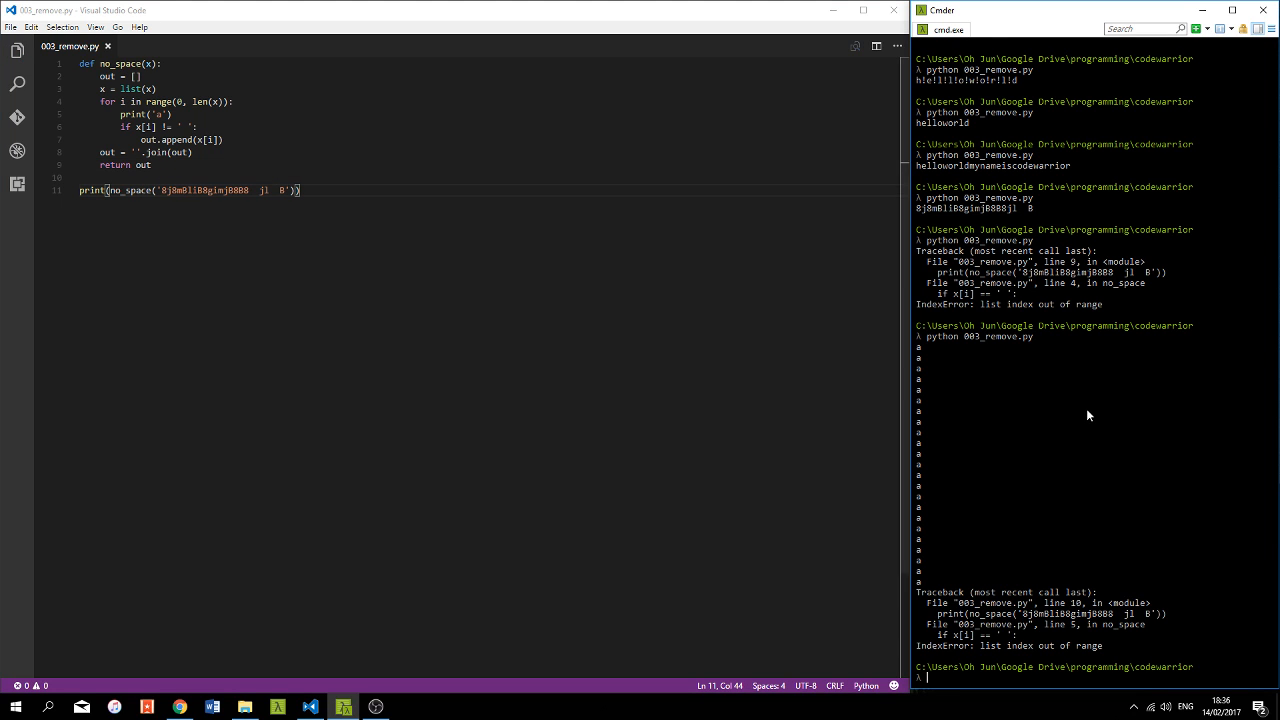
{"action": "scroll", "scroll_direction": "down", "scroll_amount": 3}
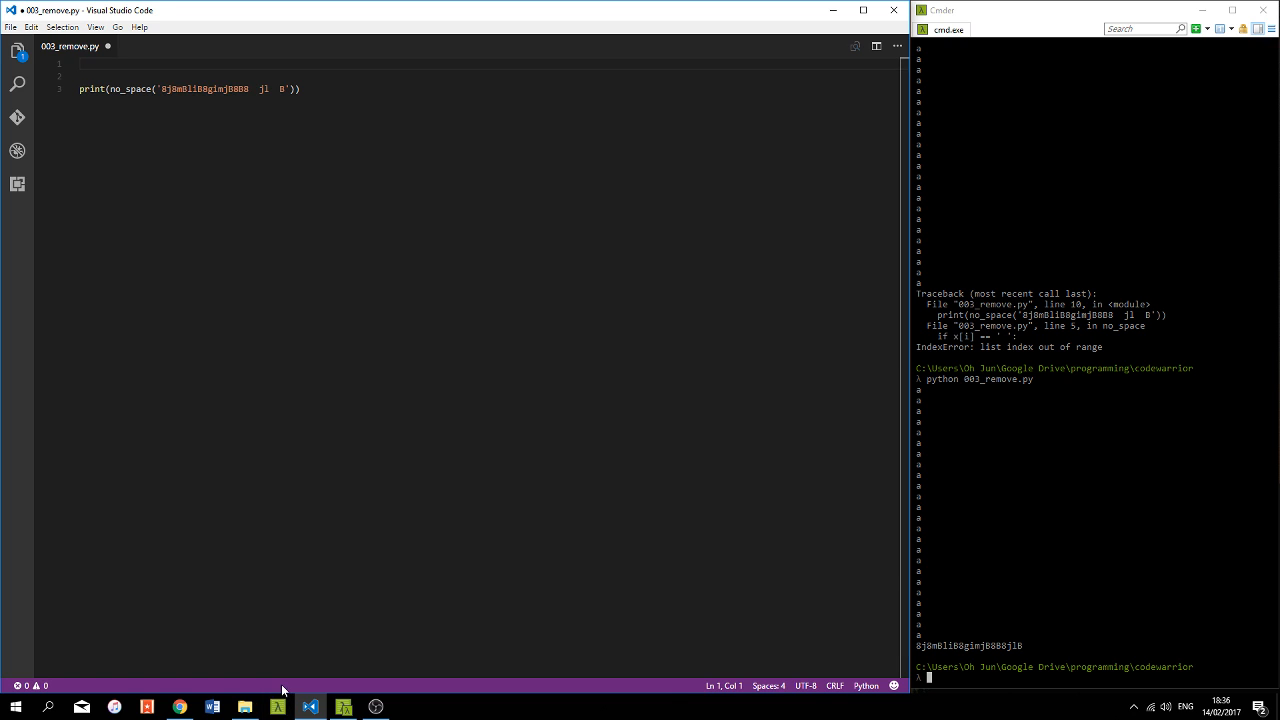
- Paste the out-list solution into the kata and run the examples, passing all 5 tests
{"action": "left_click", "coordinate": [180, 708]}
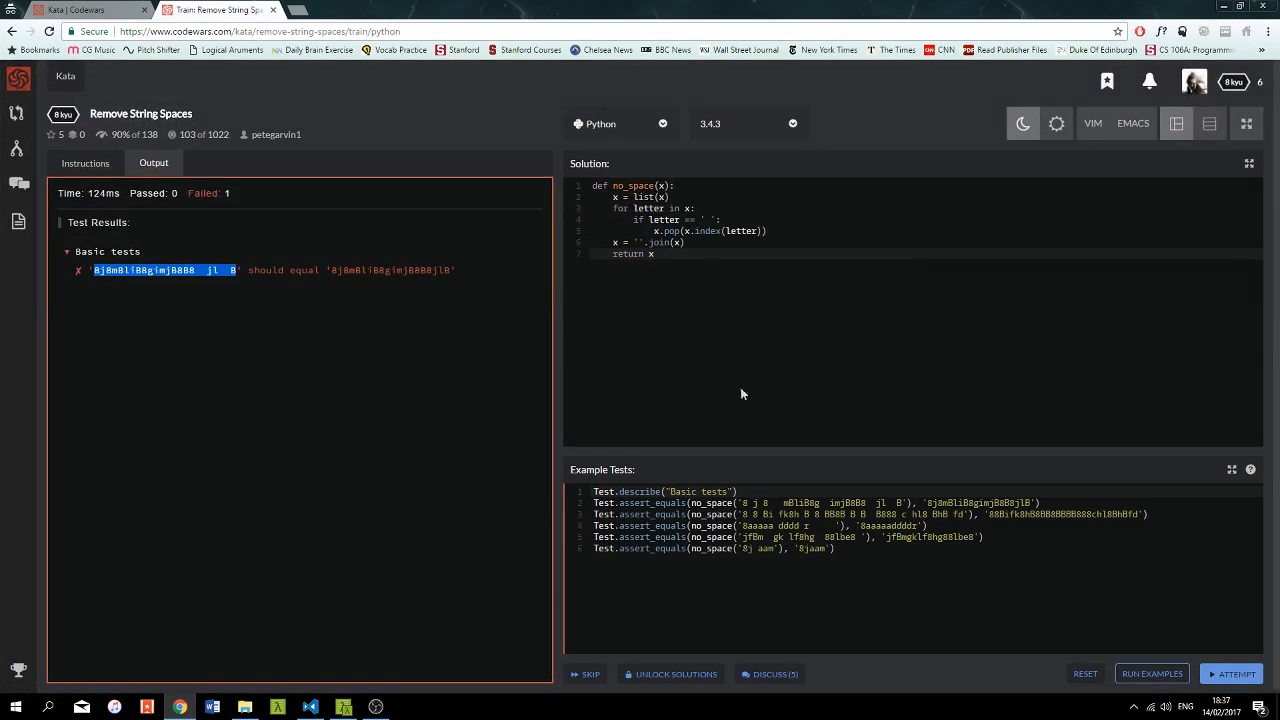
{"action": "left_click", "coordinate": [1152, 672]}
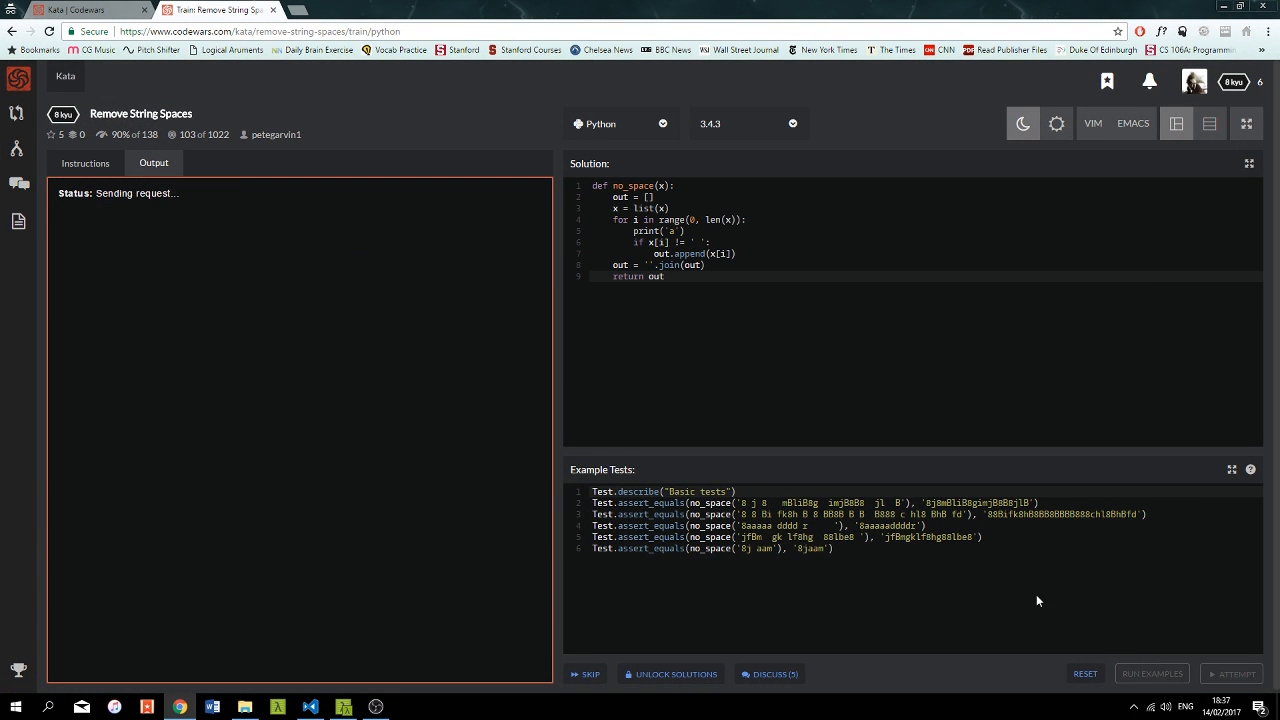
{"action": "left_click", "coordinate": [1152, 672]}
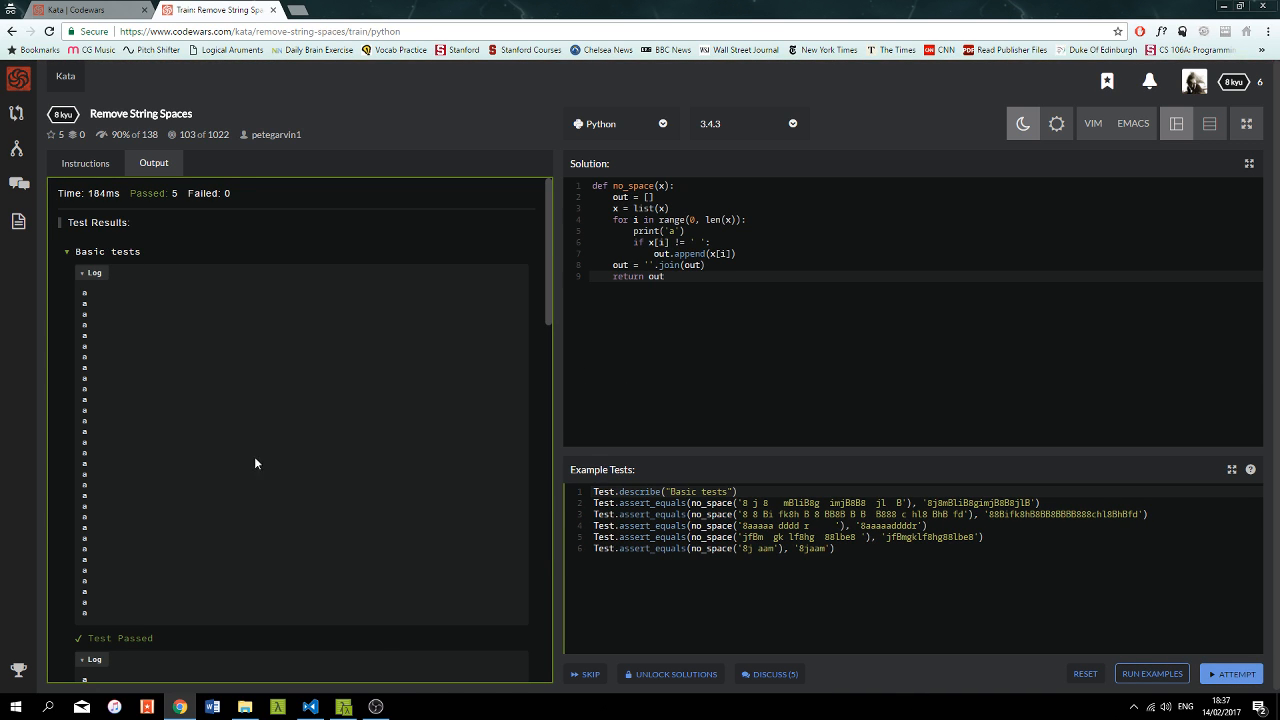
{"action": "mouse_move", "coordinate": [278, 708]}
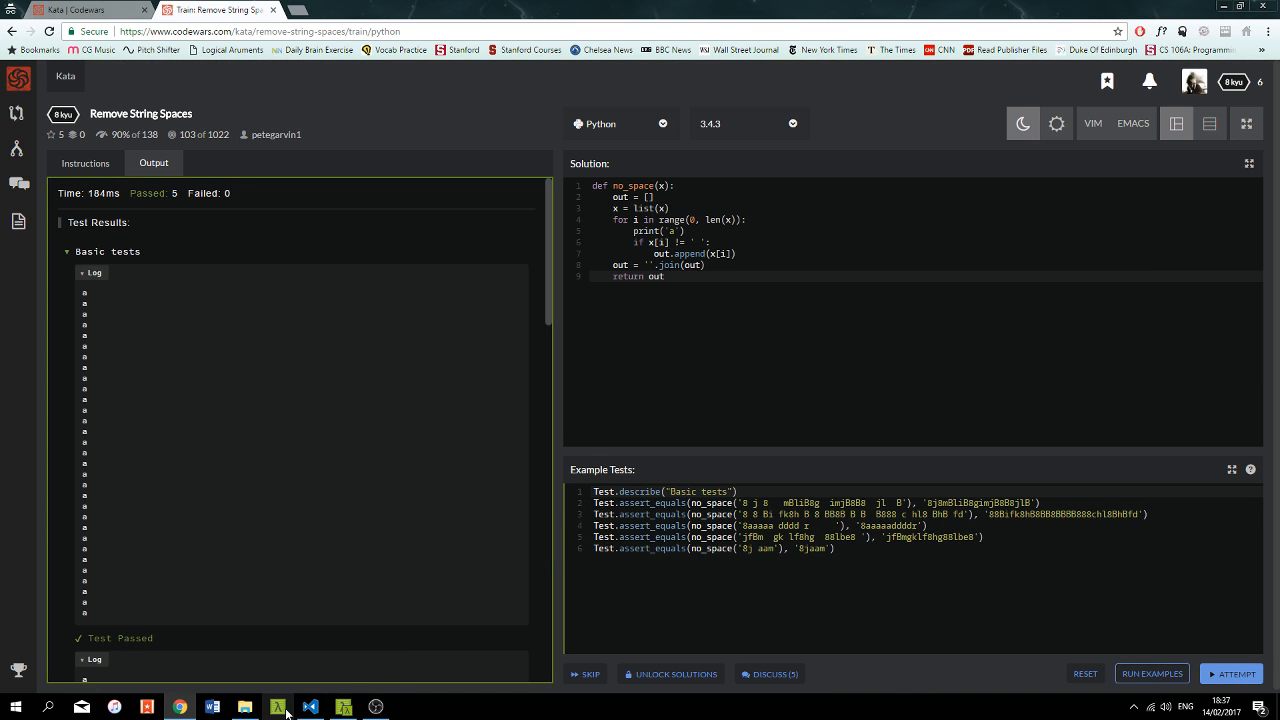
- Back in VS Code, wrap the old loop body in triple quotes to disable it
{"action": "left_click", "coordinate": [308, 708]}
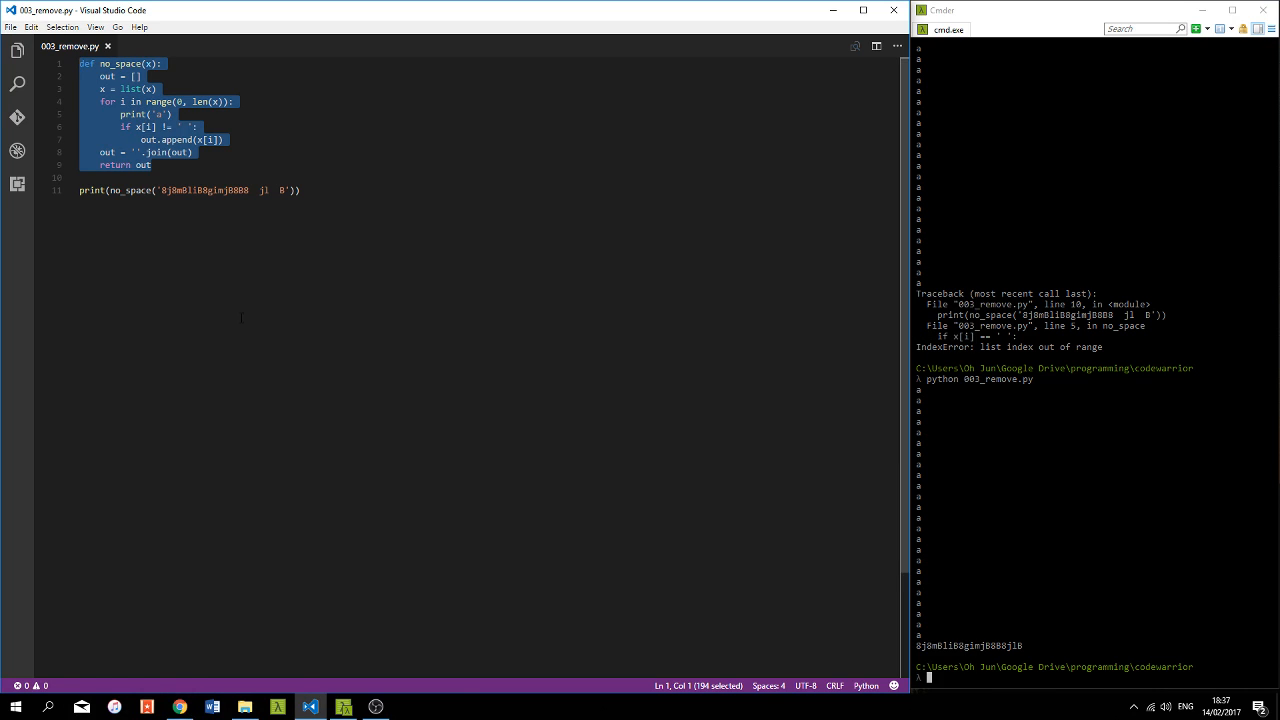
{"action": "left_click", "coordinate": [152, 164]}
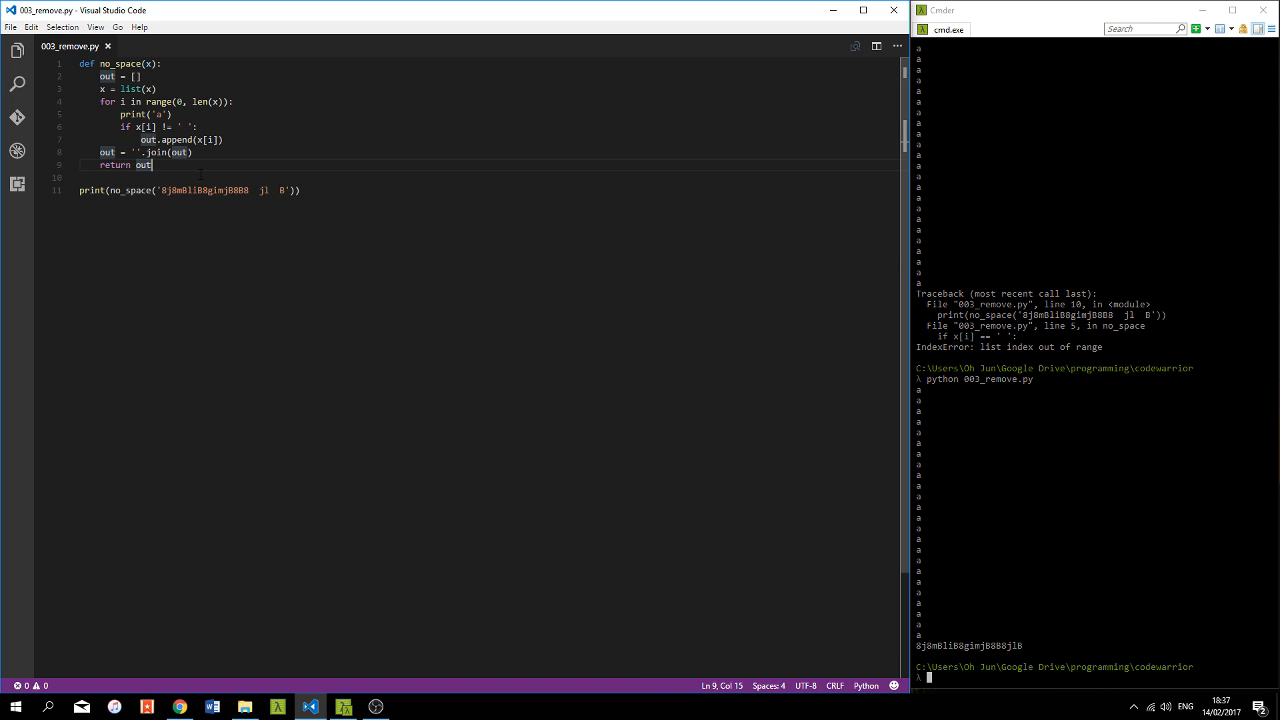
{"action": "left_click_drag", "start_coordinate": [156, 164], "coordinate": [100, 76]}
{"action": "type", "text": "'''"}
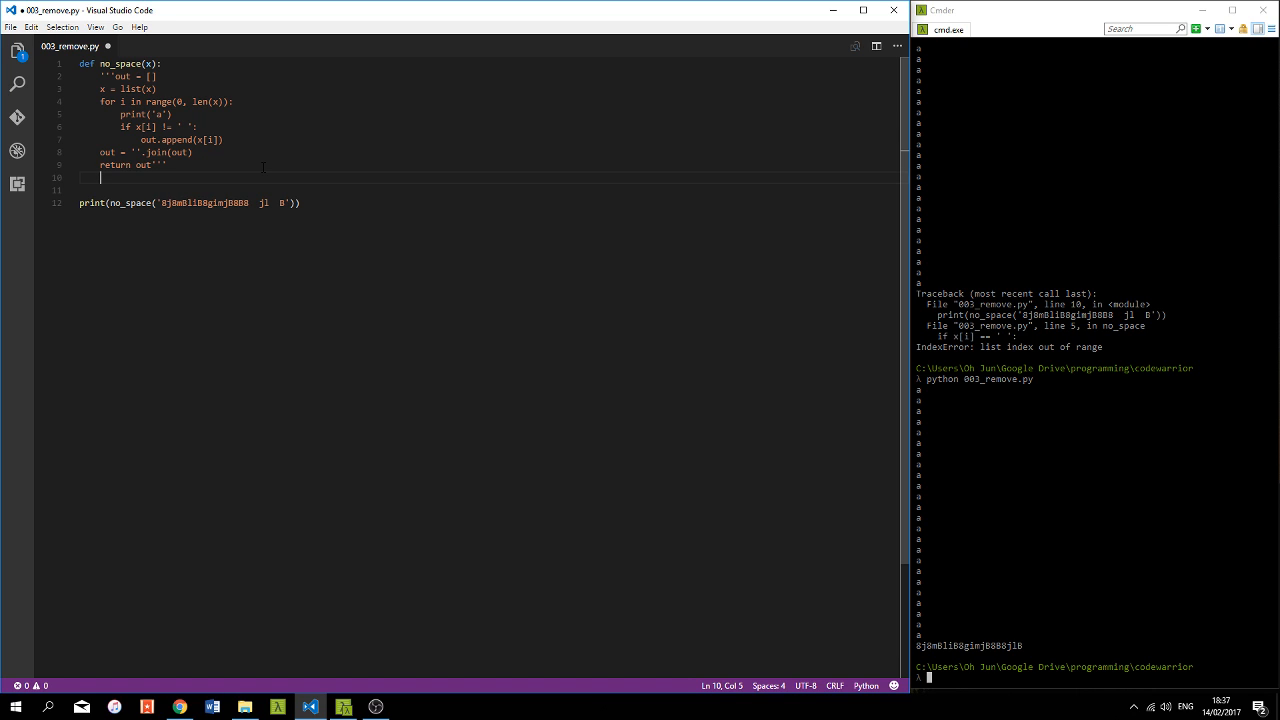
- Add the one-line body: return x.replace(' ', '')
{"action": "type", "text": "return"}
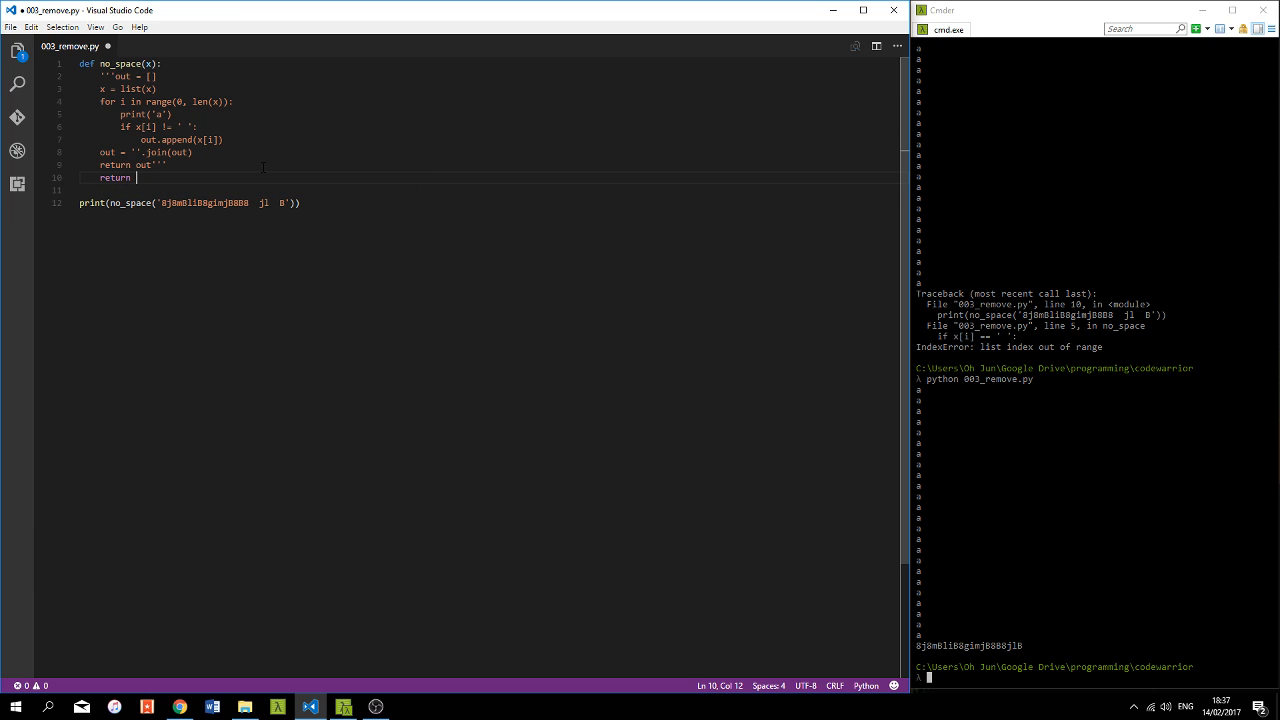
{"action": "type", "text": "x"}
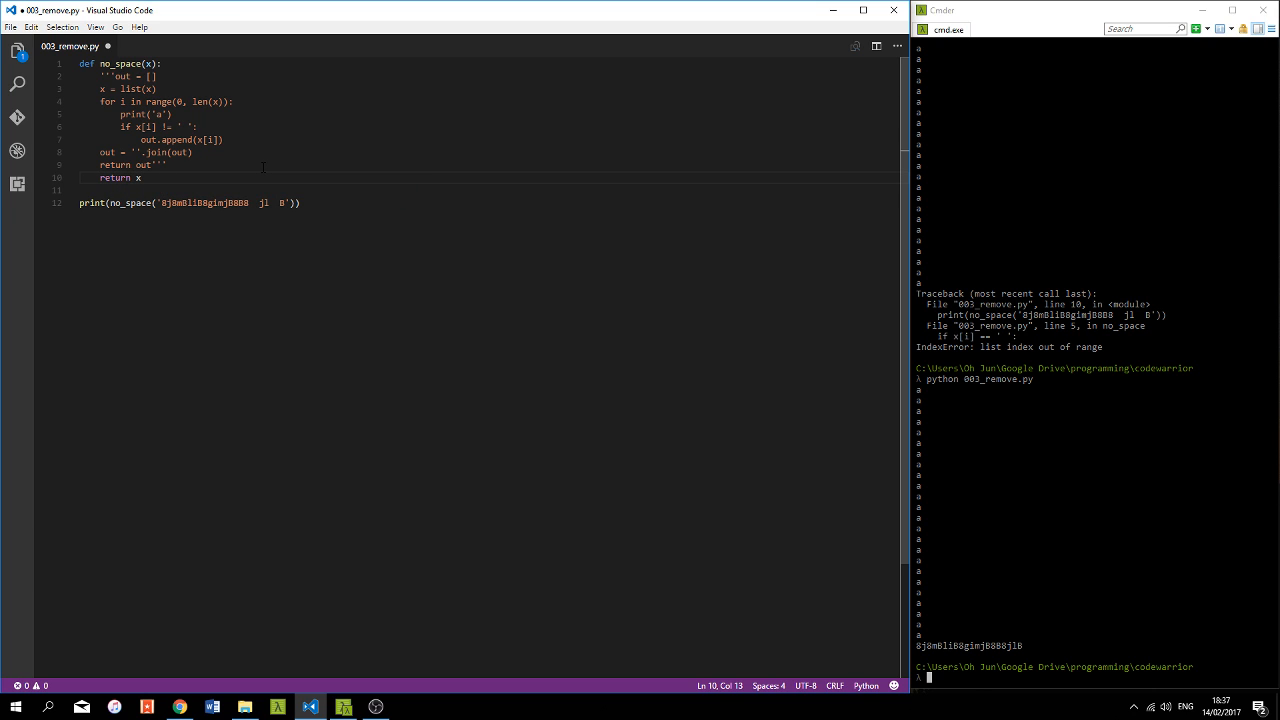
{"action": "type", "text": ".replace"}
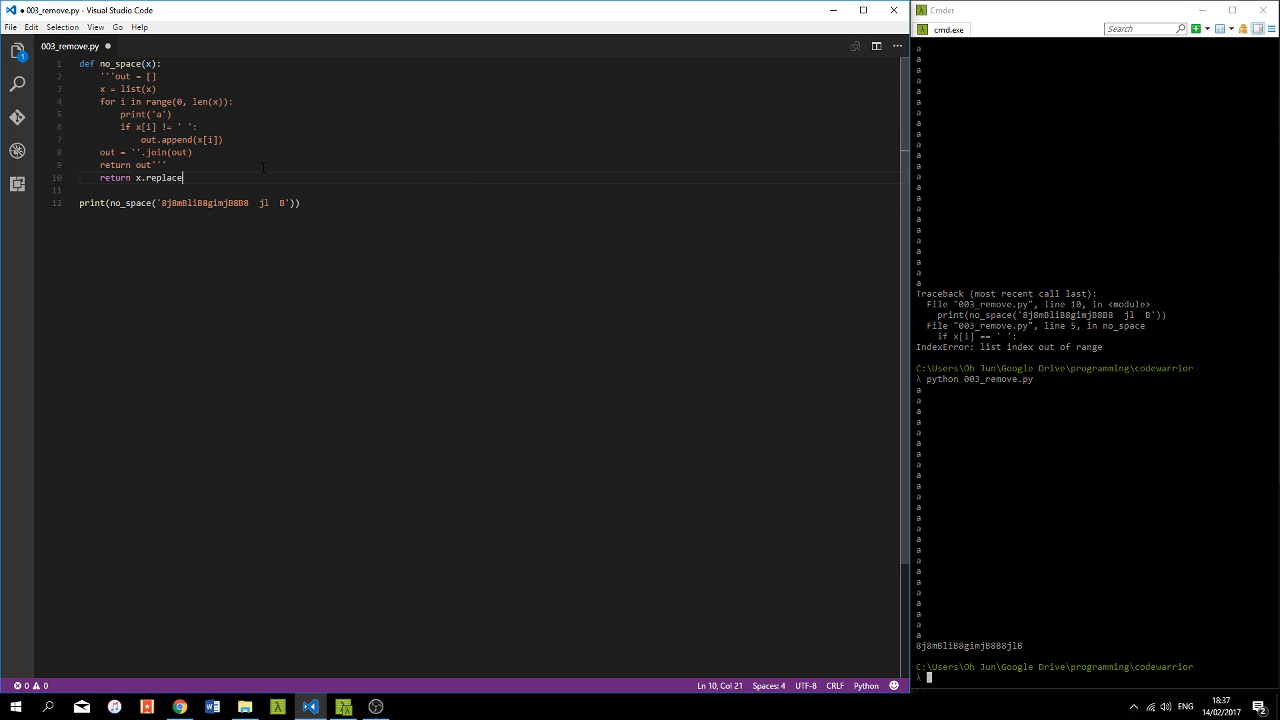
{"action": "type", "text": "()"}
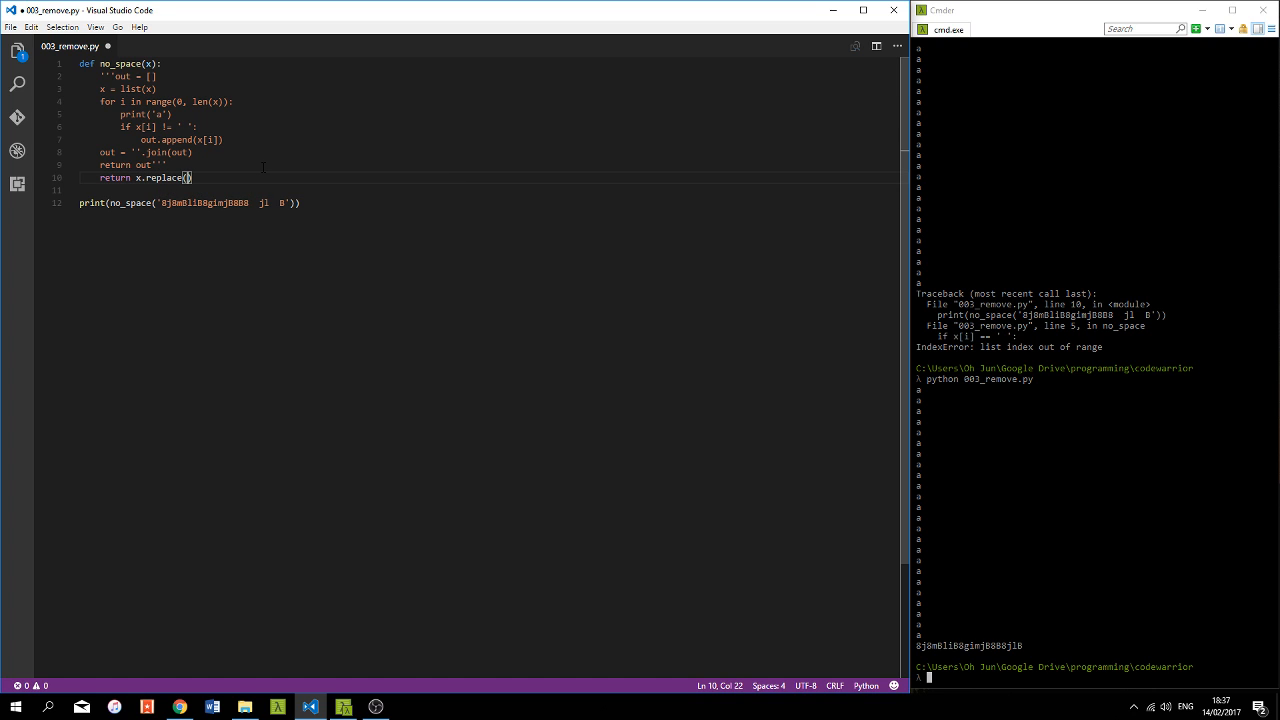
{"action": "type", "text": "a, b"}
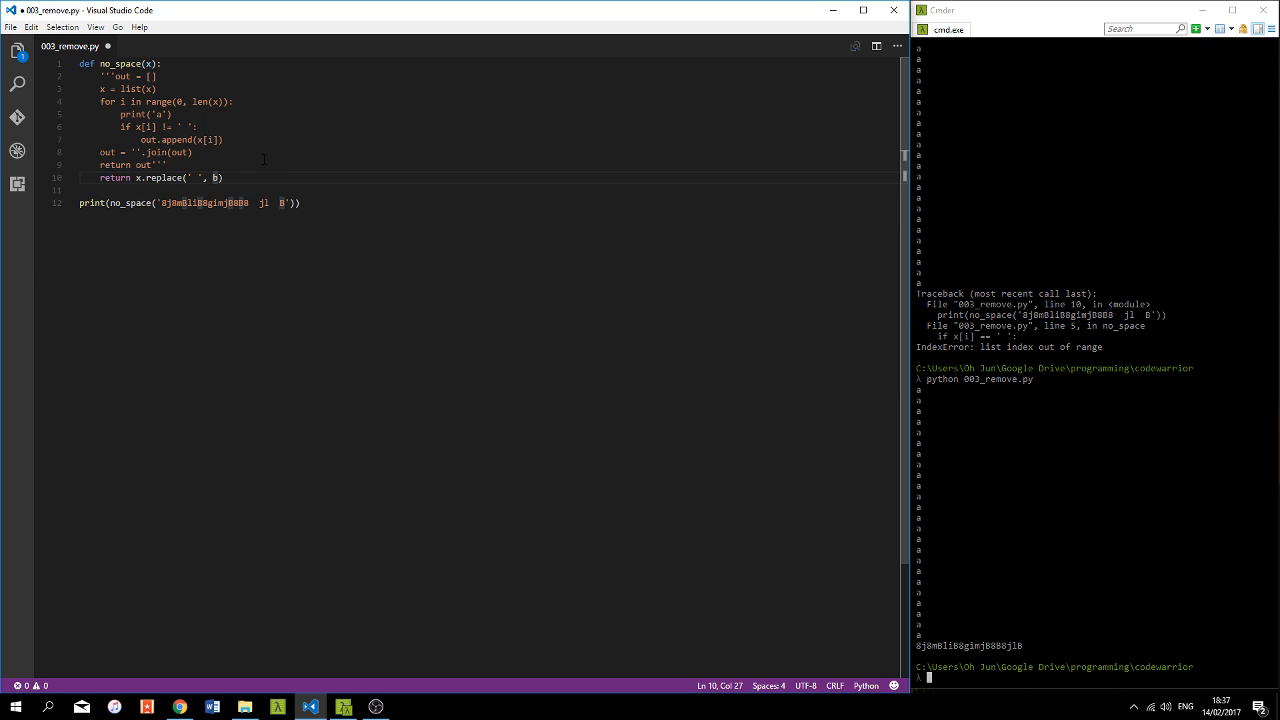
{"action": "type", "text": "'')"}
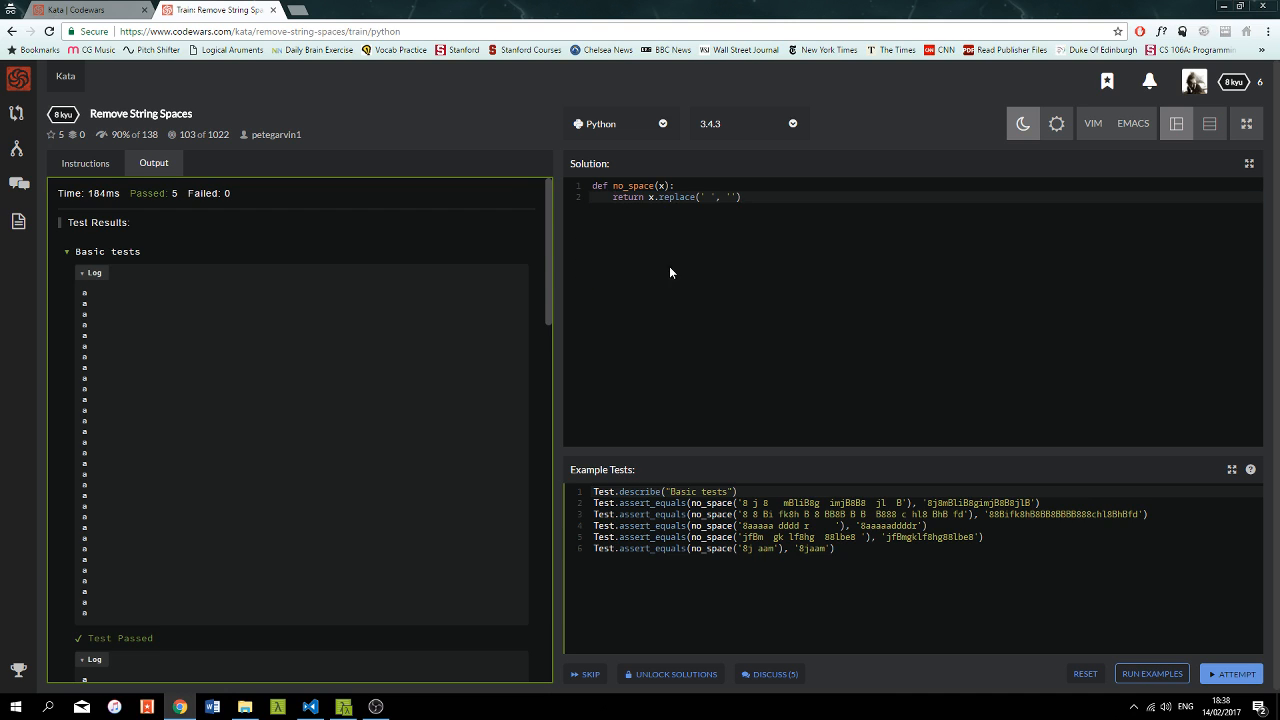
- Attempt the one-liner on Codewars, confirm 'You have passed all tests', and check the editor
{"action": "left_click", "coordinate": [1232, 672]}
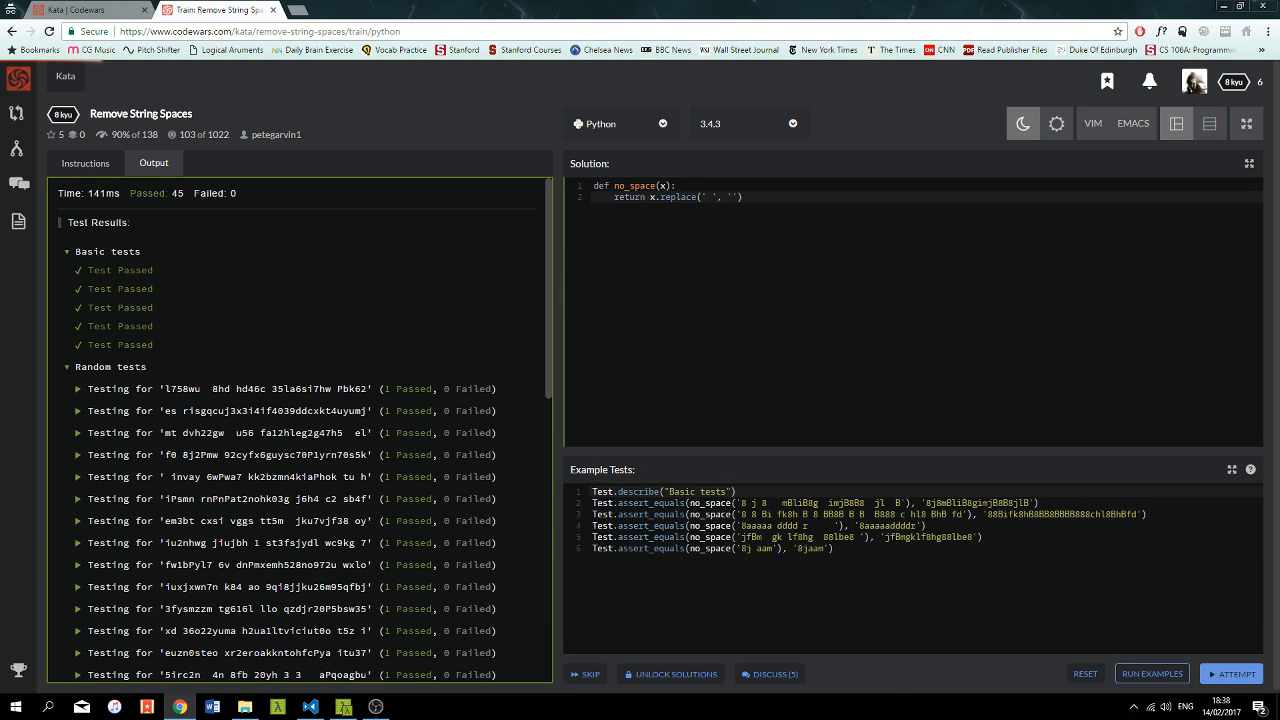
{"action": "scroll", "scroll_direction": "down", "scroll_amount": 3}
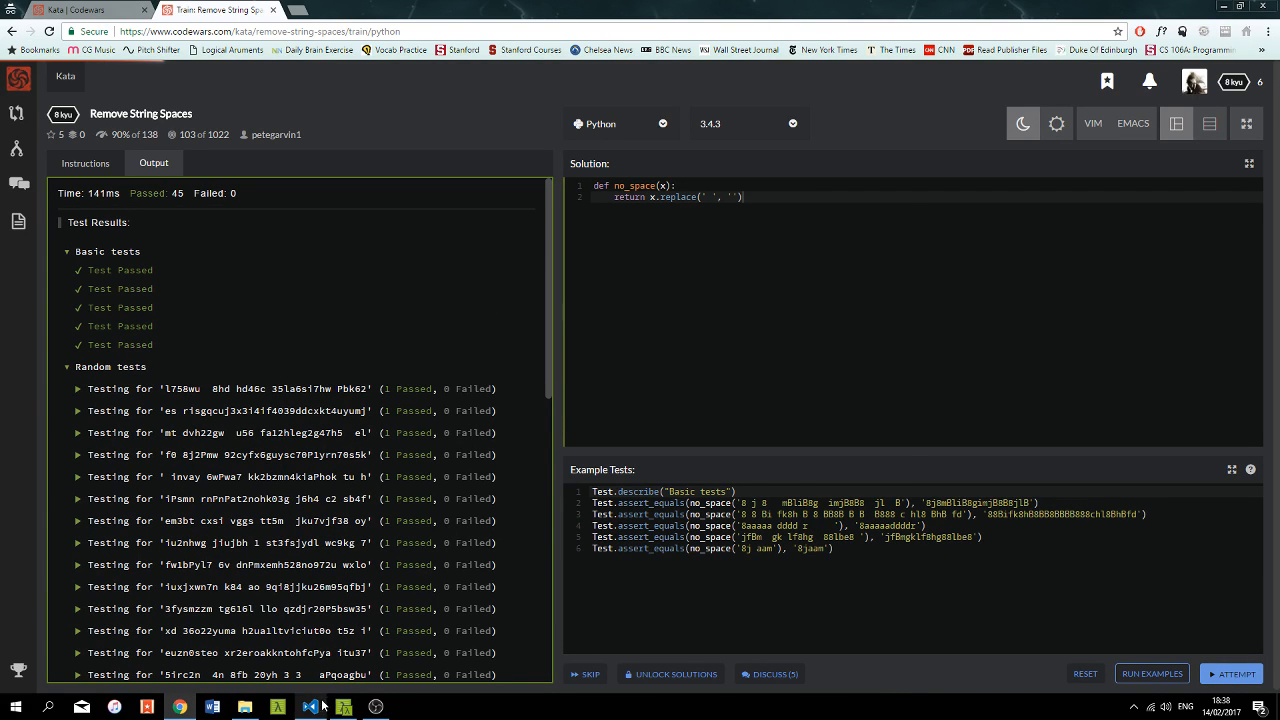
{"action": "left_click", "coordinate": [310, 708]}
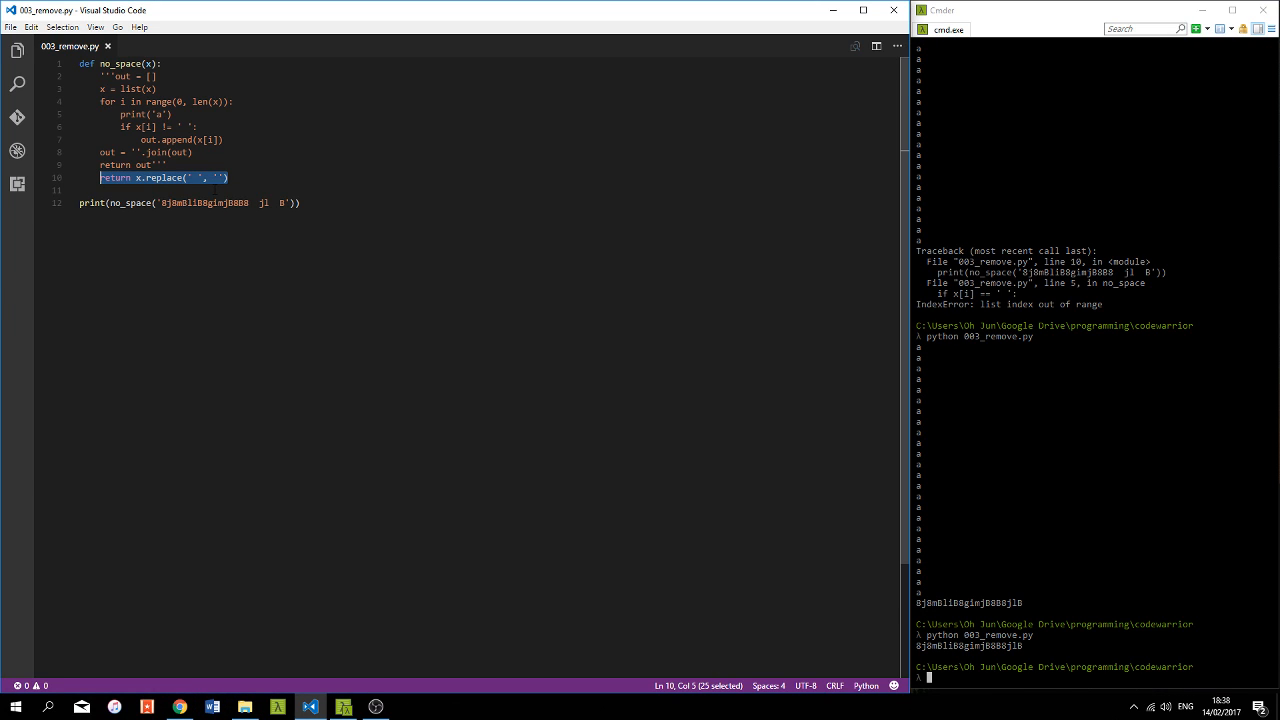
{"action": "left_click", "coordinate": [162, 164]}
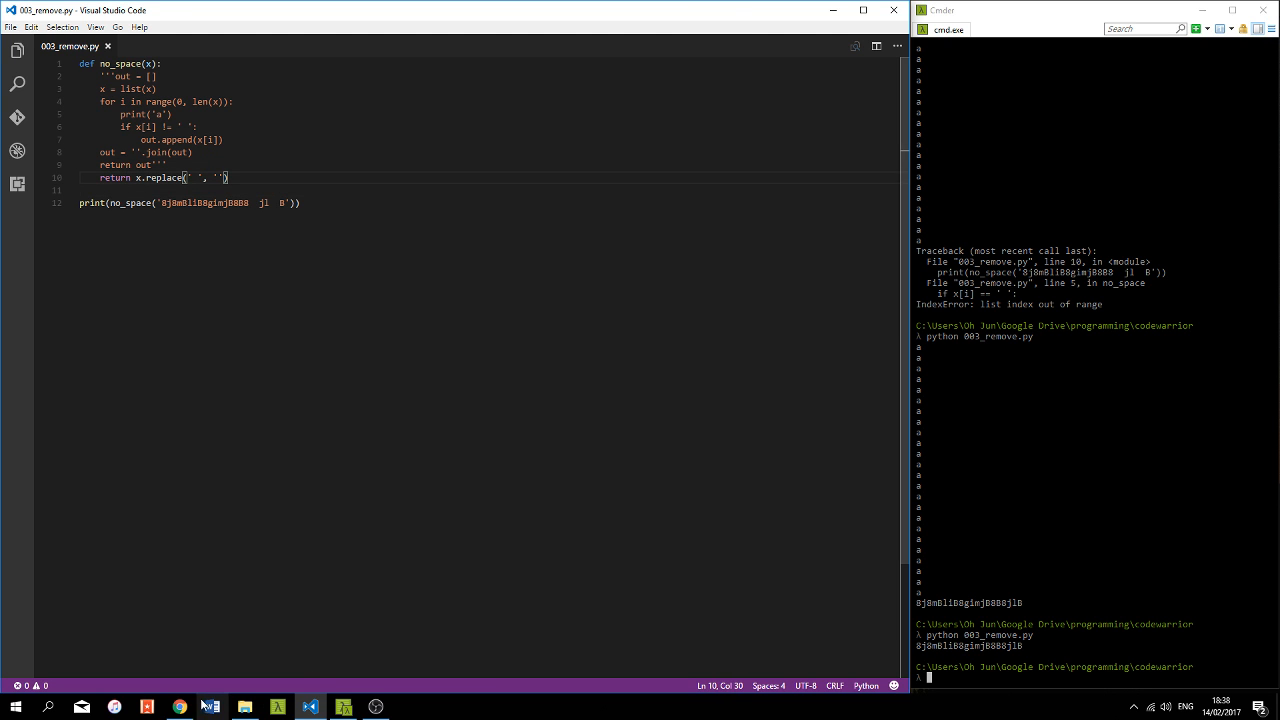
{"action": "left_click", "coordinate": [178, 706]}
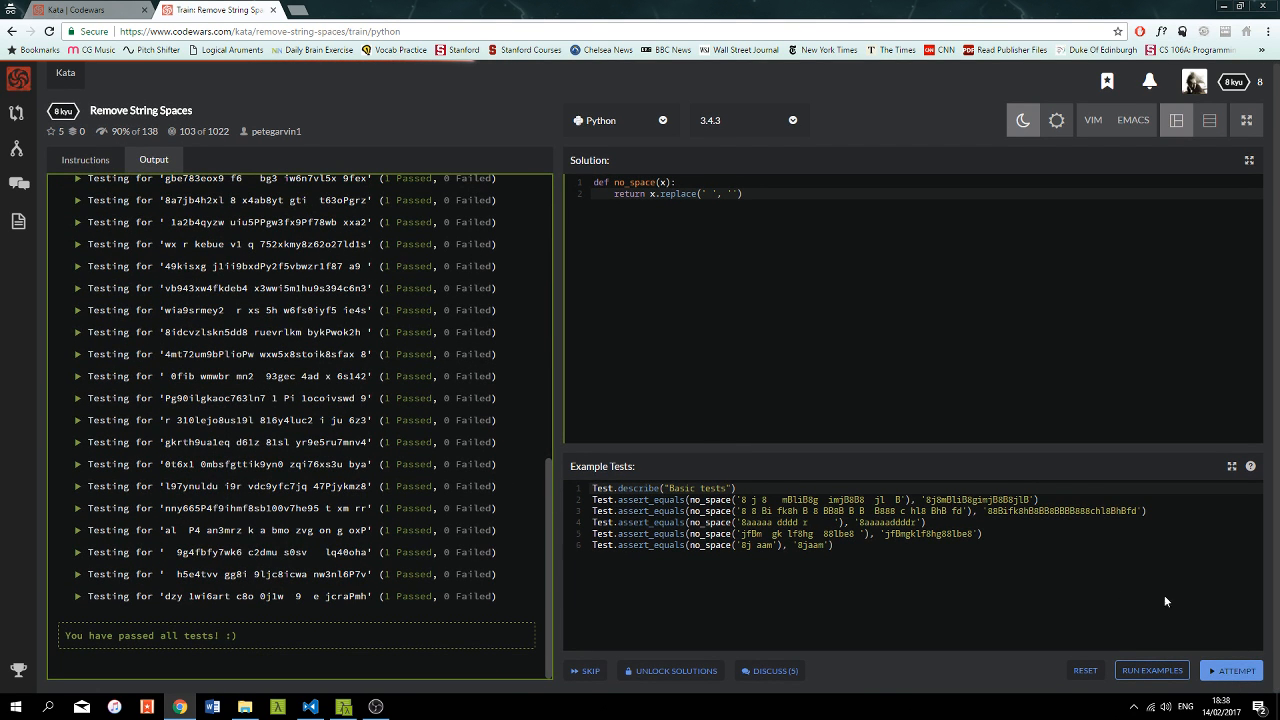
- Rerun examples, submit the one-liner as final, and browse other warriors' solutions
{"action": "left_click", "coordinate": [1152, 670]}
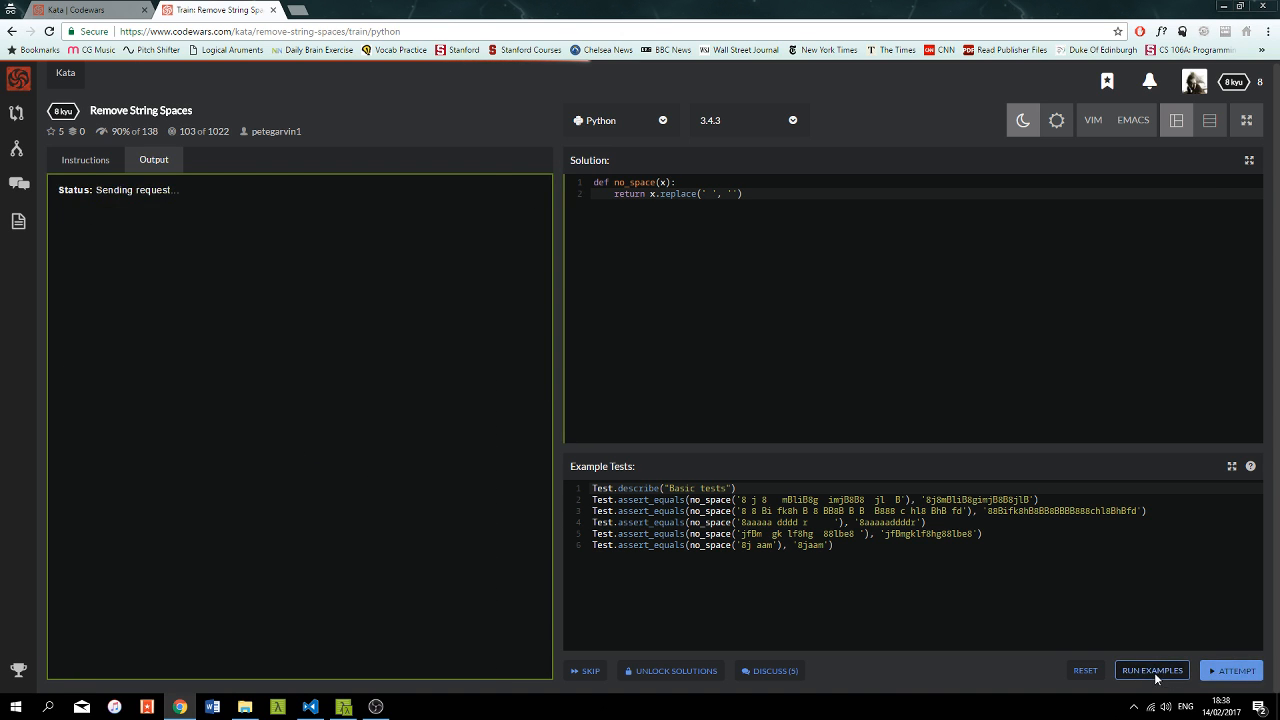
{"action": "left_click", "coordinate": [1232, 670]}
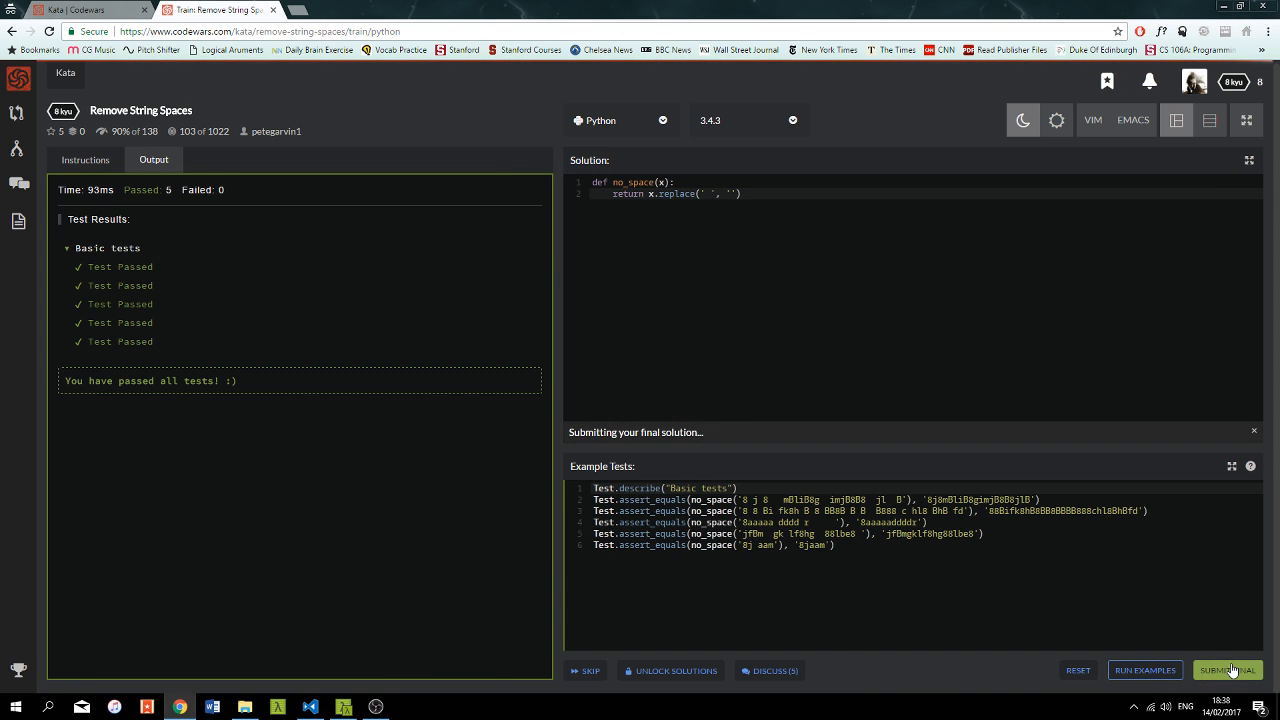
{"action": "left_click", "coordinate": [1226, 670]}
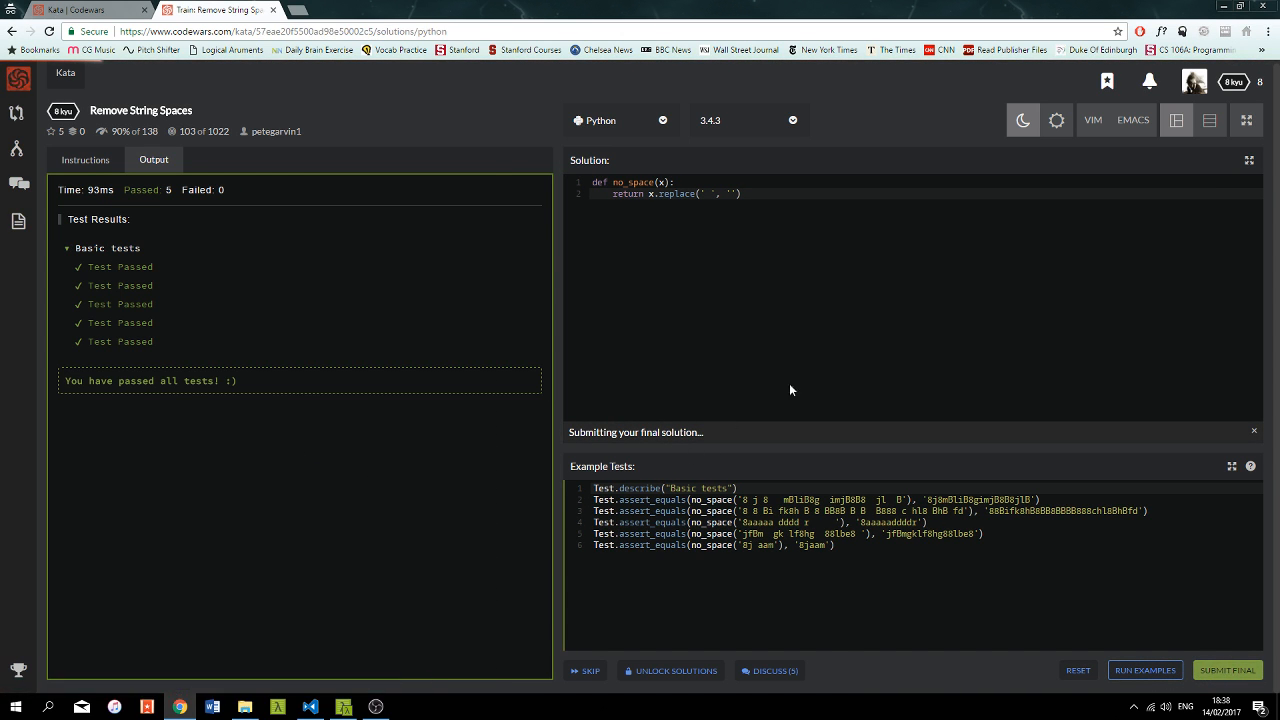
{"action": "left_click", "coordinate": [1228, 670]}
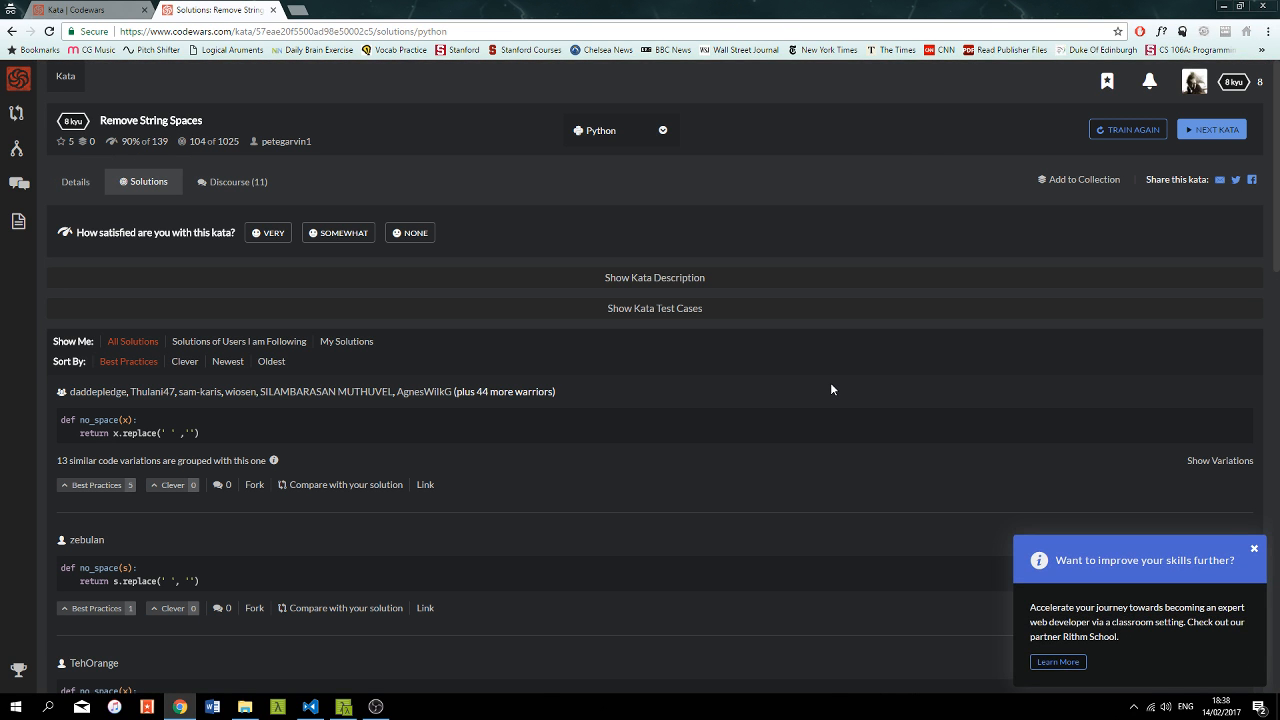
{"action": "mouse_move", "coordinate": [604, 272]}
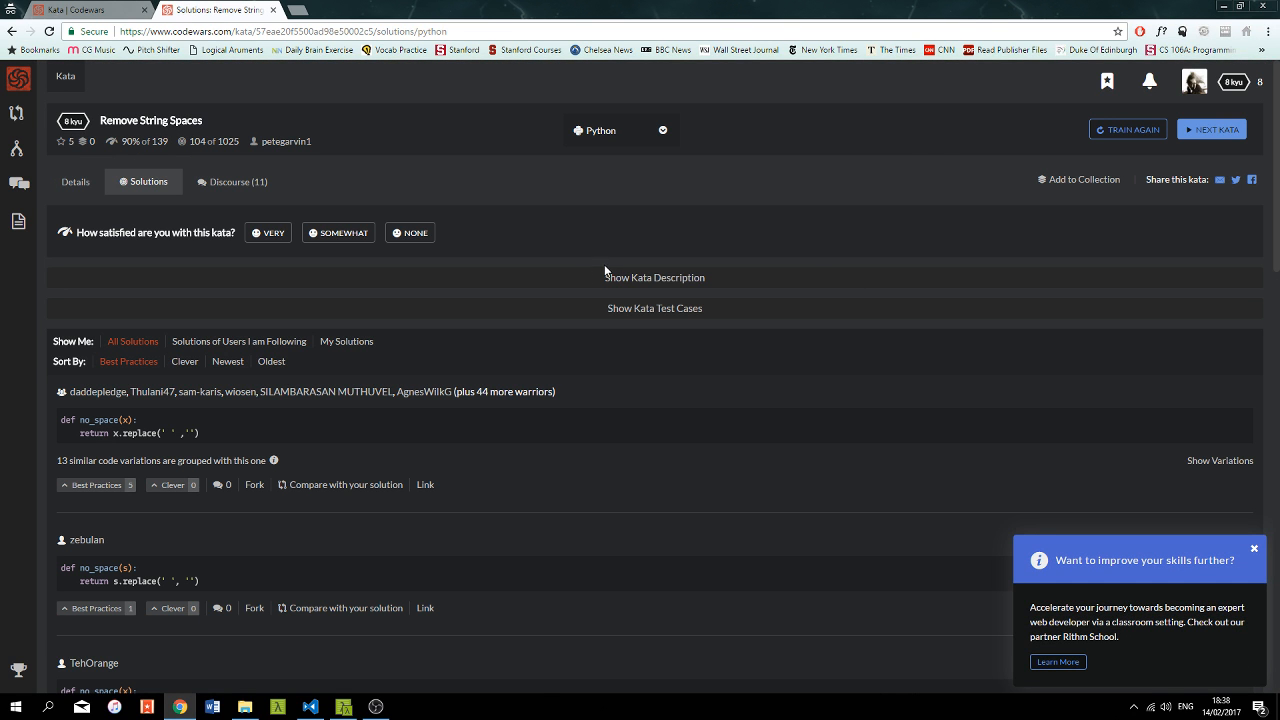
{"action": "mouse_move", "coordinate": [362, 632]}
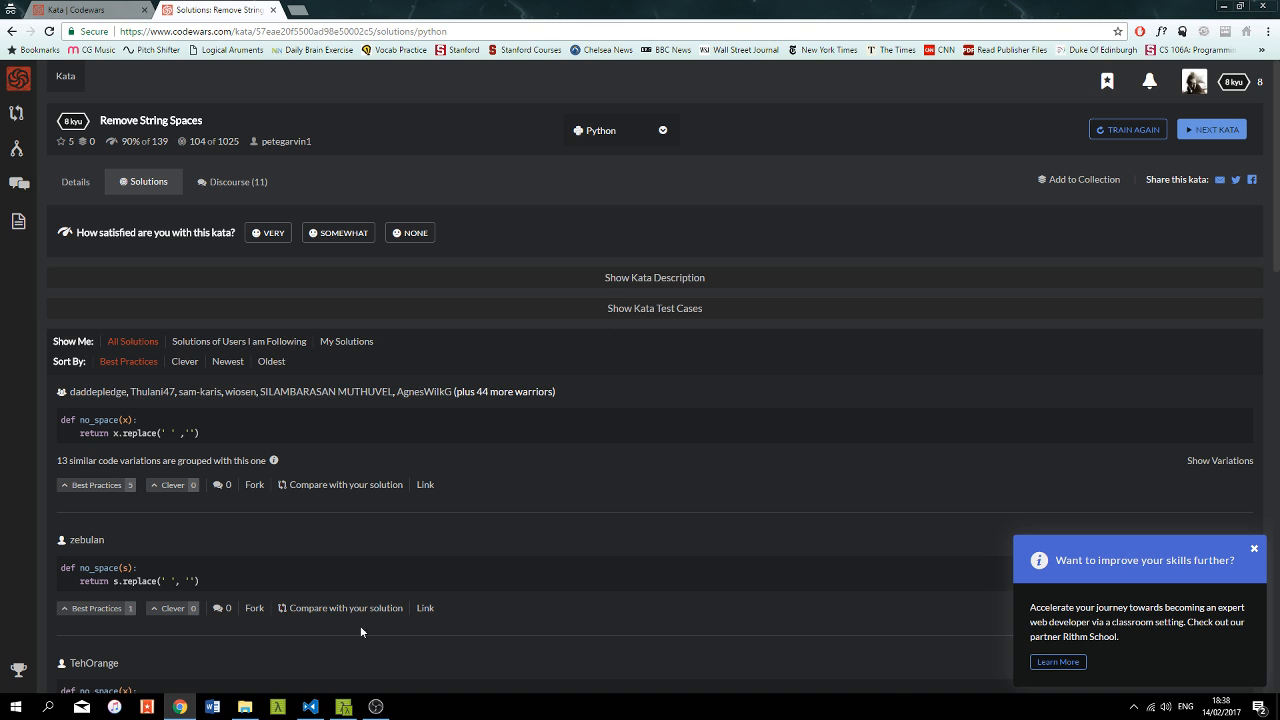
{"action": "left_click", "coordinate": [310, 708]}
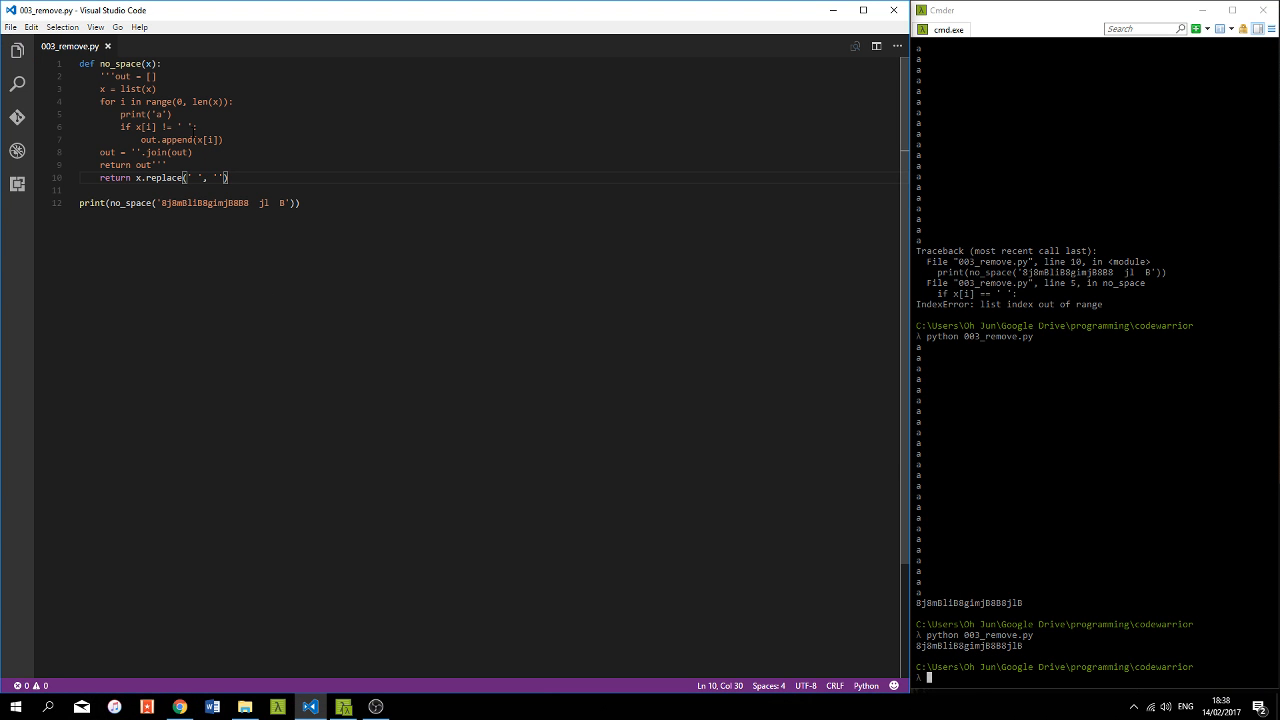